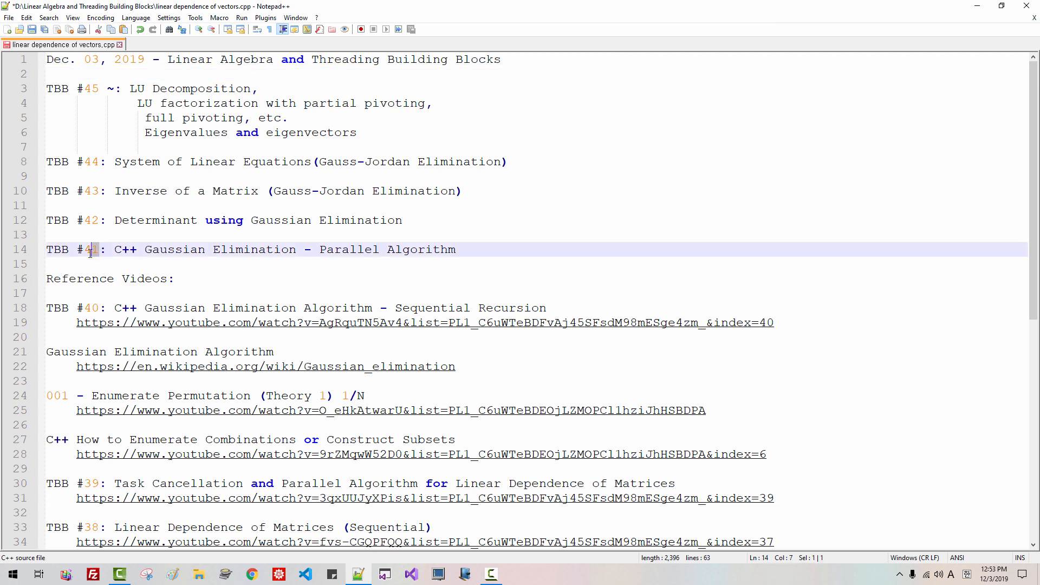
Step: Retitle the TBB #44 heading on line 8 to 'System of Linear Equations(Gaussian Elimination)'
double_click(91, 249)
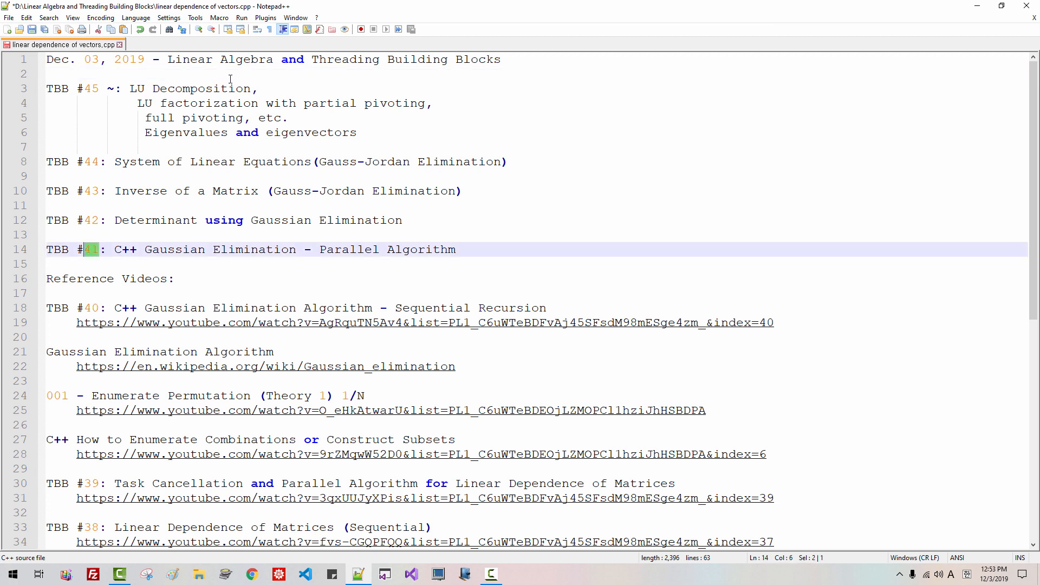
mouse_move(502, 82)
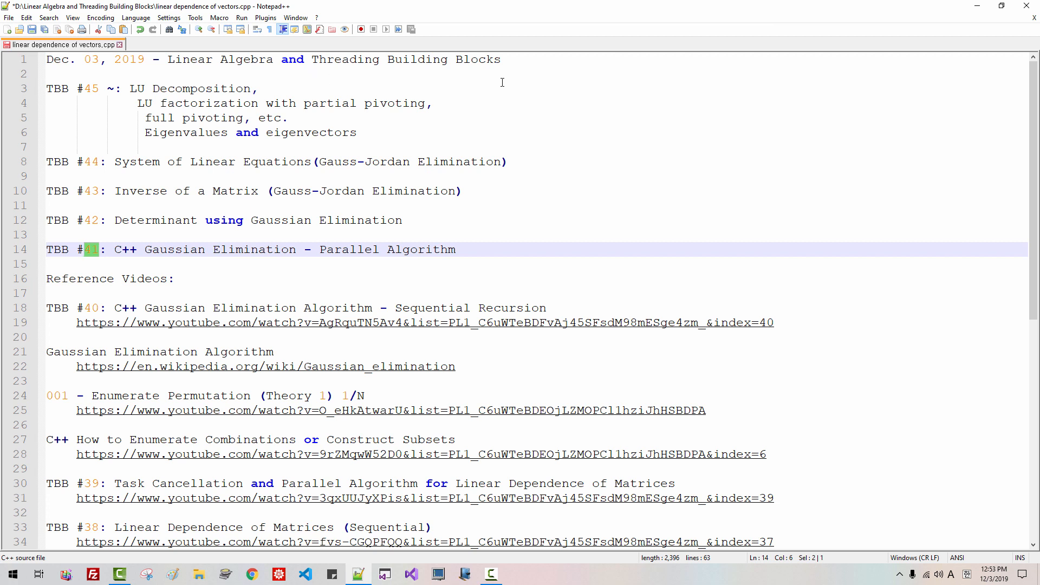
click(101, 308)
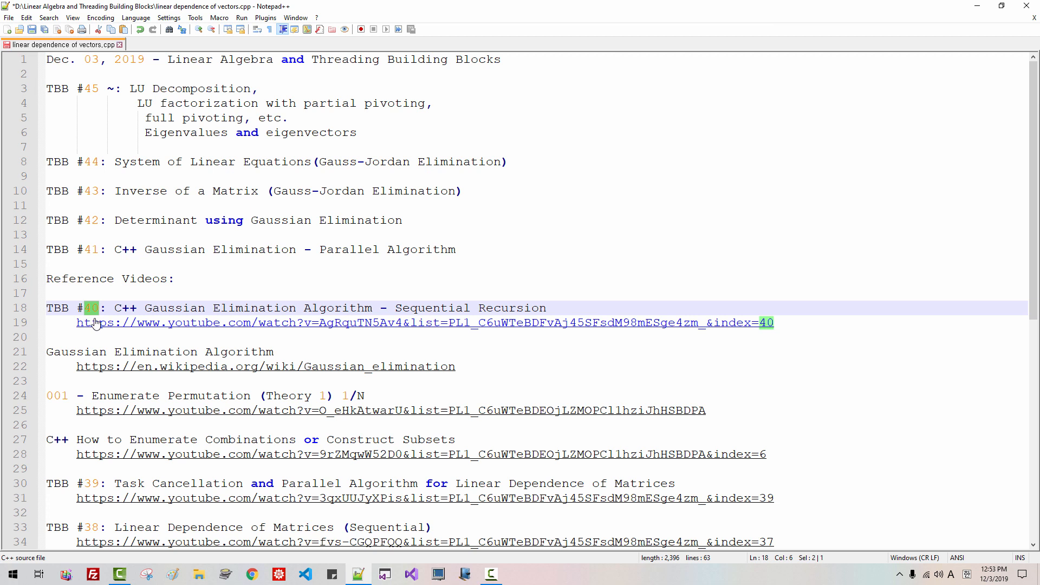
double_click(164, 308)
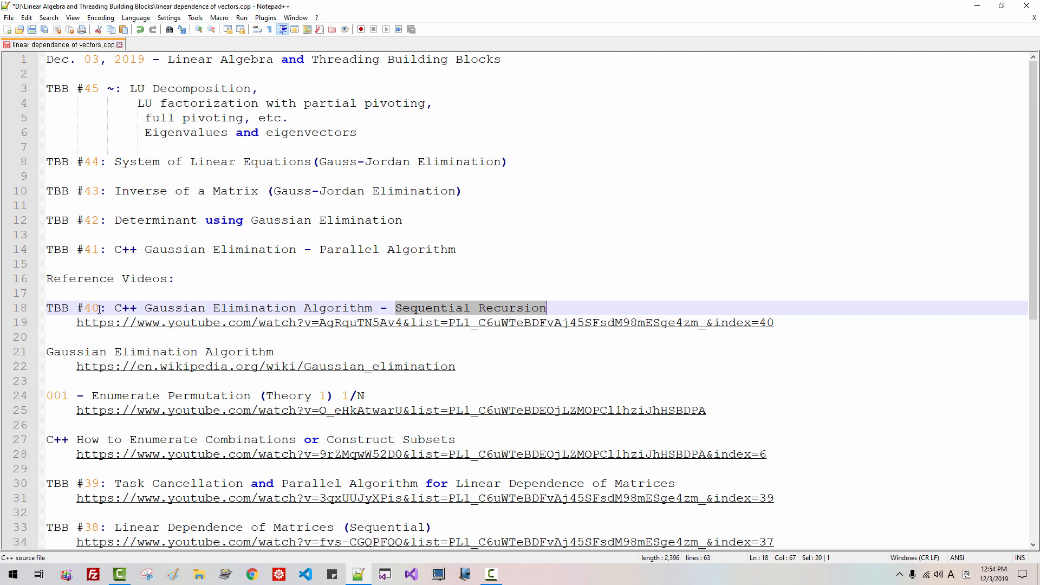
click(95, 308)
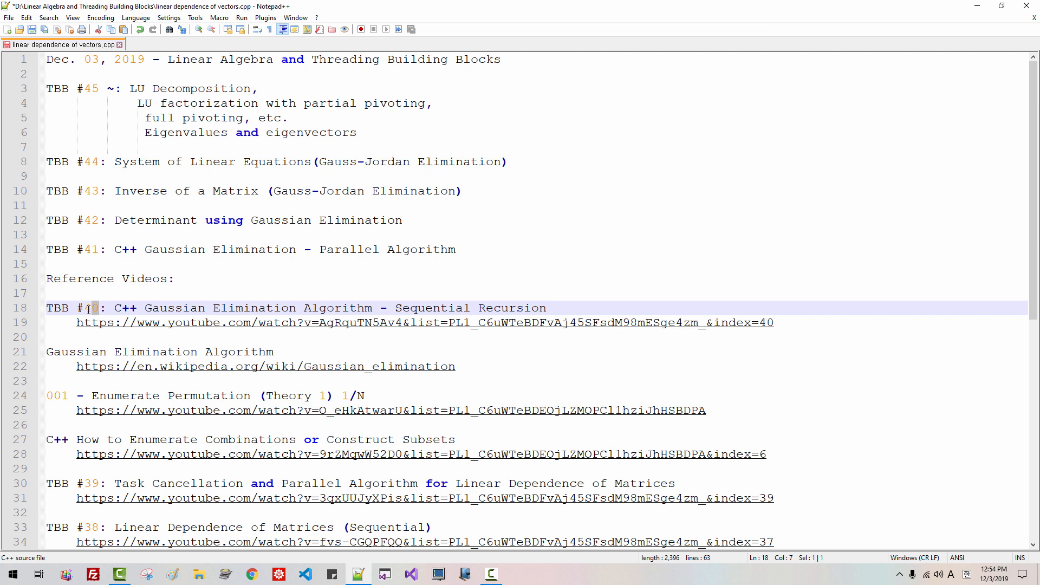
double_click(90, 308)
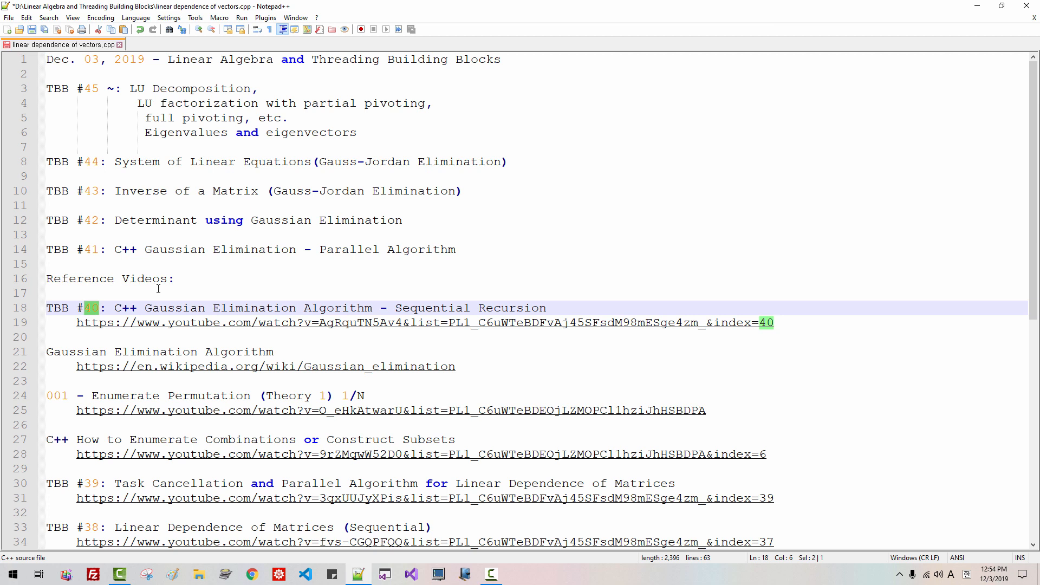
mouse_move(166, 332)
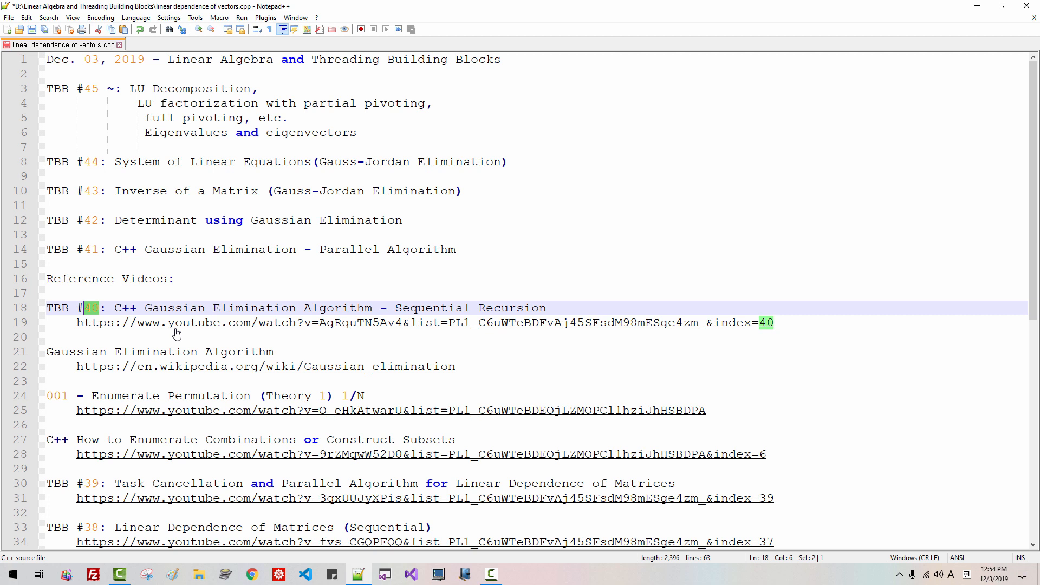
mouse_move(117, 224)
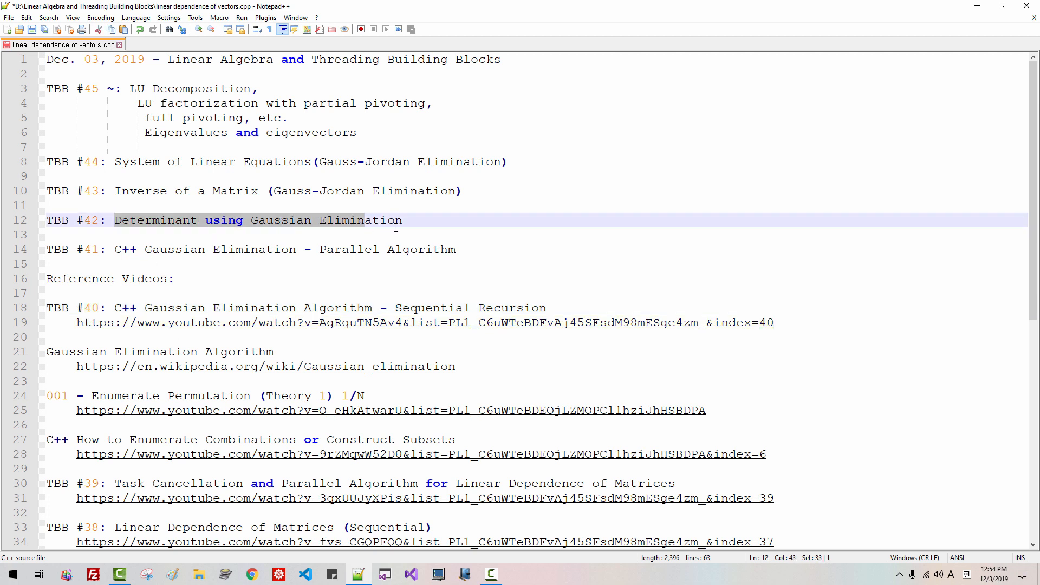
click(402, 220)
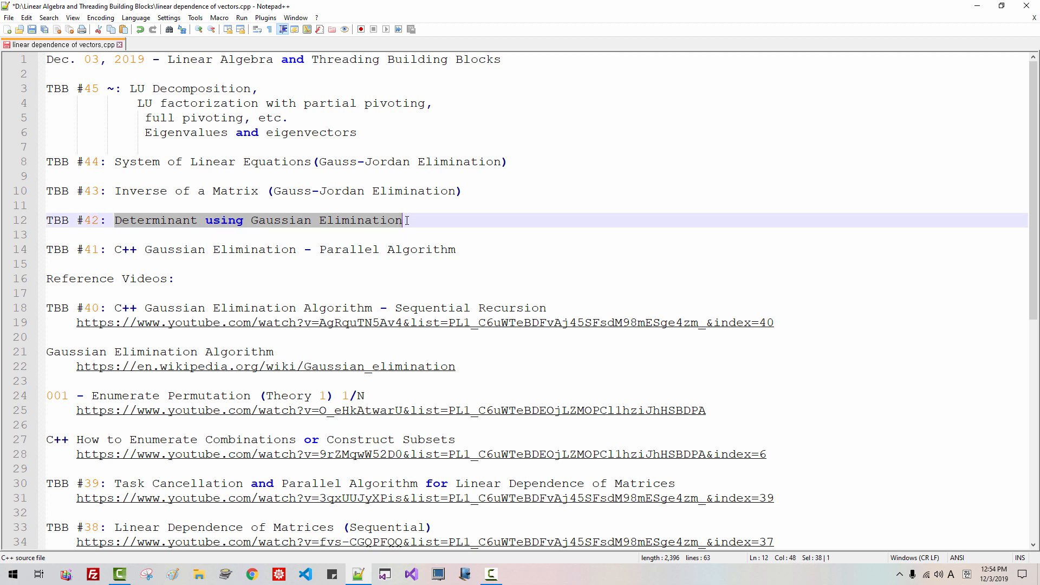
click(243, 191)
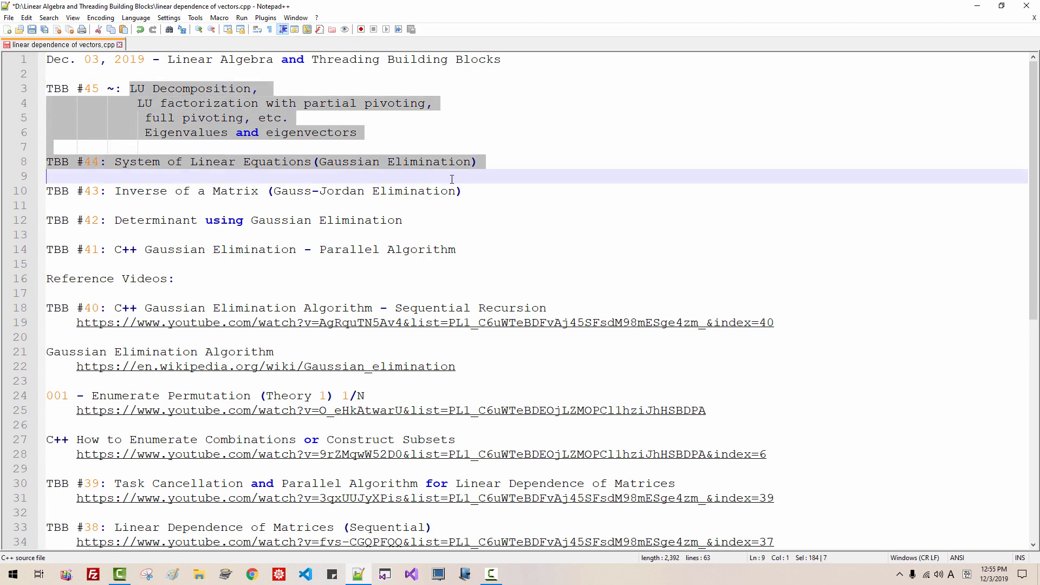
mouse_move(489, 207)
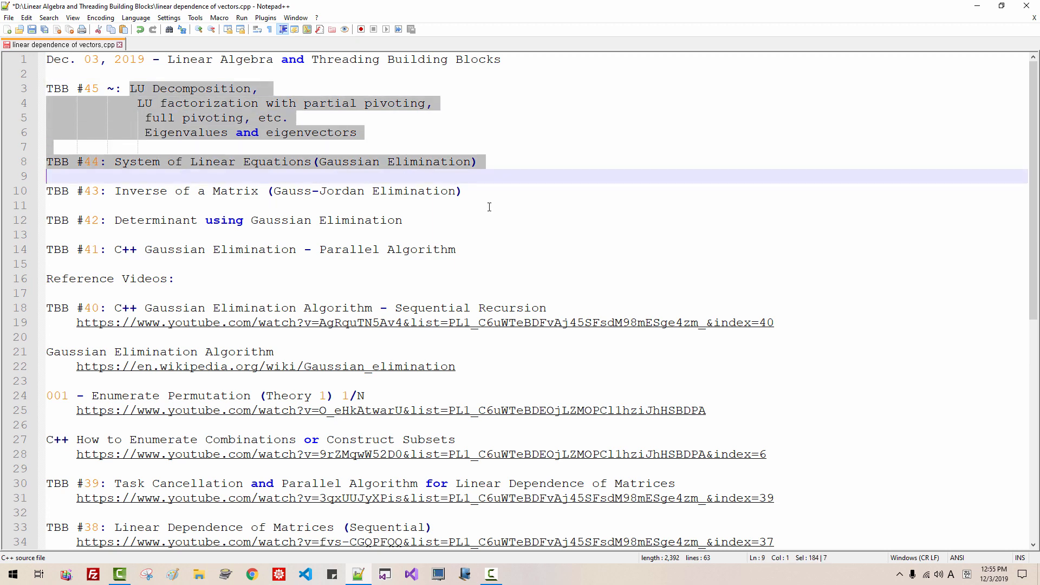
scroll(down, 3)
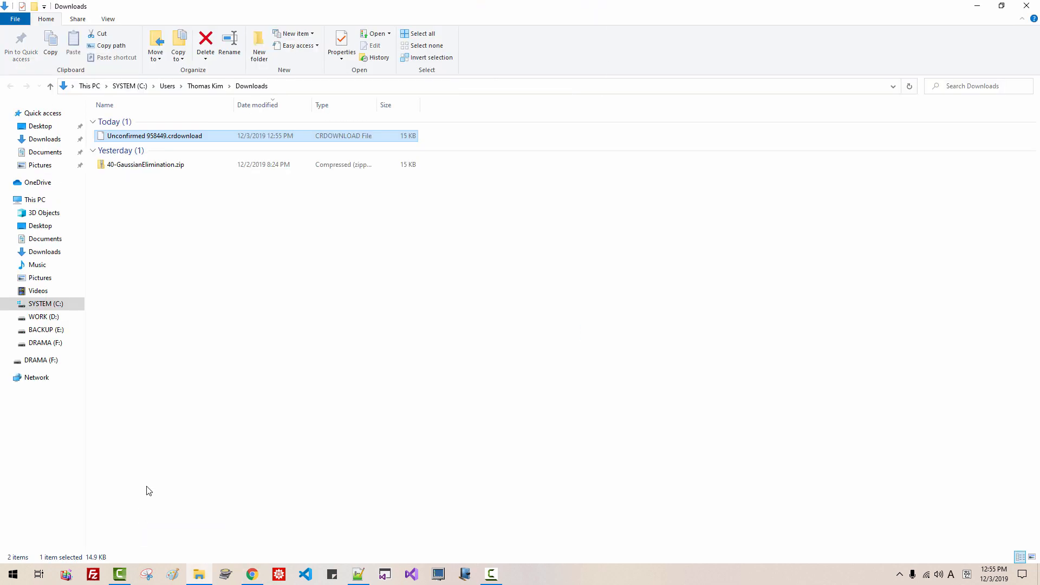
Step: Rename the extracted folder to 41-GaussianEliminationParallel and cut it for moving
right_click(145, 163)
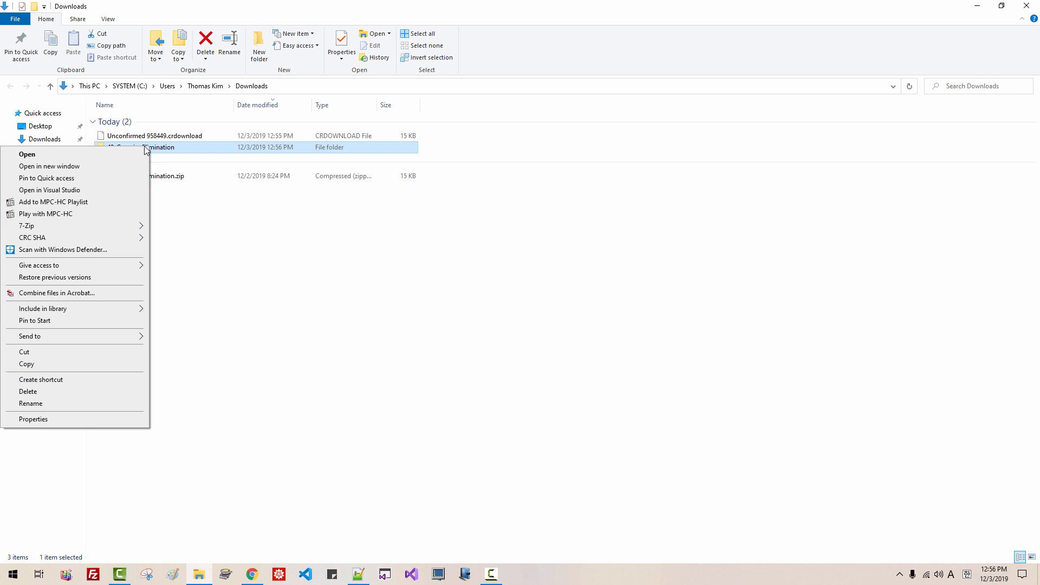
click(31, 404)
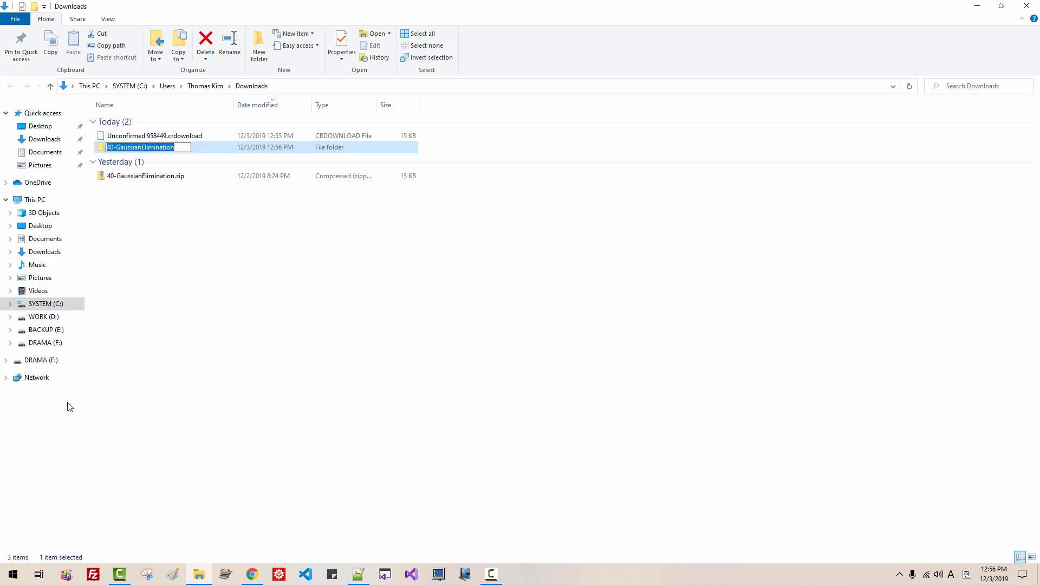
text(41-GaussianElimination)
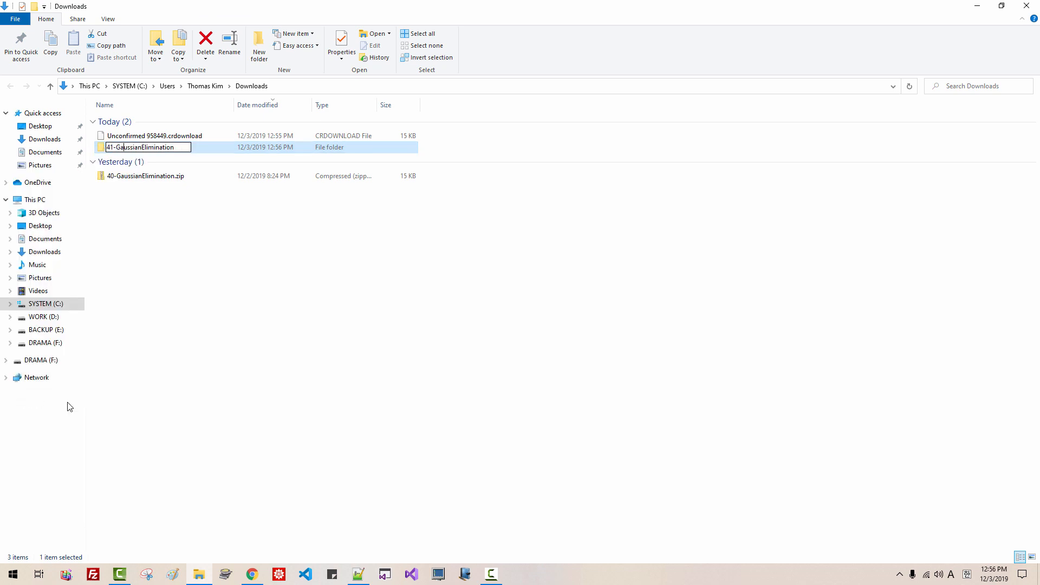
text(Parallel)
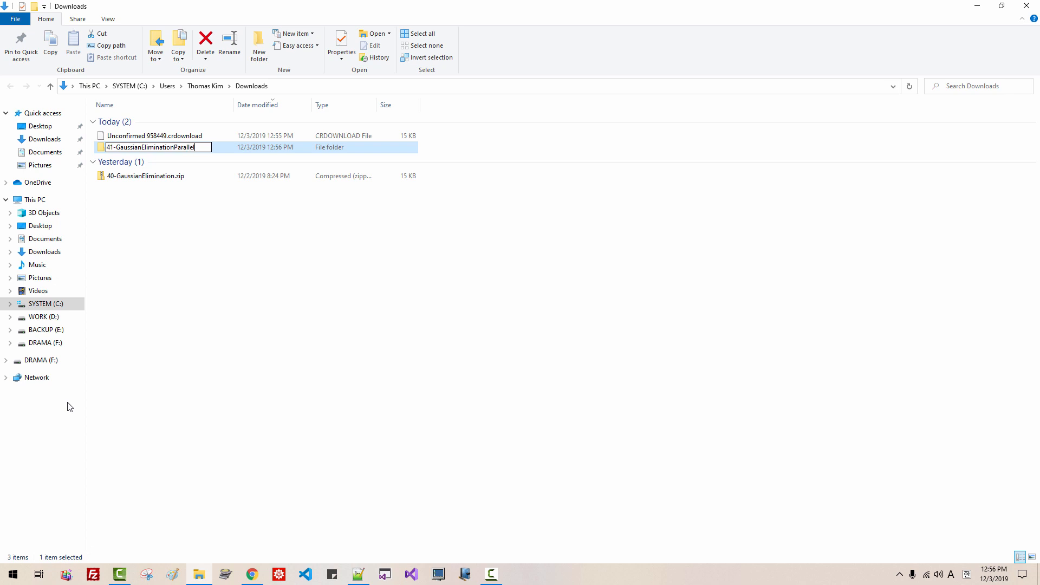
right_click(153, 147)
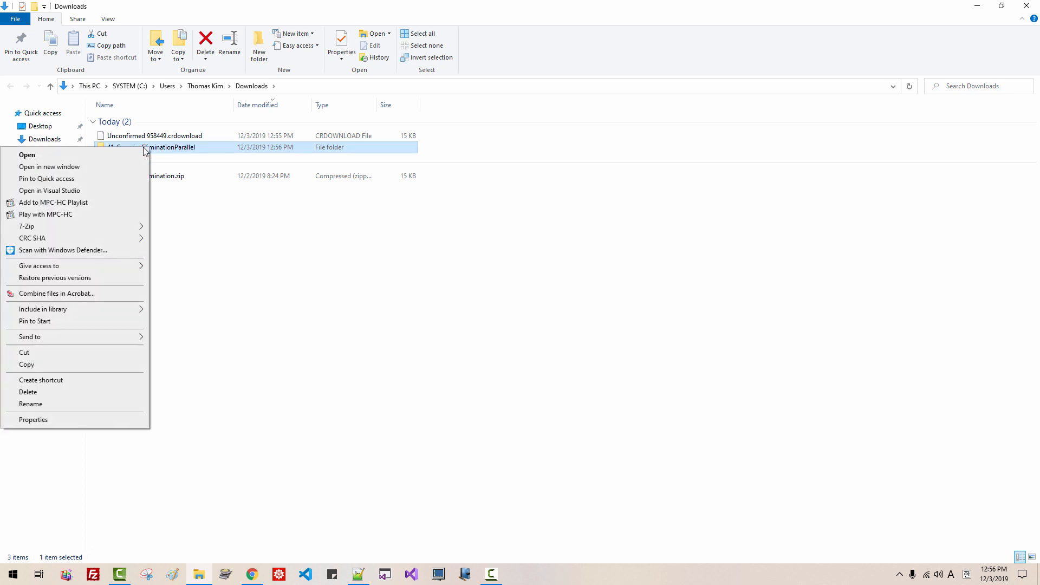
click(44, 316)
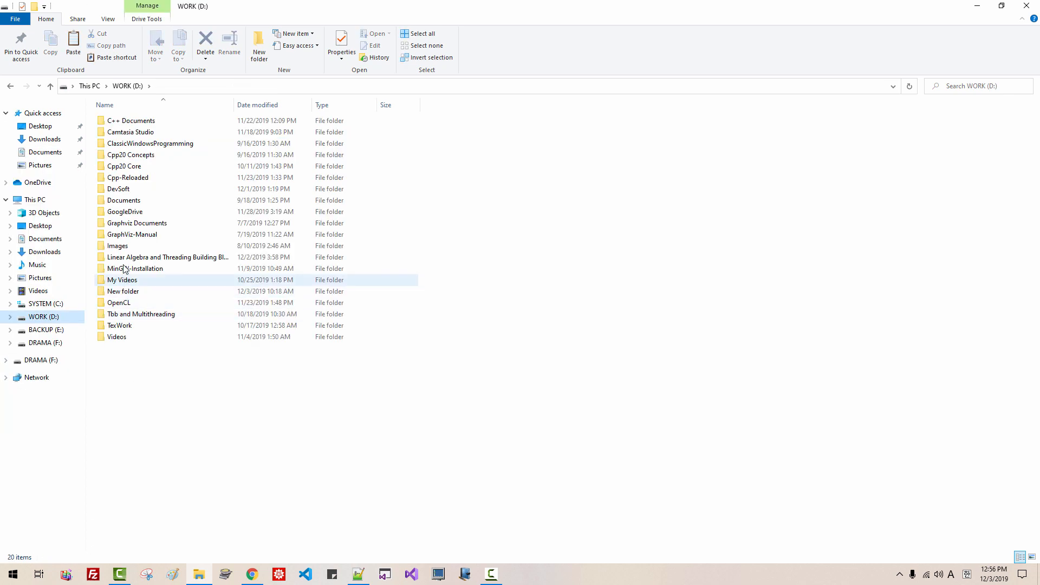
Step: Paste 41-GaussianEliminationParallel into D:\DevSoft\Tutorials\ThreadingBuildingBlocks
double_click(119, 189)
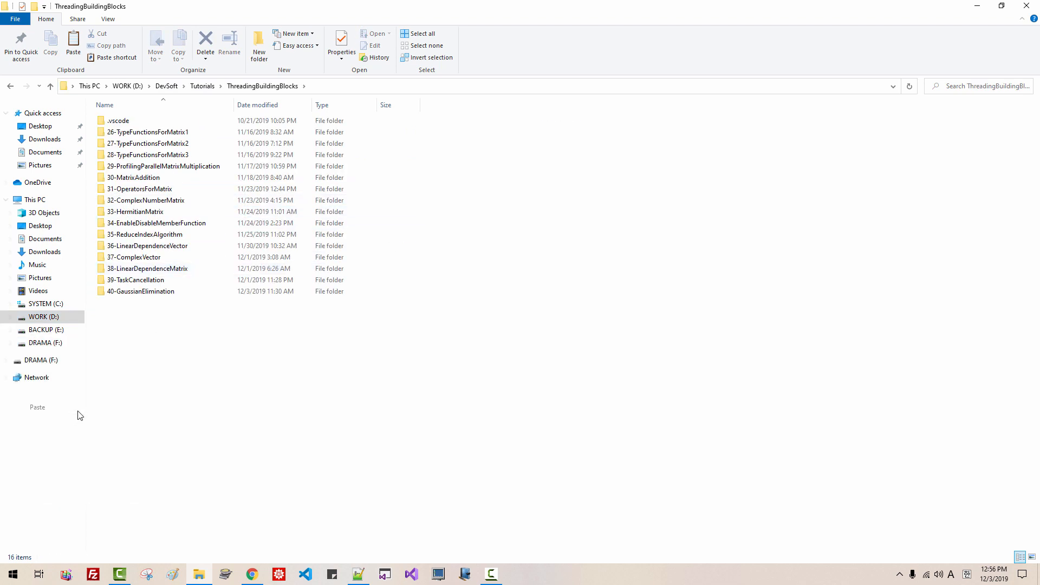
click(37, 407)
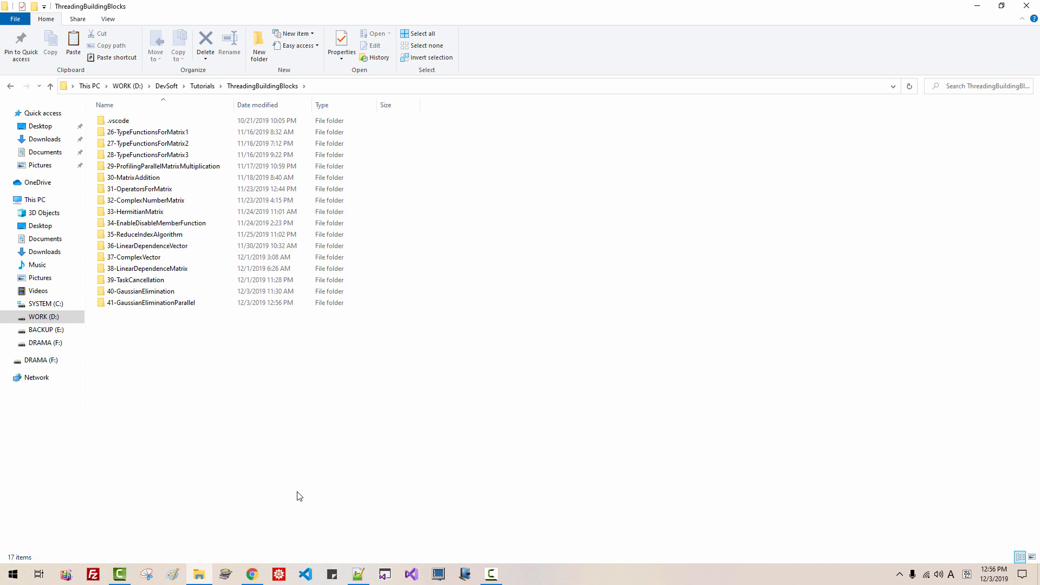
click(305, 573)
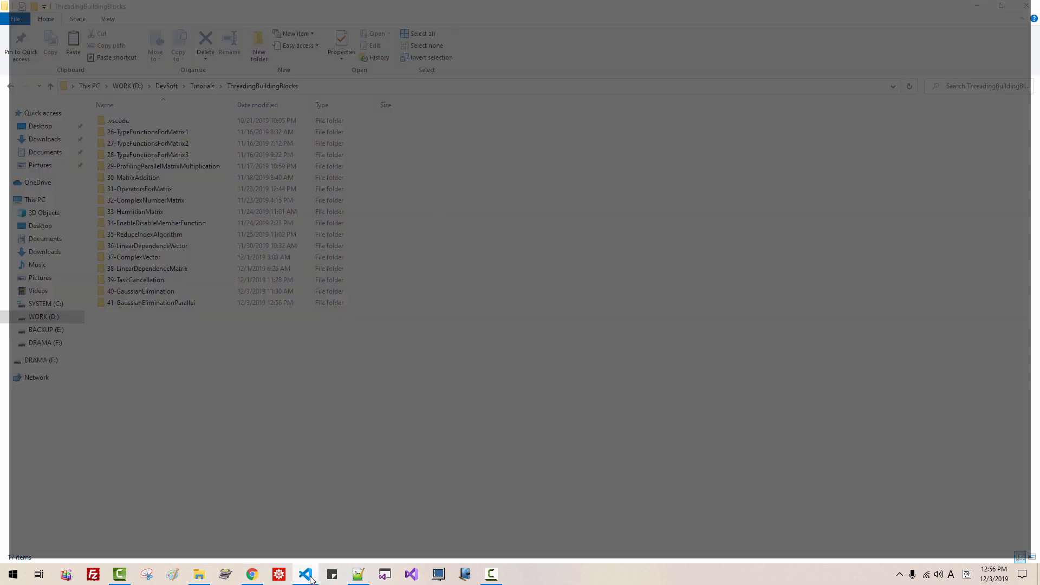
Step: Open gaussian.cpp from 41-GaussianEliminationParallel and review test_gaussian_elimination and main
click(305, 575)
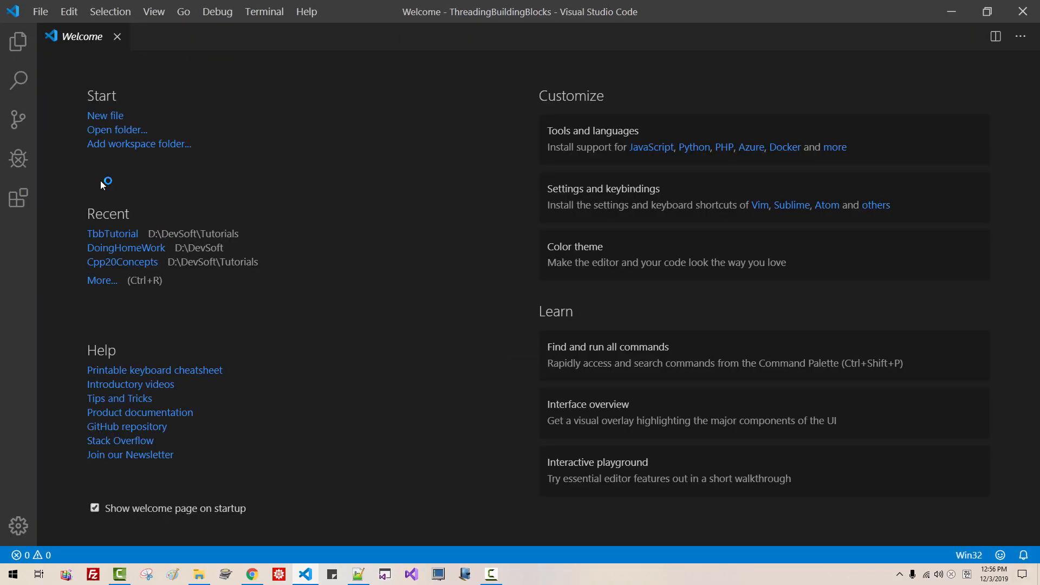
click(18, 41)
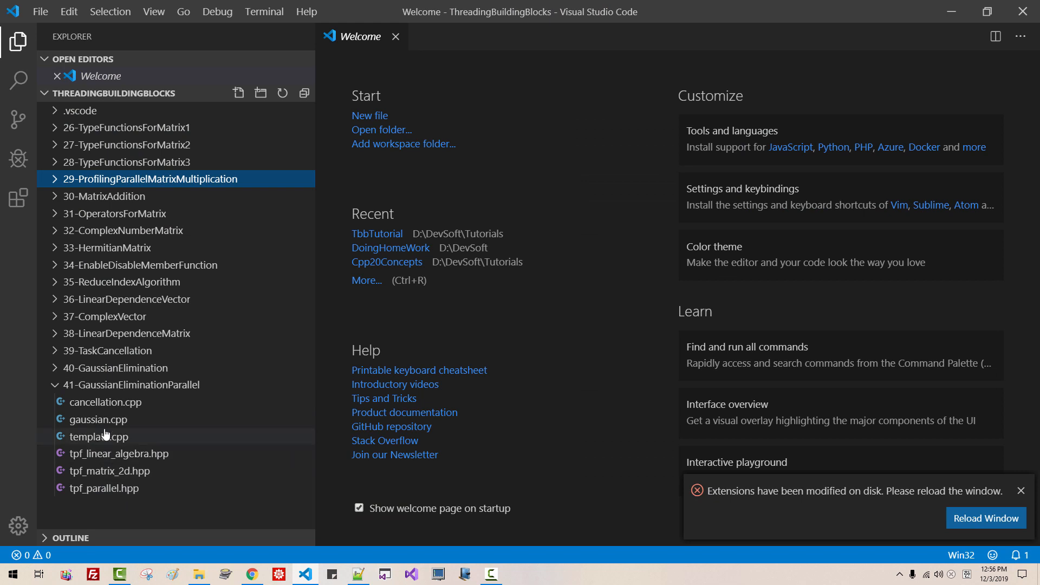
mouse_move(98, 419)
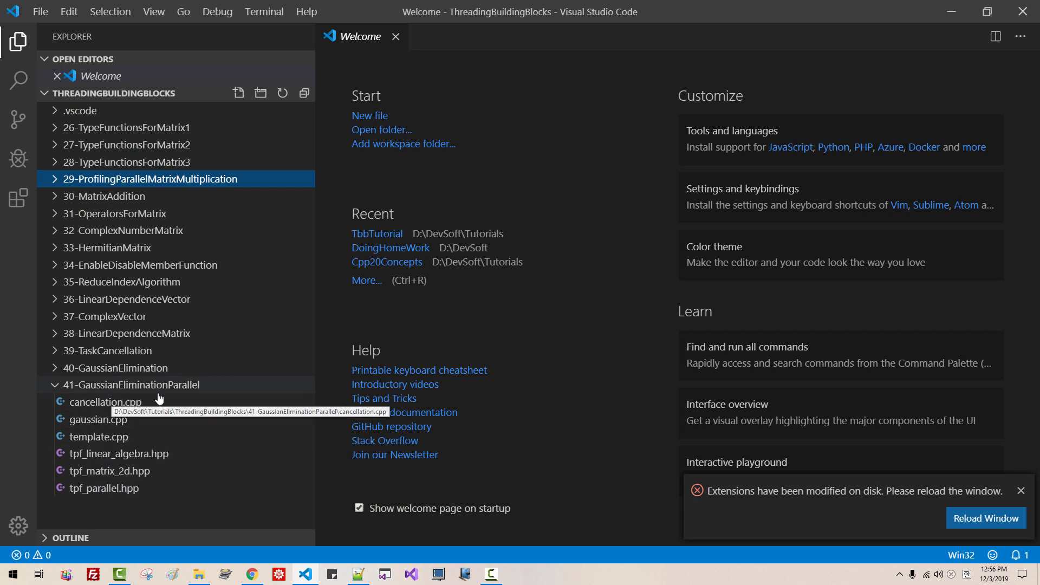
click(97, 419)
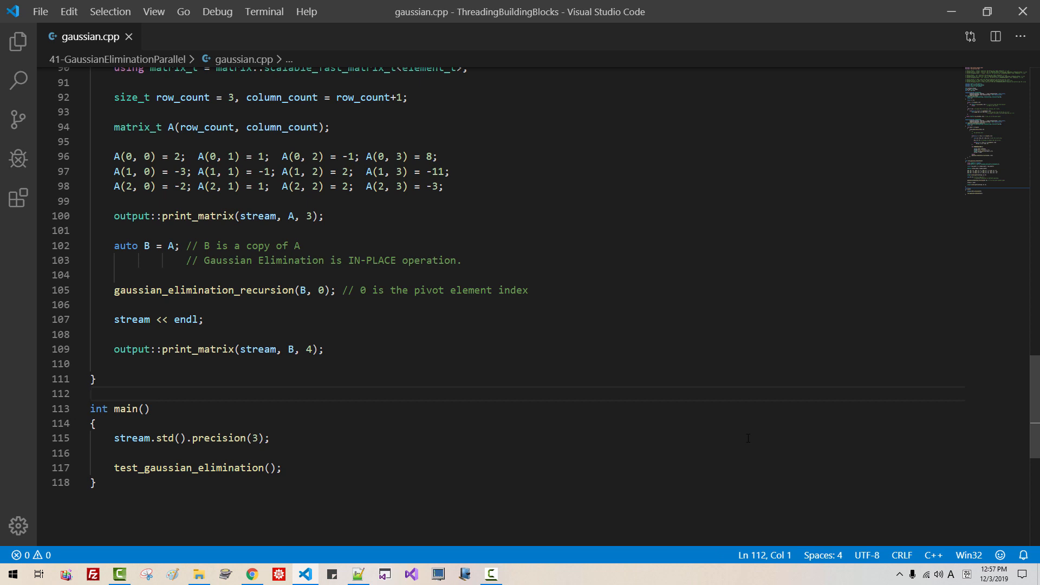
click(91, 393)
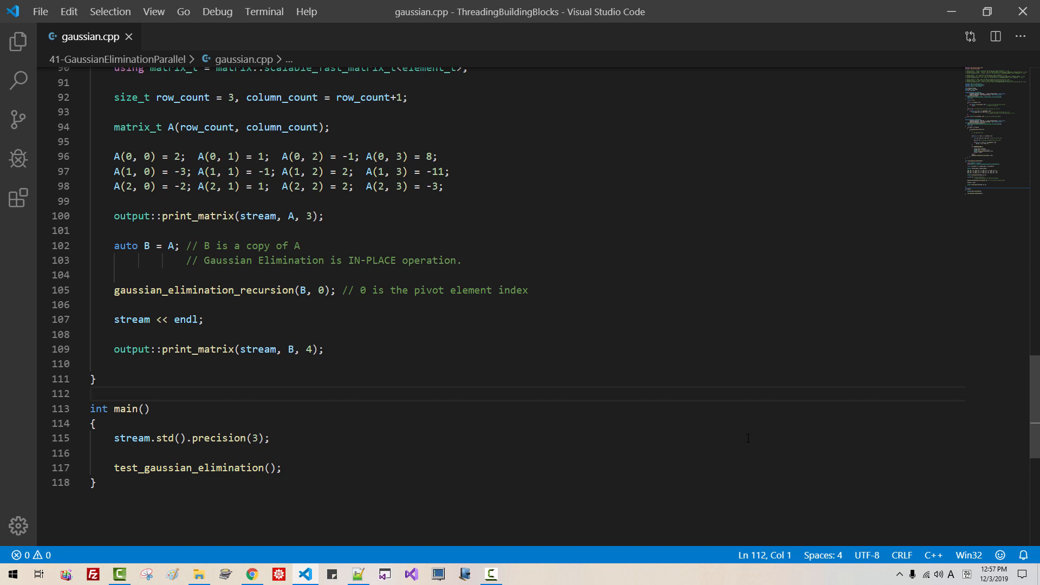
click(91, 394)
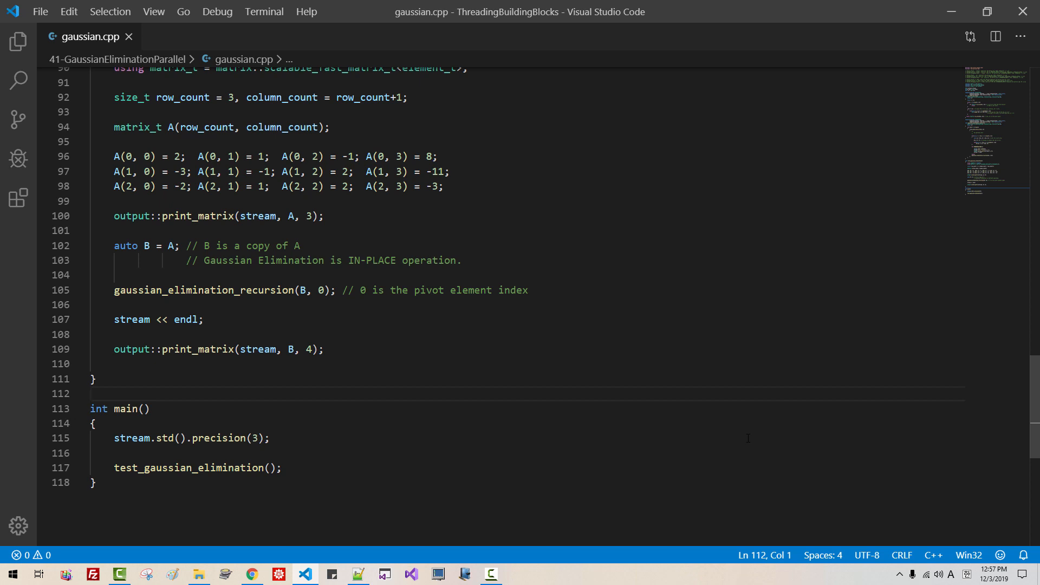
click(91, 393)
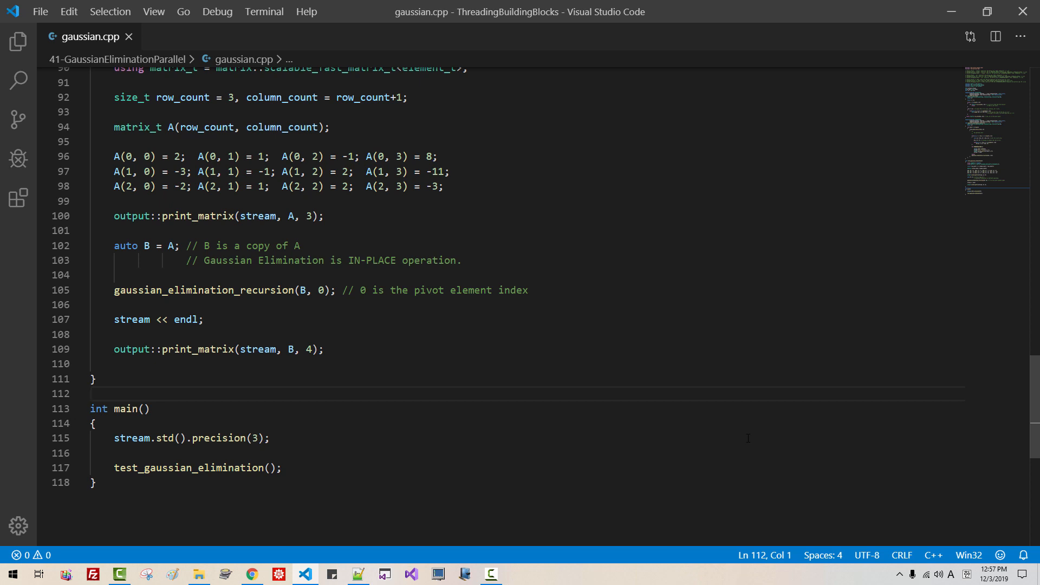
click(91, 393)
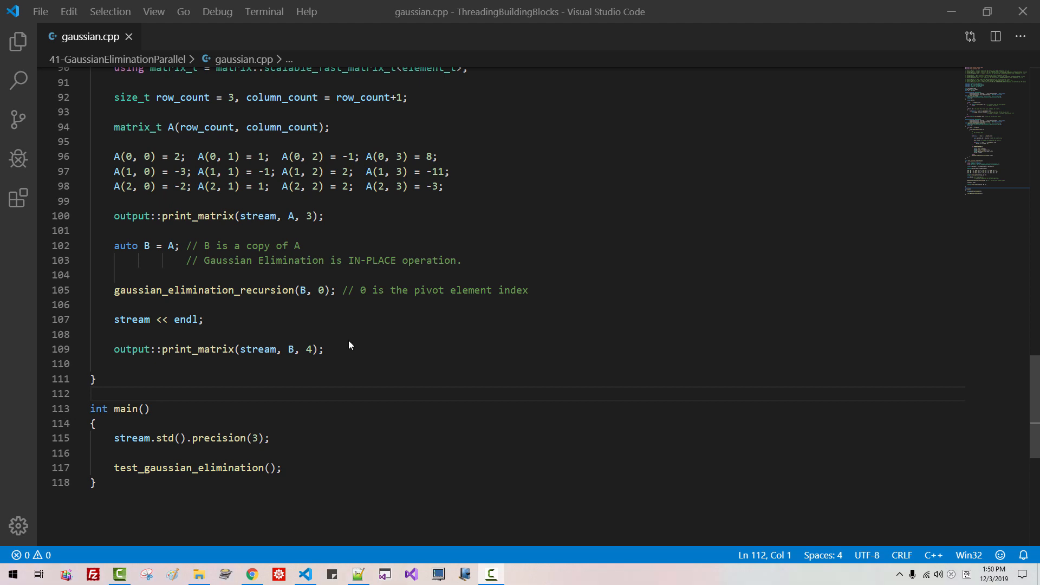
mouse_move(348, 339)
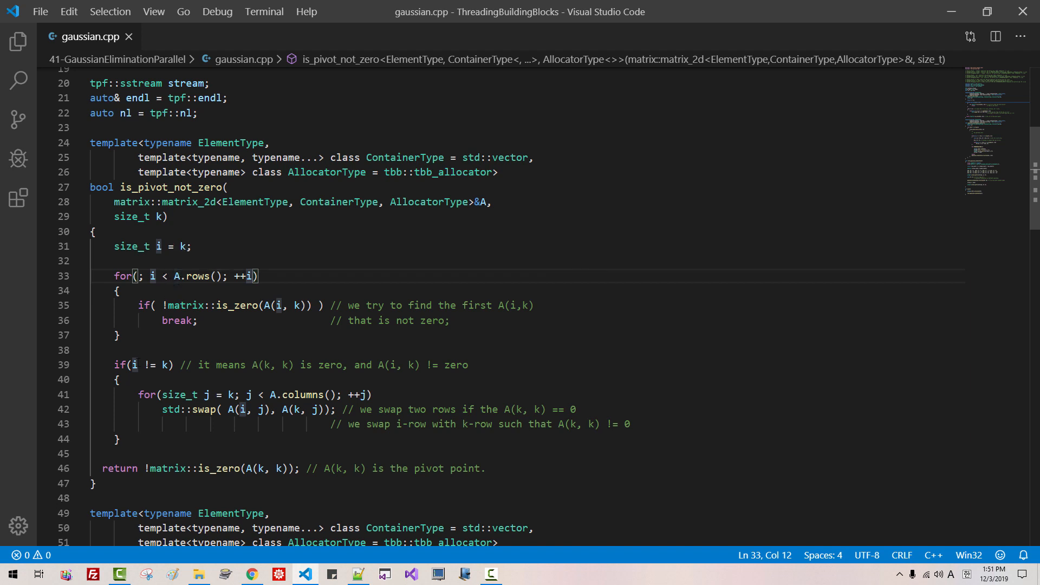
Step: Change the line 39 row-swap condition to 'i < A.rows() && i != k'
click(170, 365)
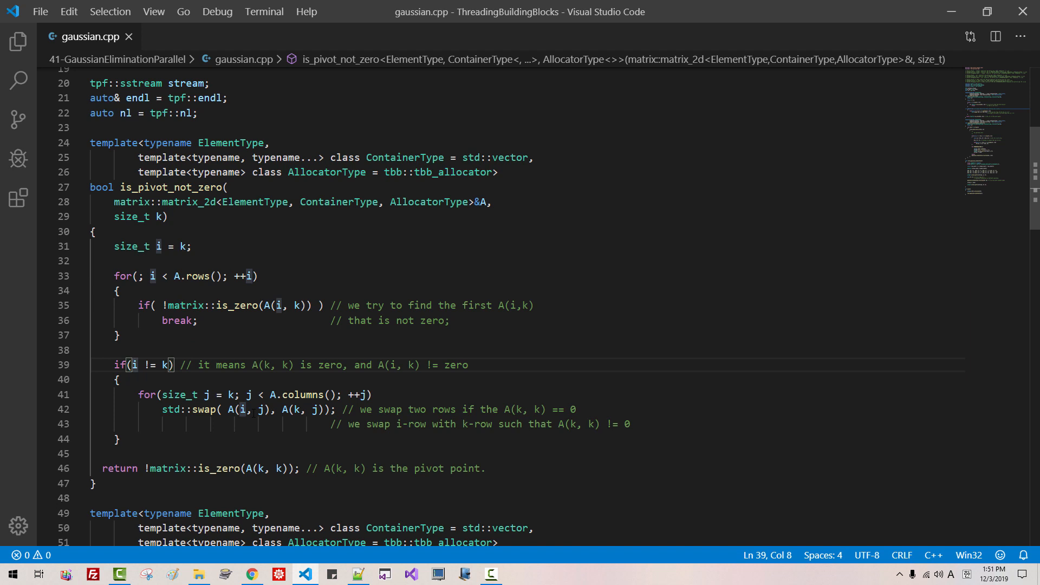
text(i)
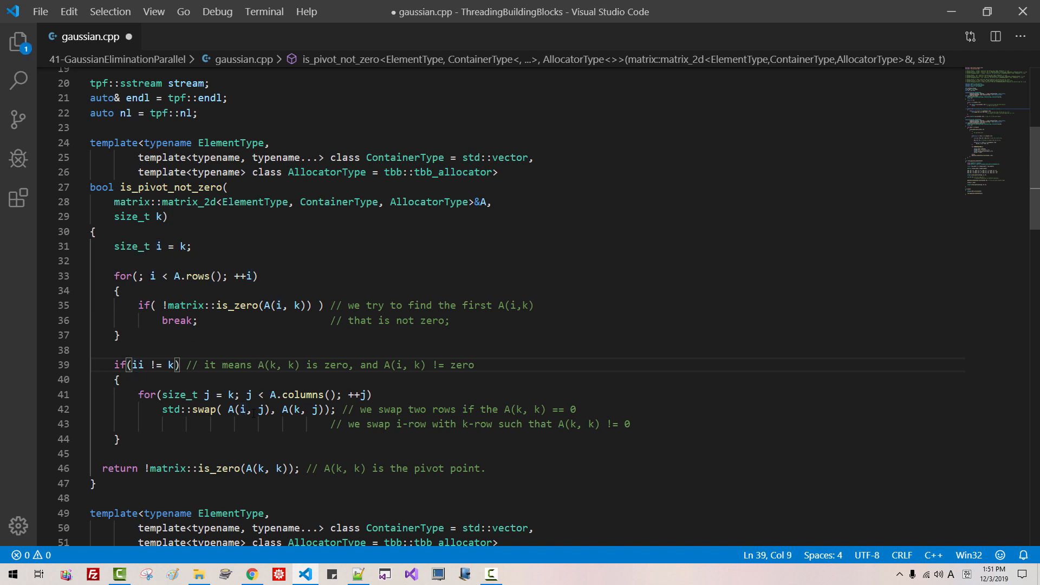
text(i < A.rows()
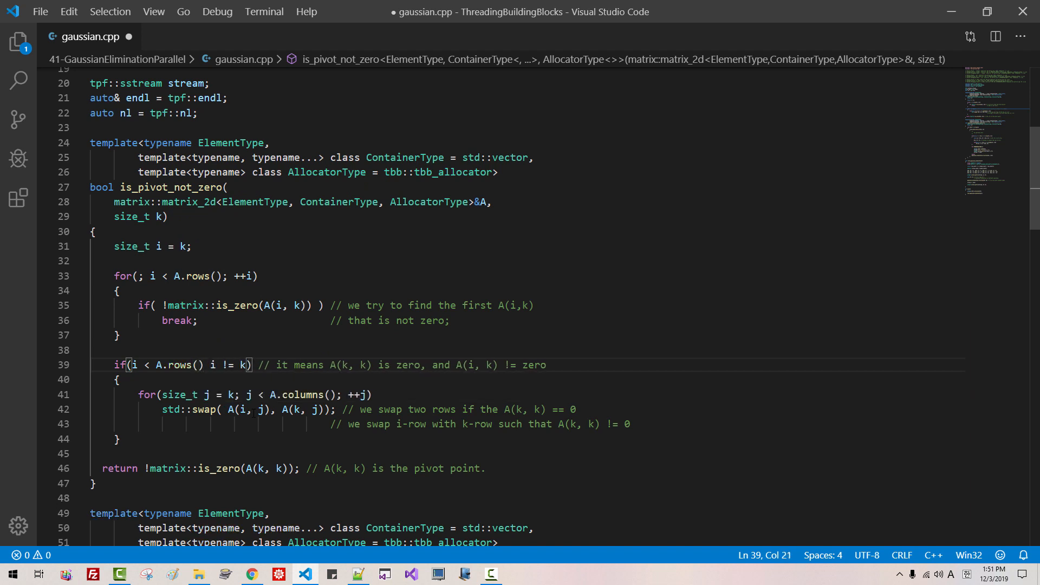
text(&&)
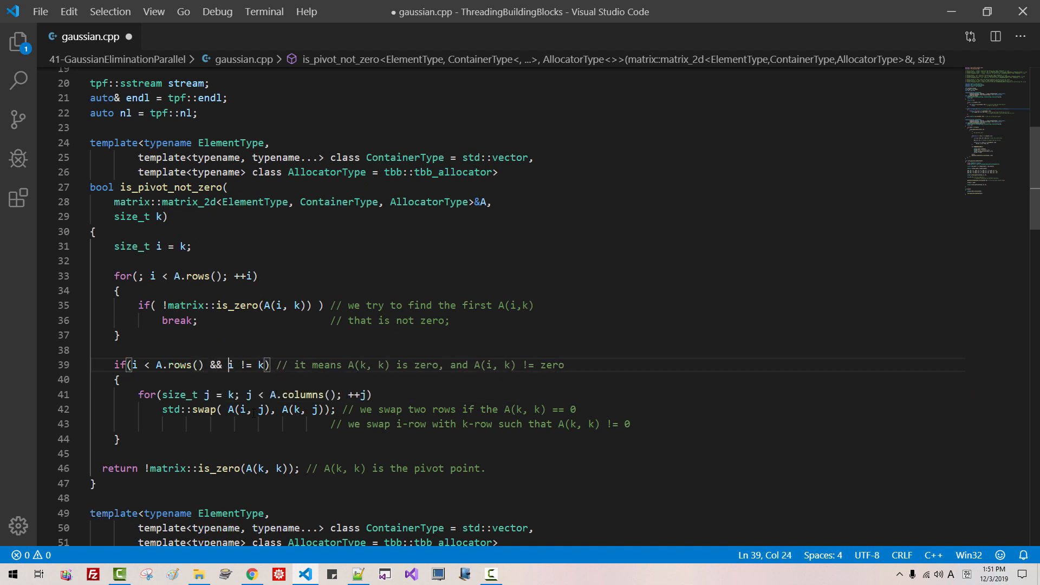
scroll(down, 3)
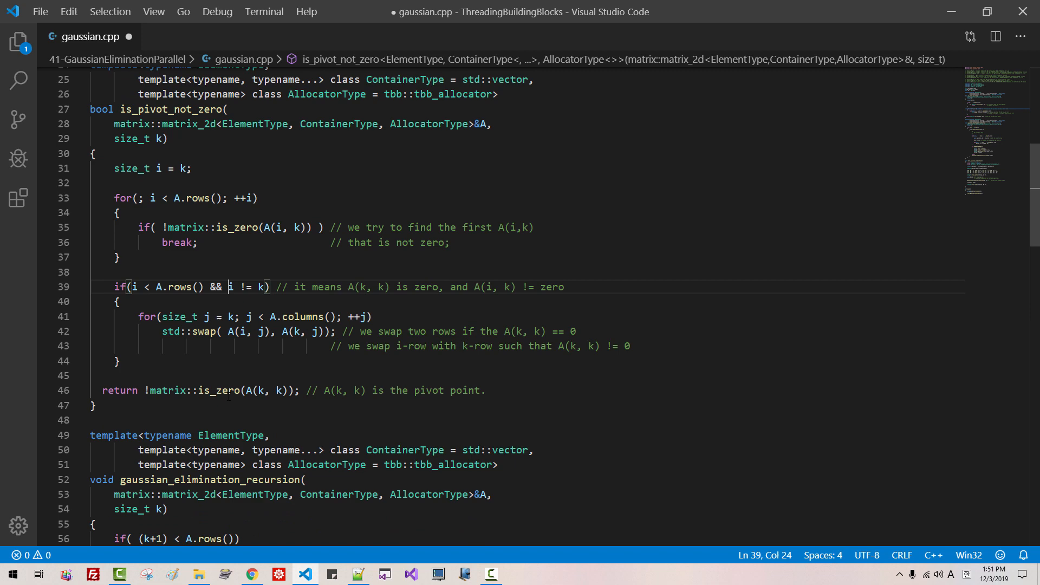
Step: Move gaussian_elimination_recursion(A, ++k); out of the DEBUGGING_MODE block to after its brace
scroll(down, 3)
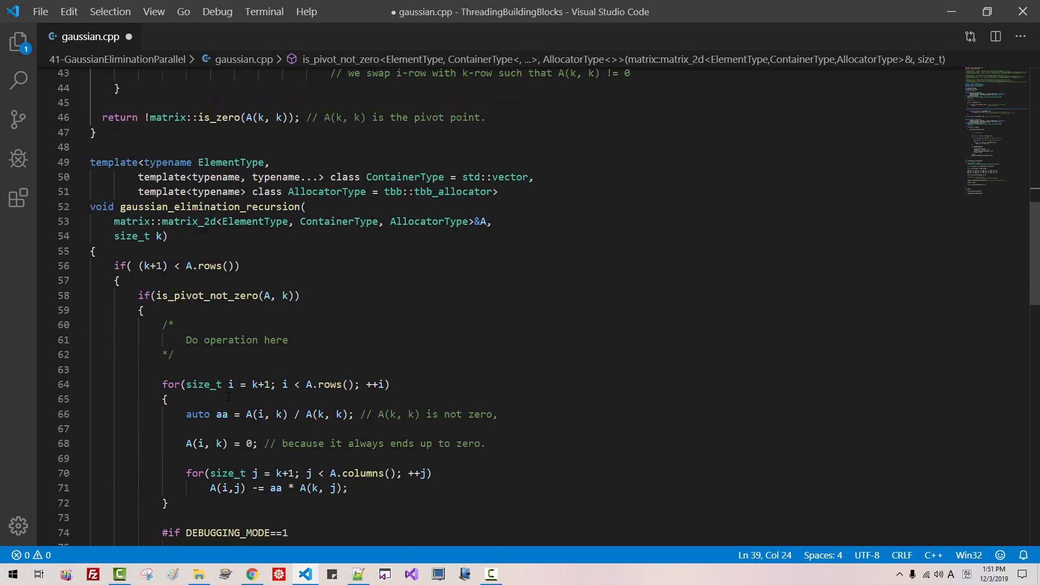
scroll(down, 3)
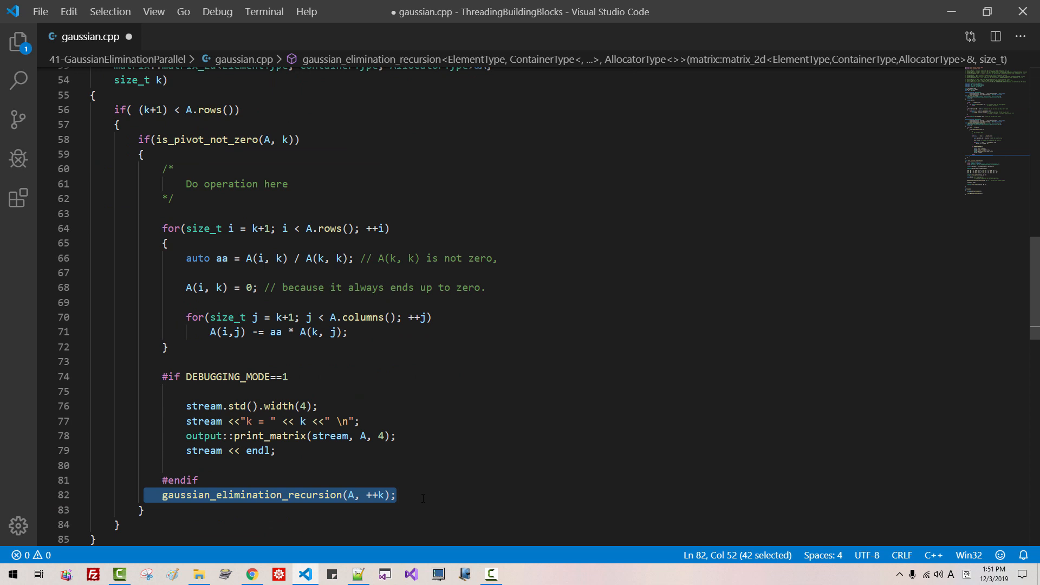
key(Delete)
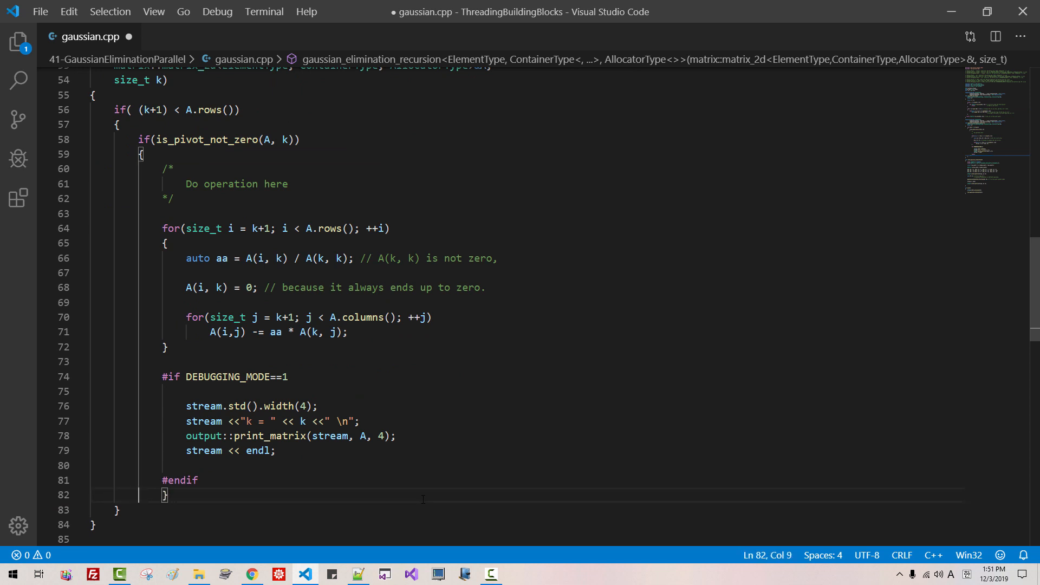
text(gaussian_elimination_recursion(A, ++k);)
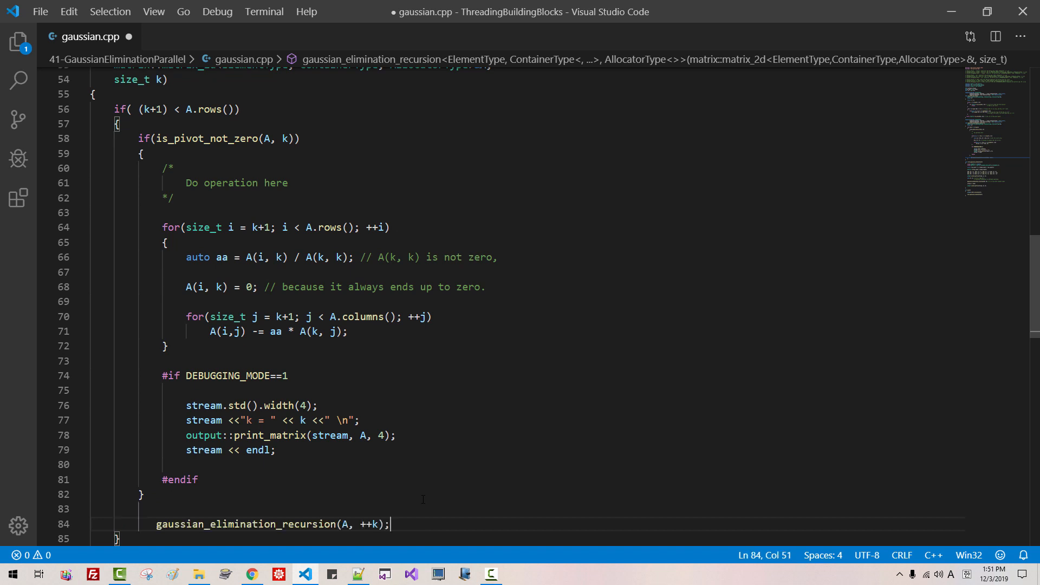
Step: Delete the 'Do operation here' placeholder comment and give k a default of 0
click(193, 182)
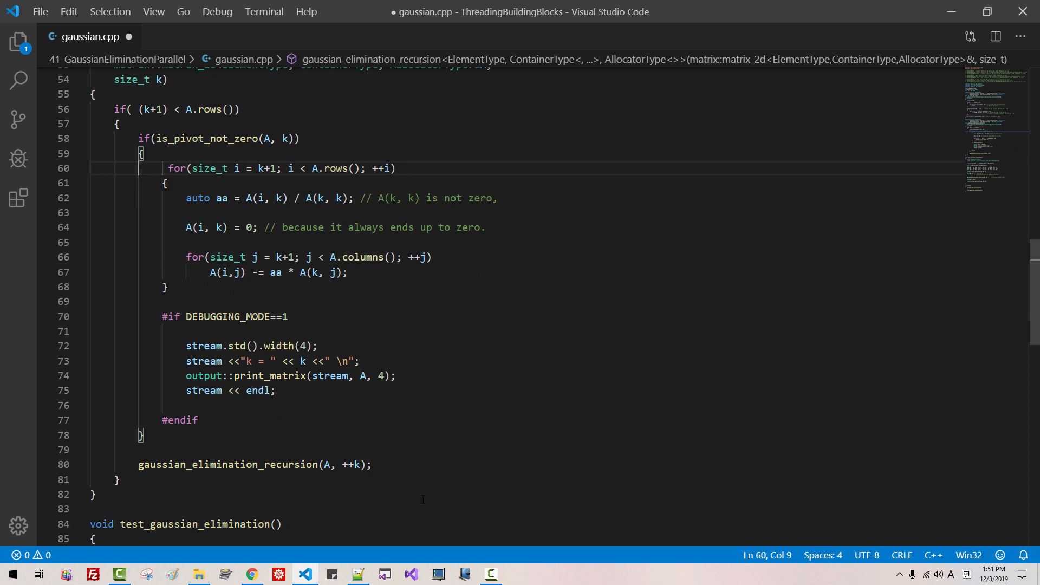
scroll(up, 3)
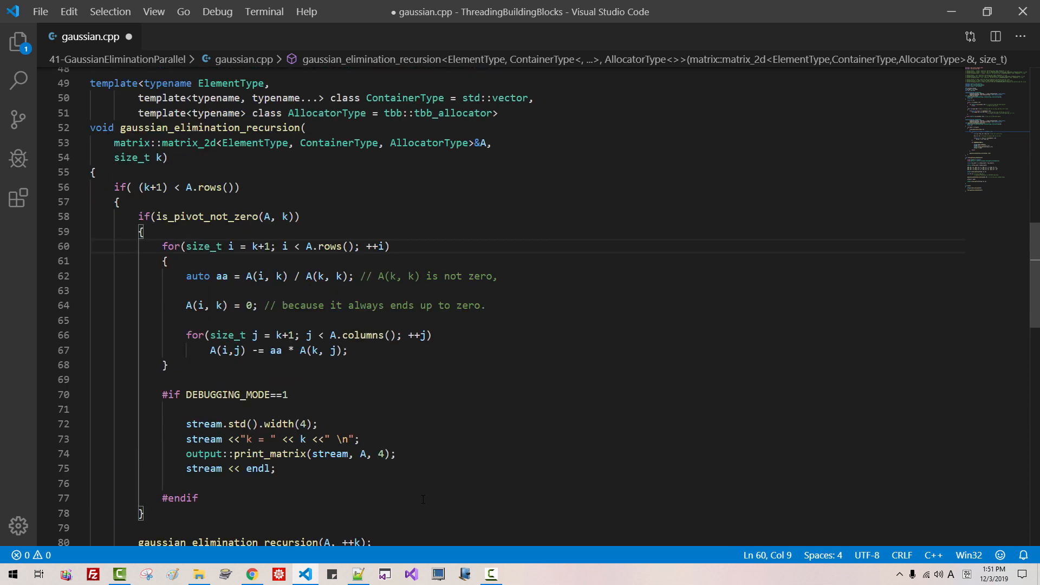
scroll(up, 3)
text( = 0)
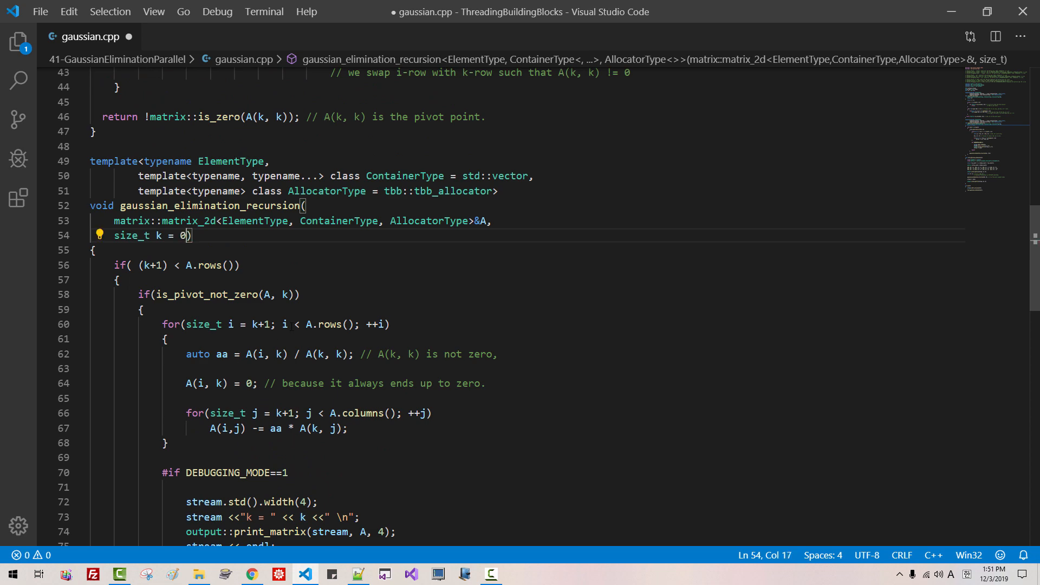
Step: Drop the 0 argument so the test calls gaussian_elimination_recursion(B), and save
scroll(down, 3)
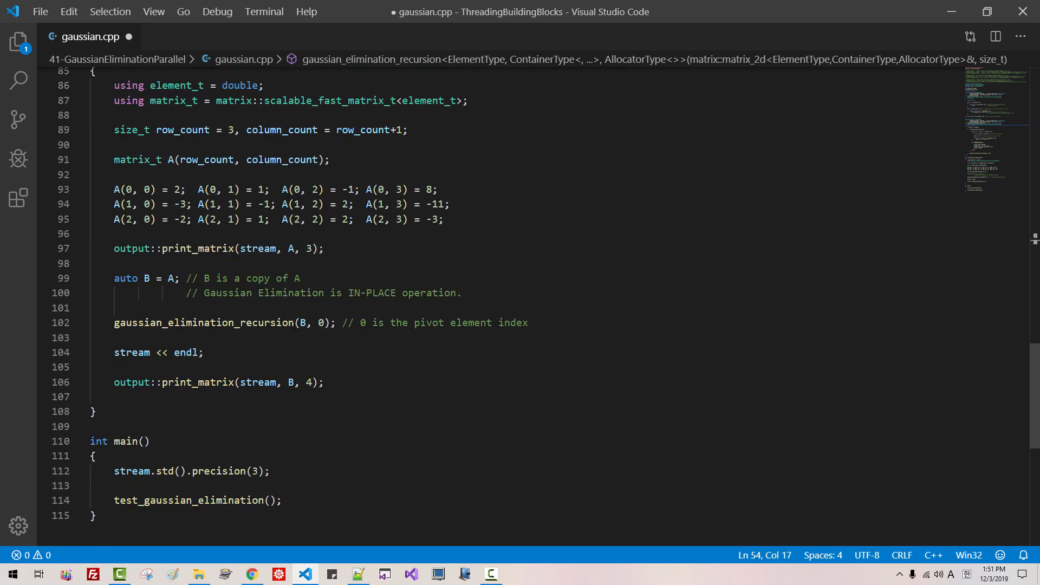
click(308, 323)
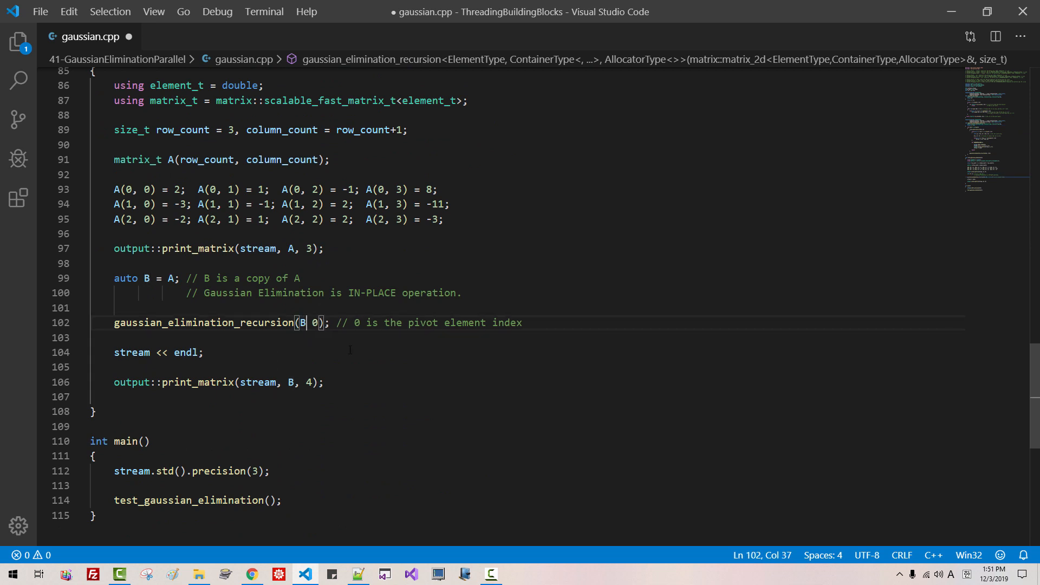
key(Backspace)
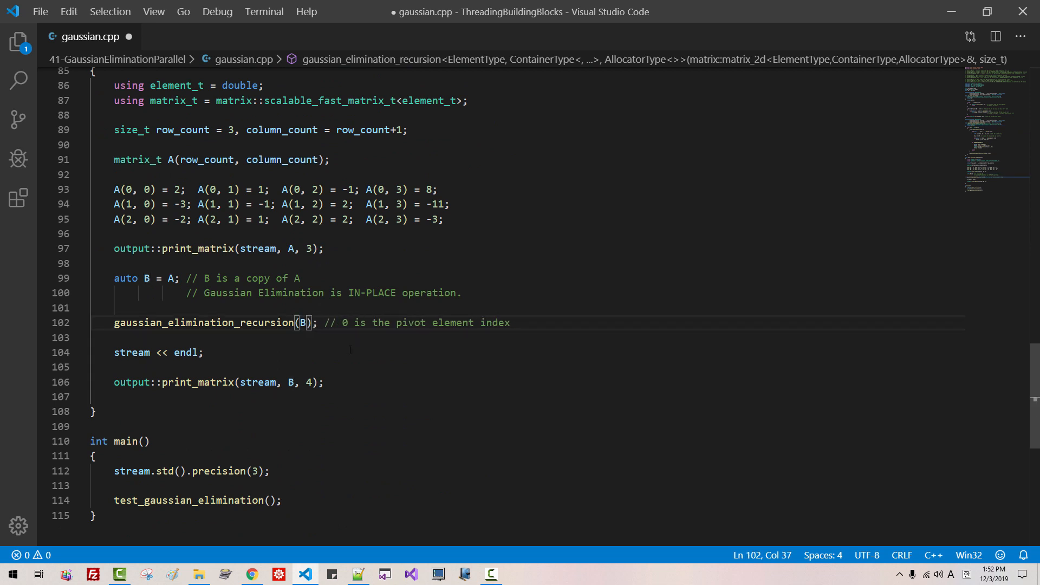
key(ctrl+s)
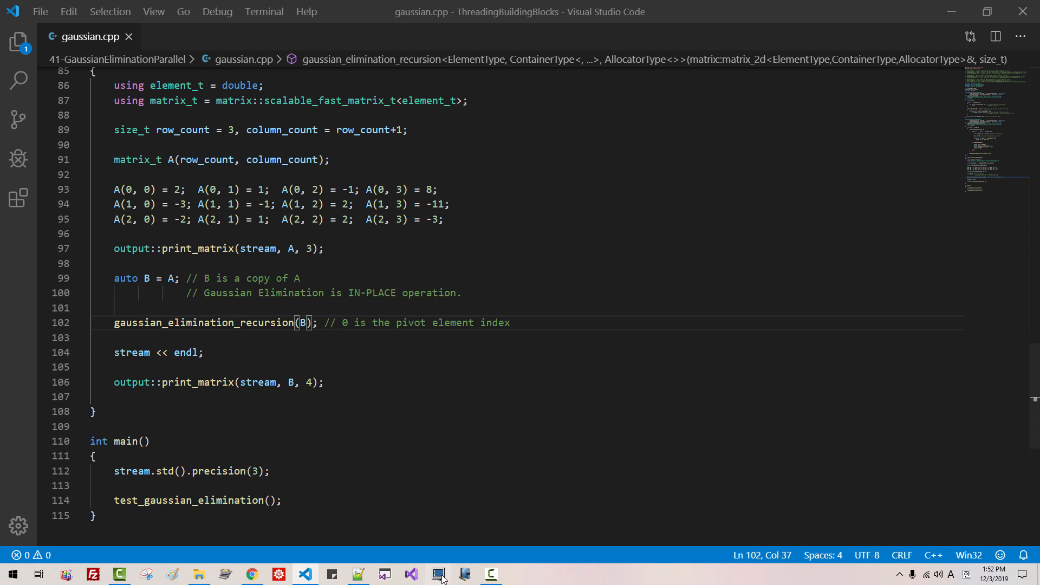
Step: In Command Prompt, change into 41-GaussianEliminationParallel and list its files
click(438, 574)
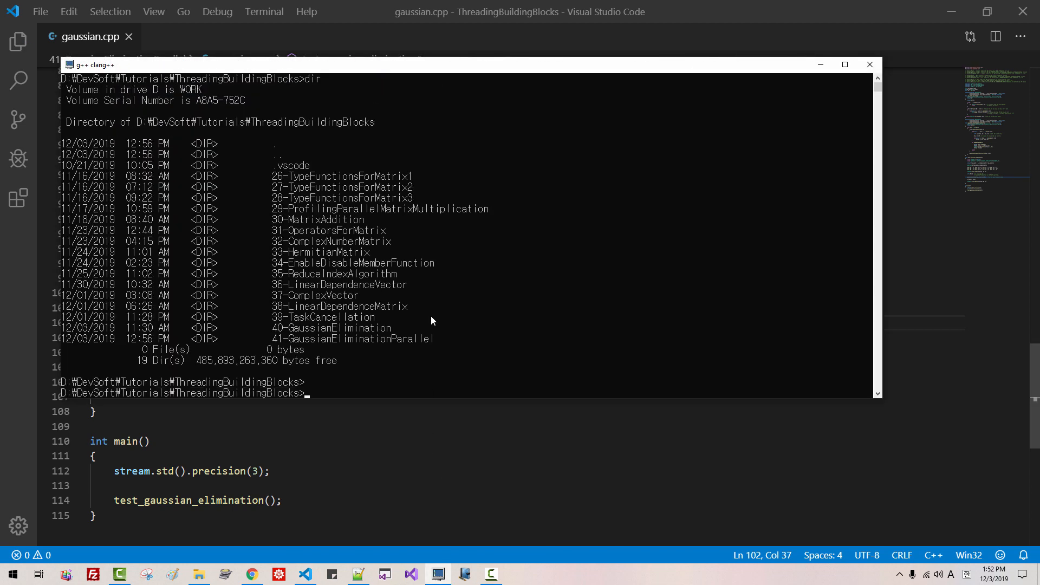
text(cd 4)
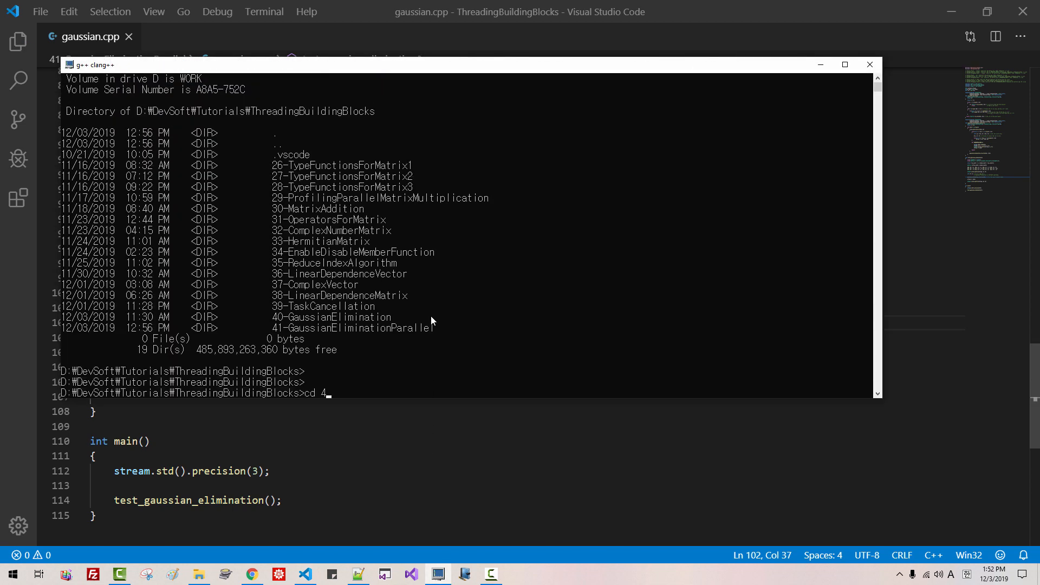
text(1-GaussianEliminationParallel)
text(clang++ -std)
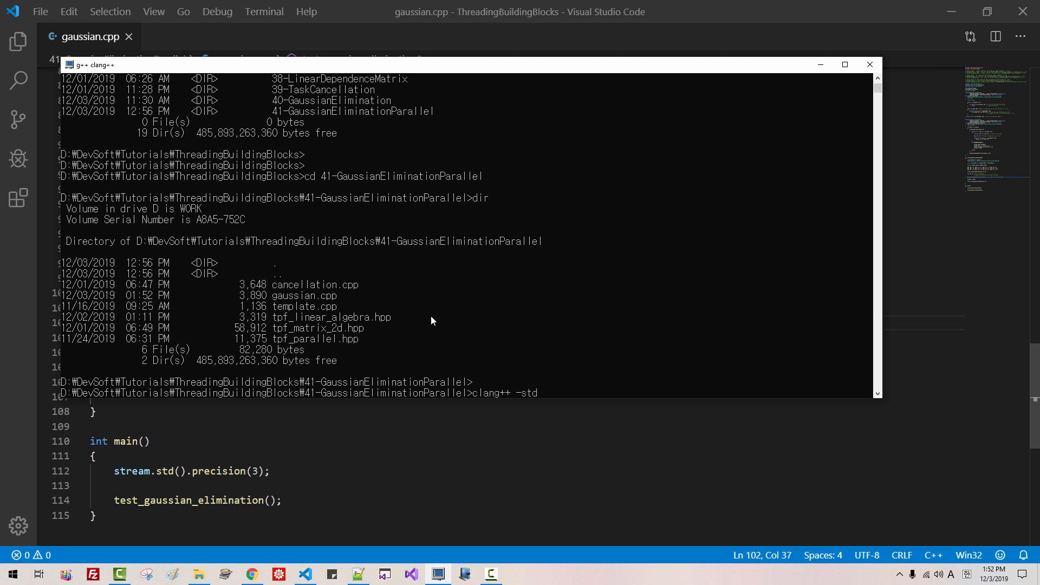
Step: Enter the compile command clang++ -std=c++17 gaussian.cpp -ltbb -ltbbmalloc
text(=c++1)
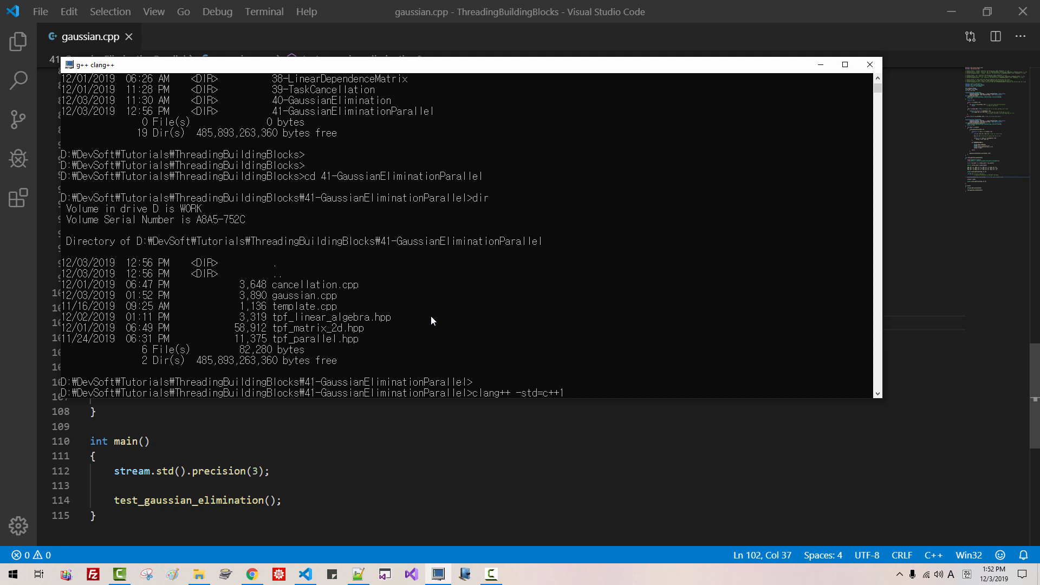
text(7 gaus)
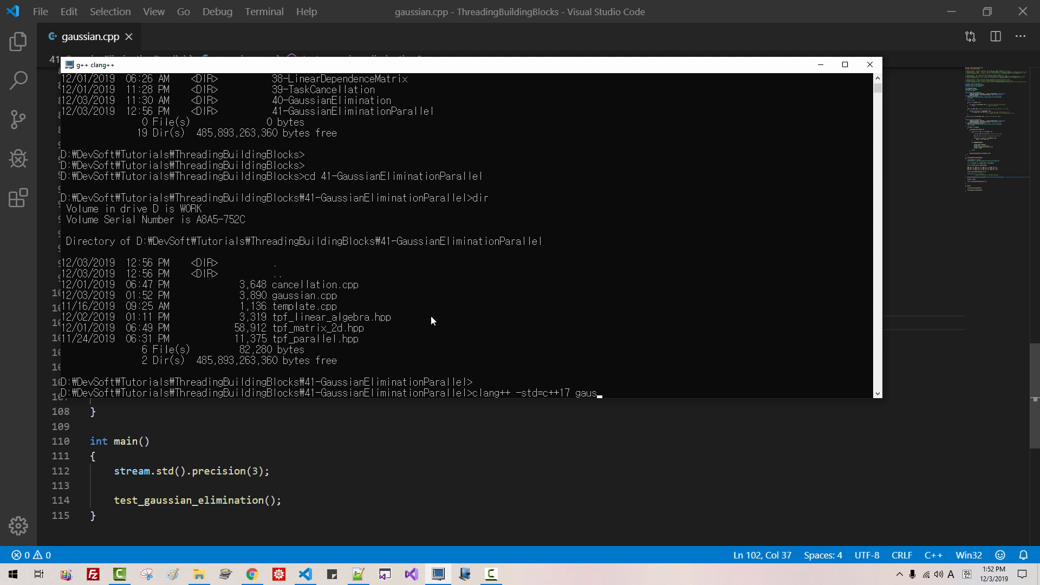
text(sian.cpp)
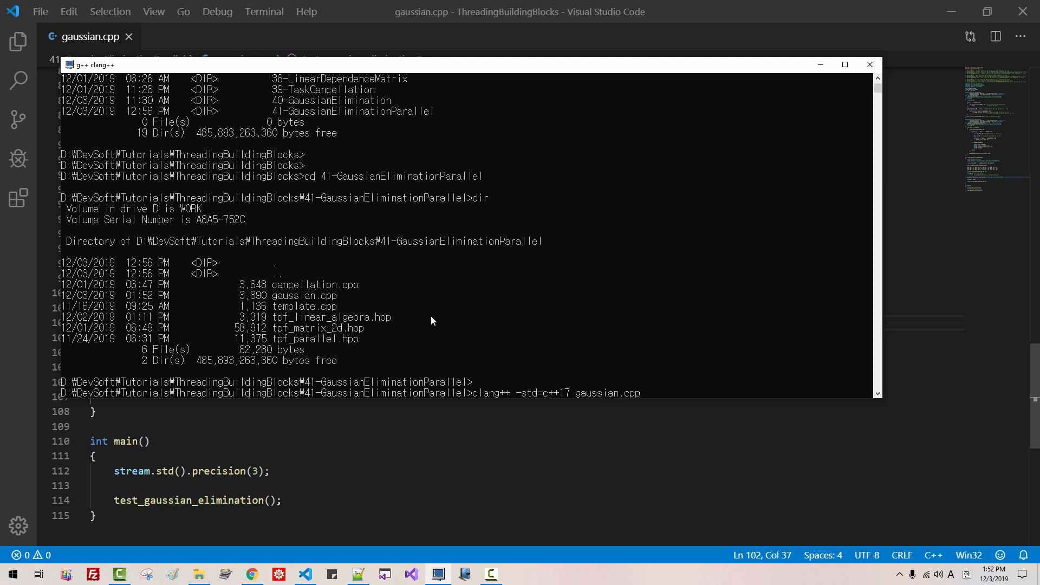
text(-ltbb -l)
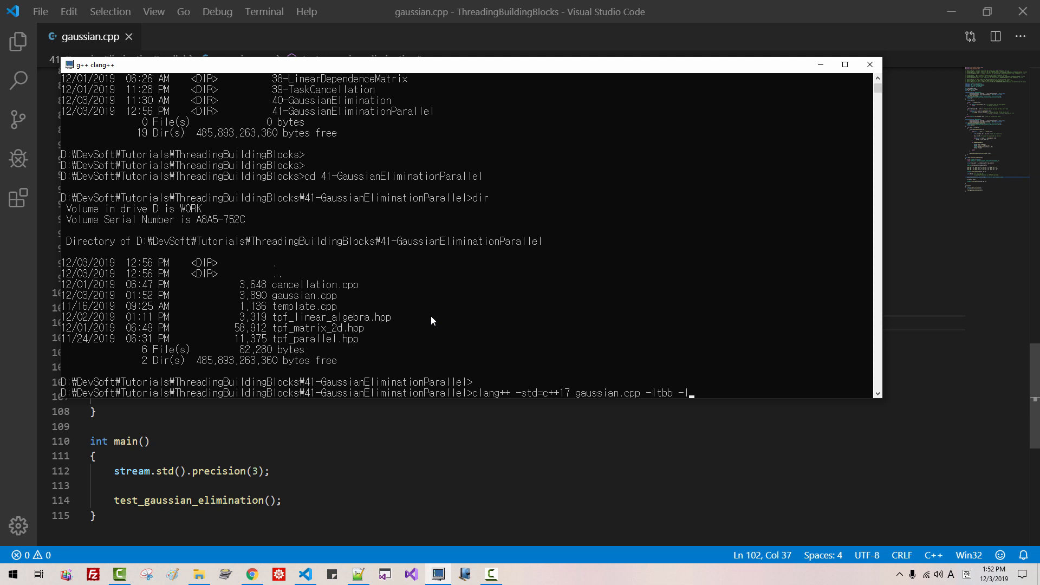
text(tbbmallo)
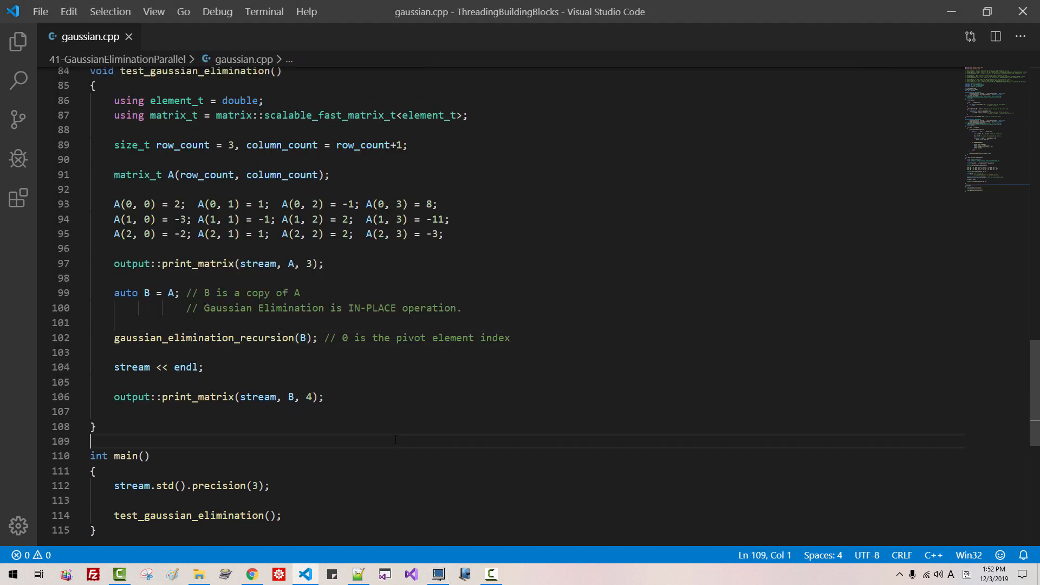
Step: Duplicate gaussian_elimination_recursion below itself and rename the copy gaussian_elimination_loop
scroll(up, 3)
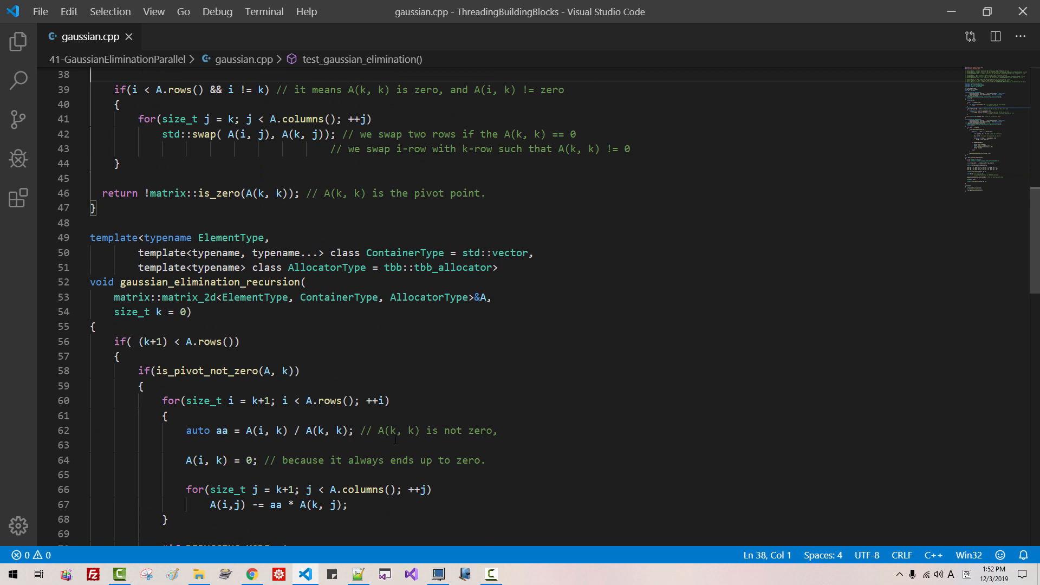
click(139, 253)
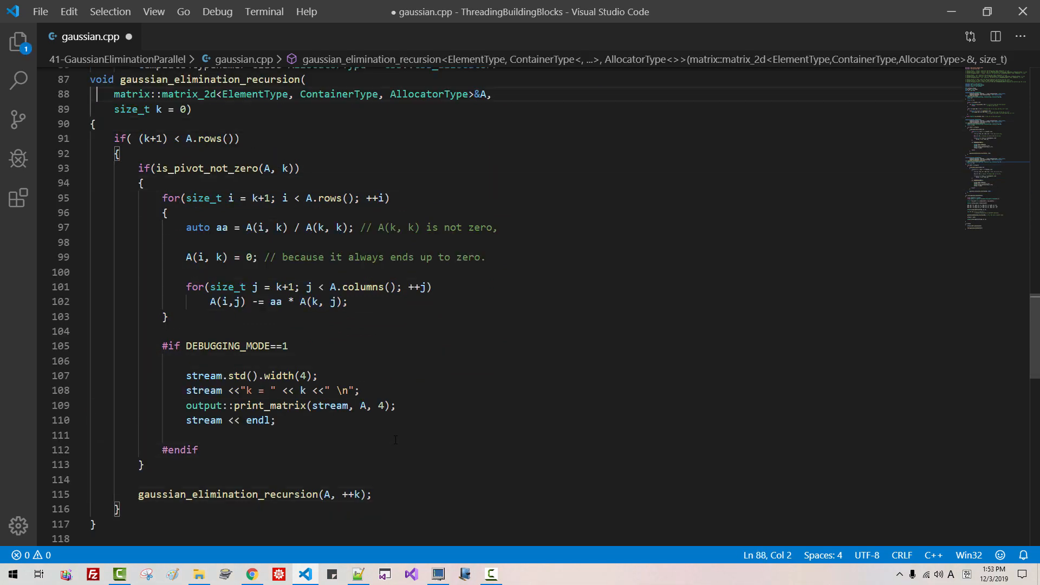
scroll(up, 3)
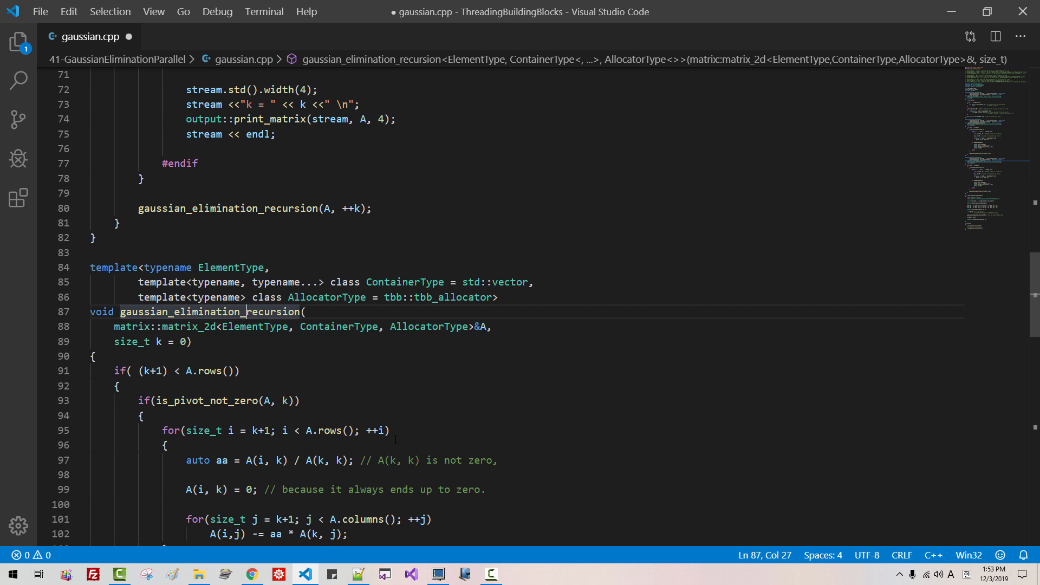
text(loop)
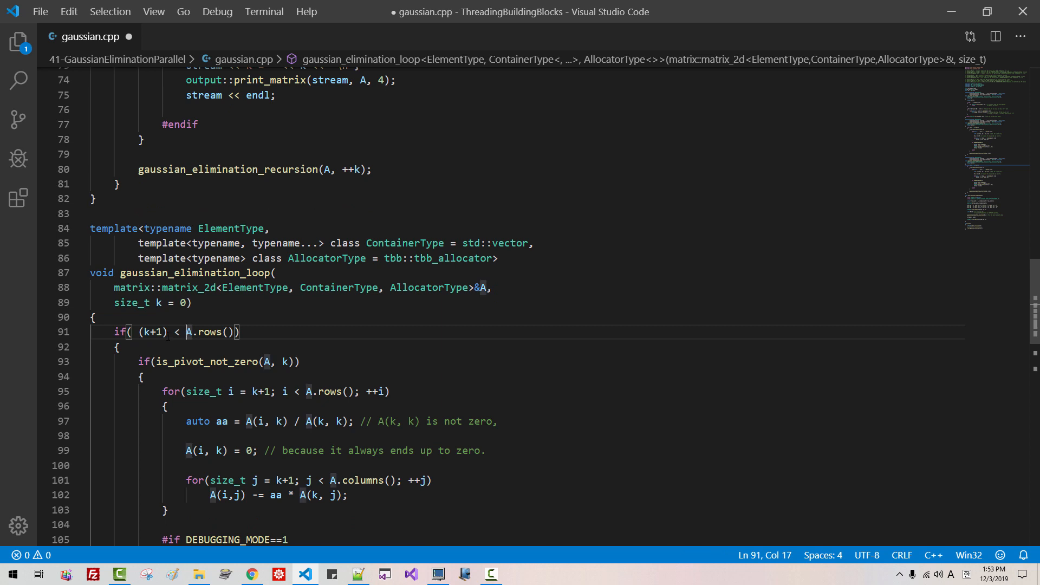
Step: Drop the k parameter, comment out the if and recursive call, add for(size_t k{}; k+1<A.rows(); ++k)
double_click(151, 332)
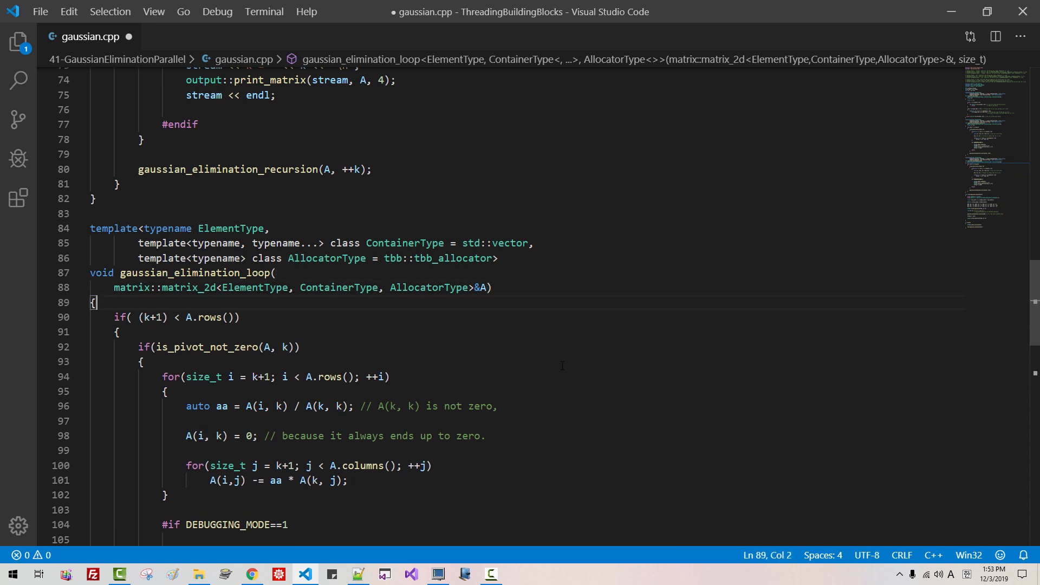
text(// )
key(Enter)
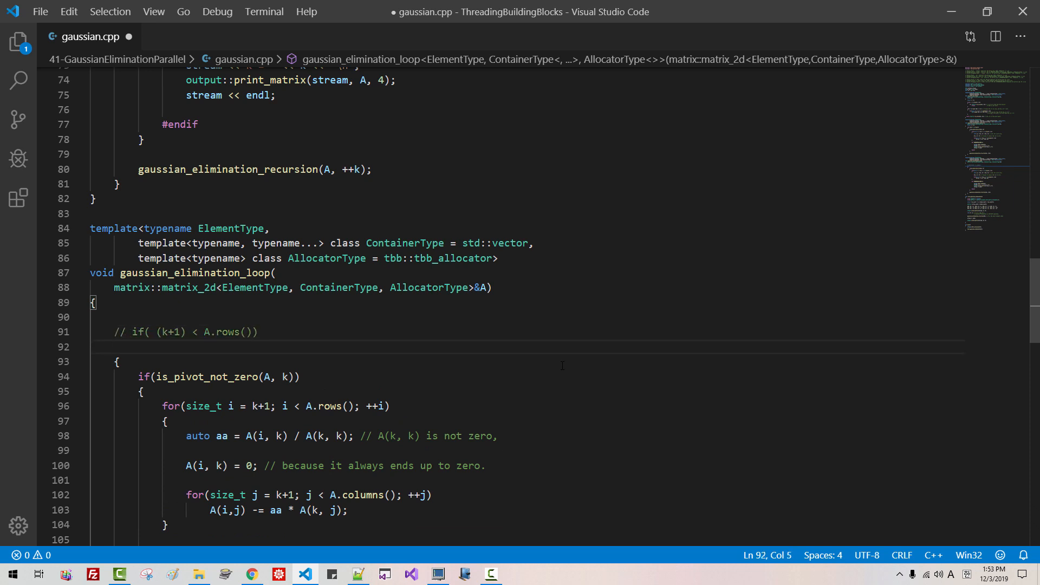
text(for(size_t k{)
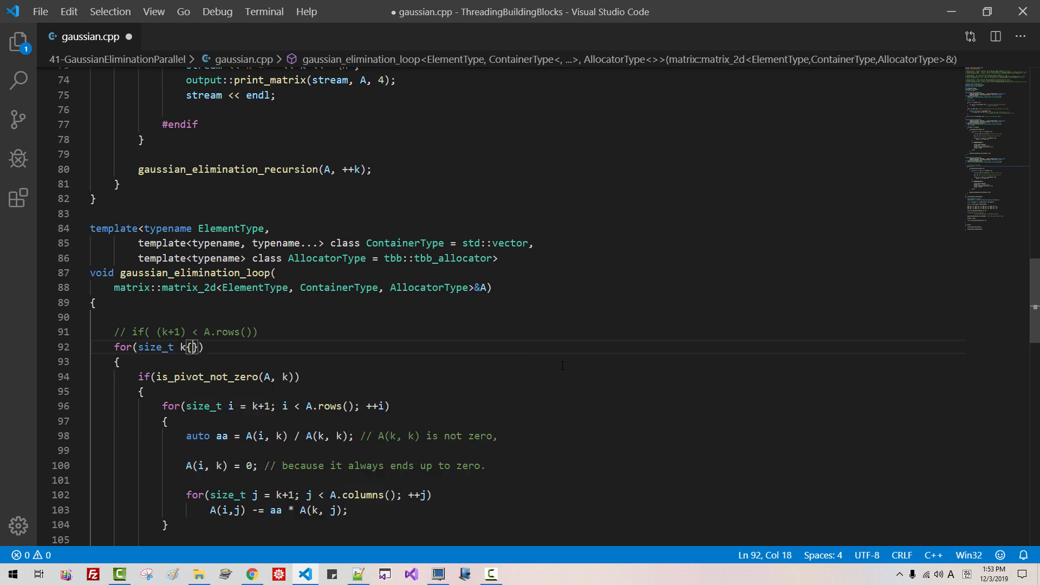
text(;)
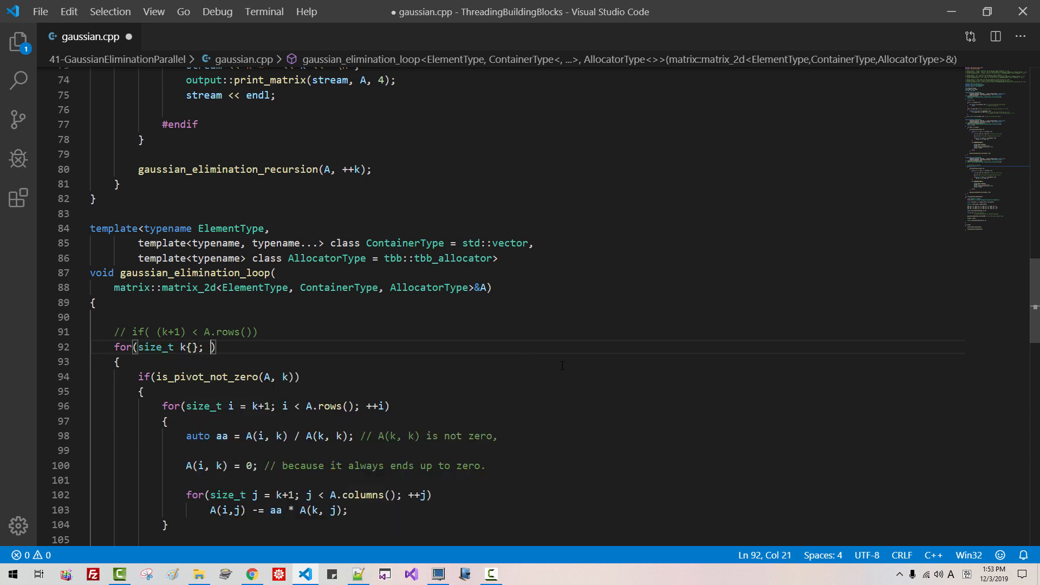
text(k+1)
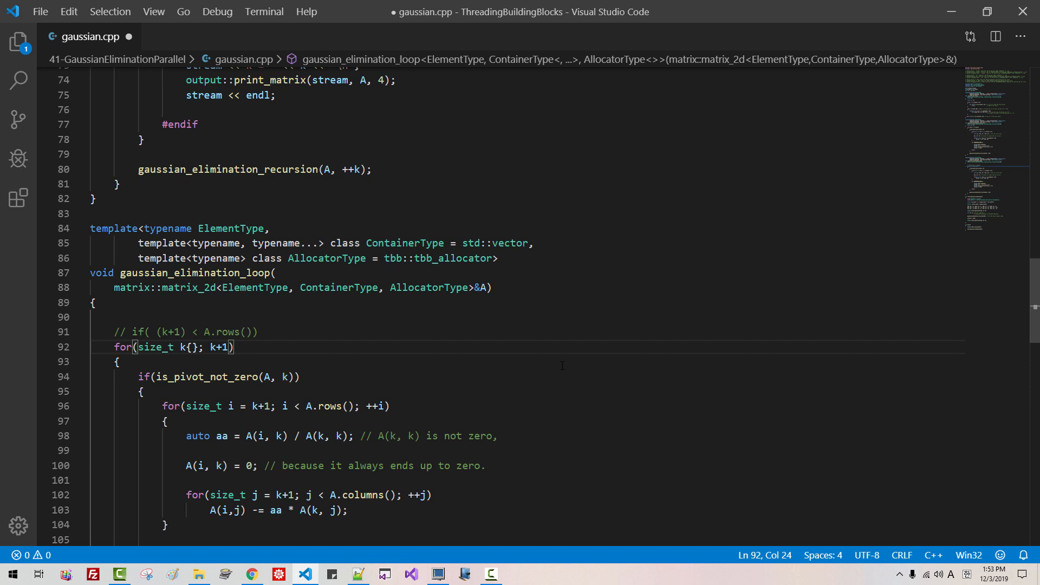
text(<A.rows()
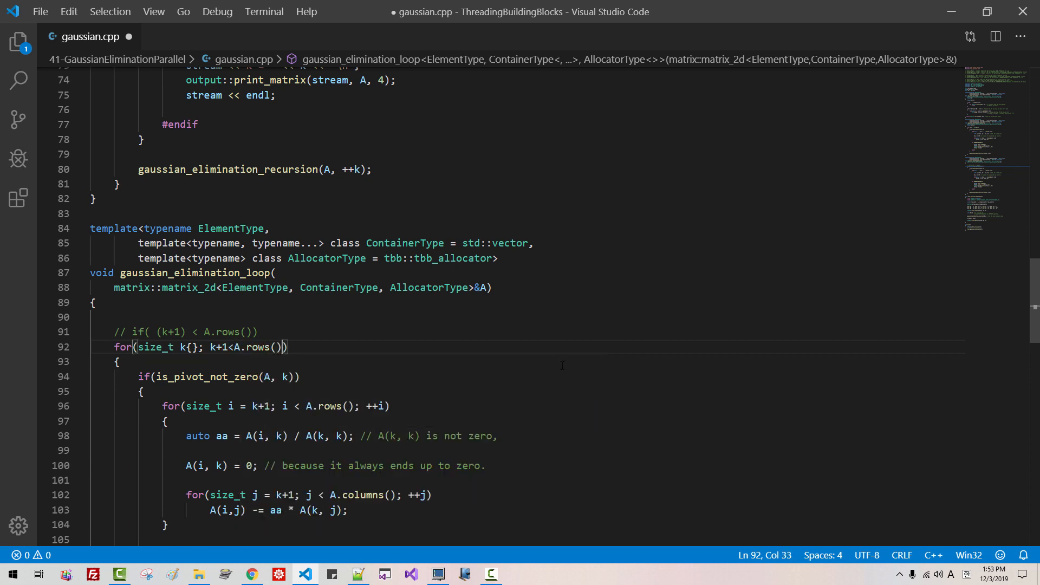
text(; ++k)
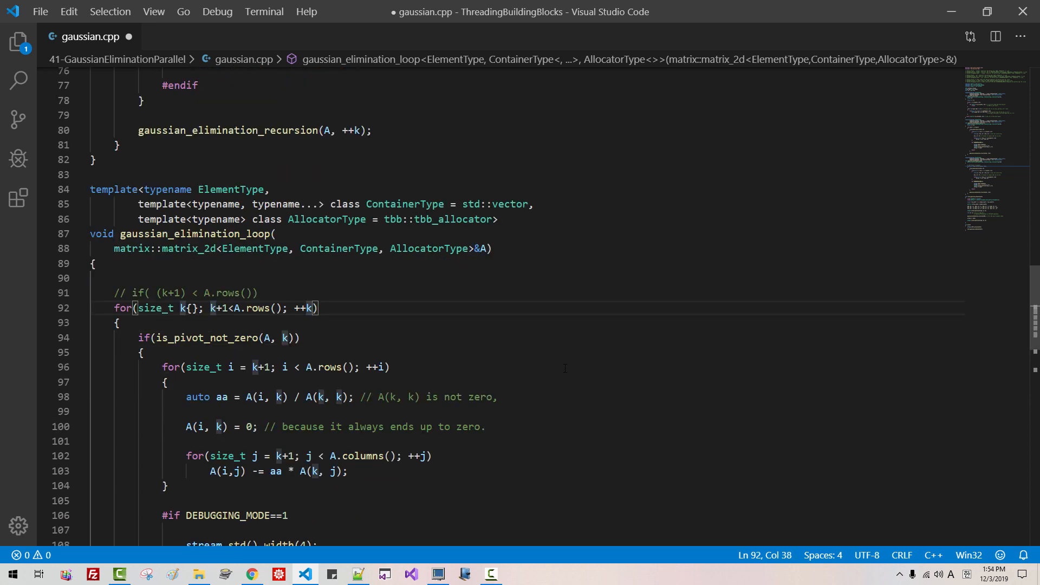
scroll(down, 3)
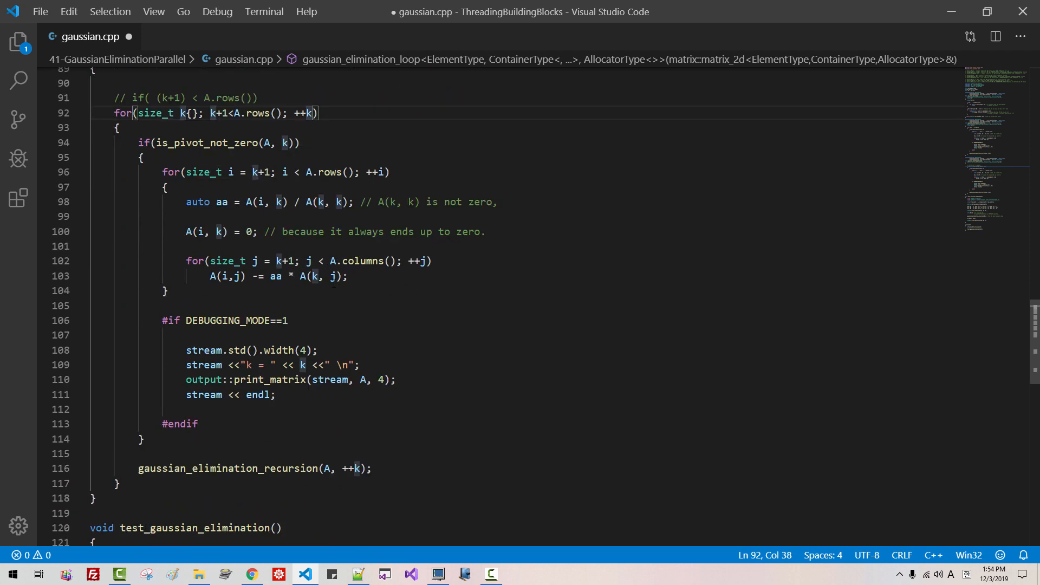
text(//)
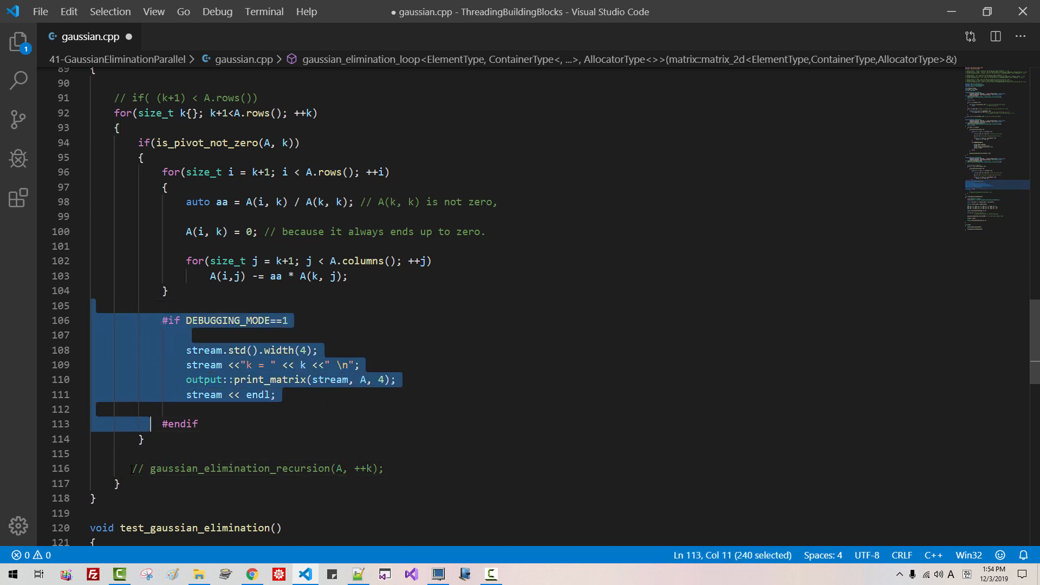
Step: Delete the #if DEBUGGING_MODE print block from gaussian_elimination_loop
key(Delete)
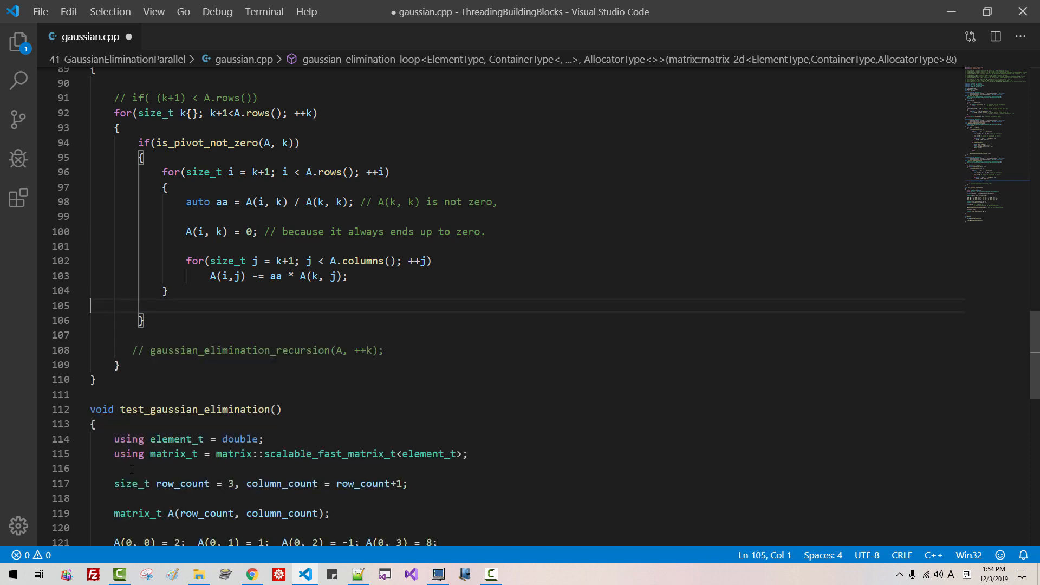
scroll(up, 3)
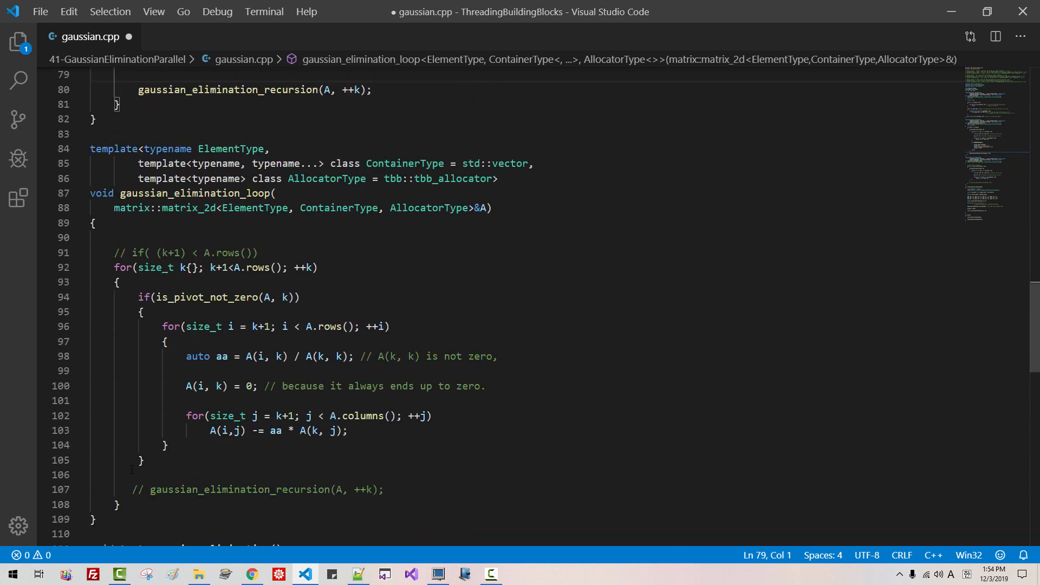
double_click(192, 193)
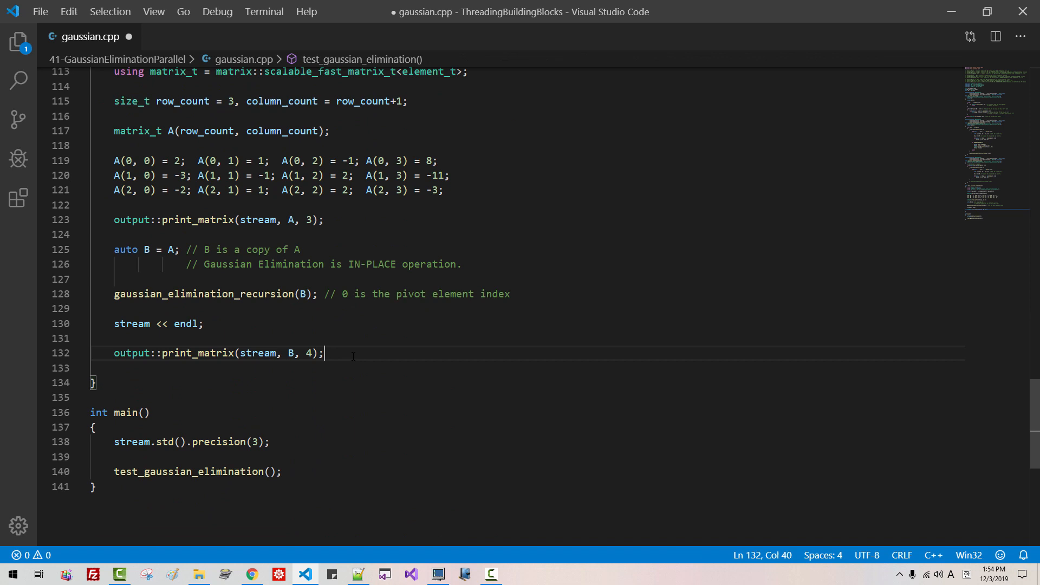
Step: In the test, copy A into C, call gaussian_elimination_loop(C), and print C
text(gaussian_elimination_loop(C);)
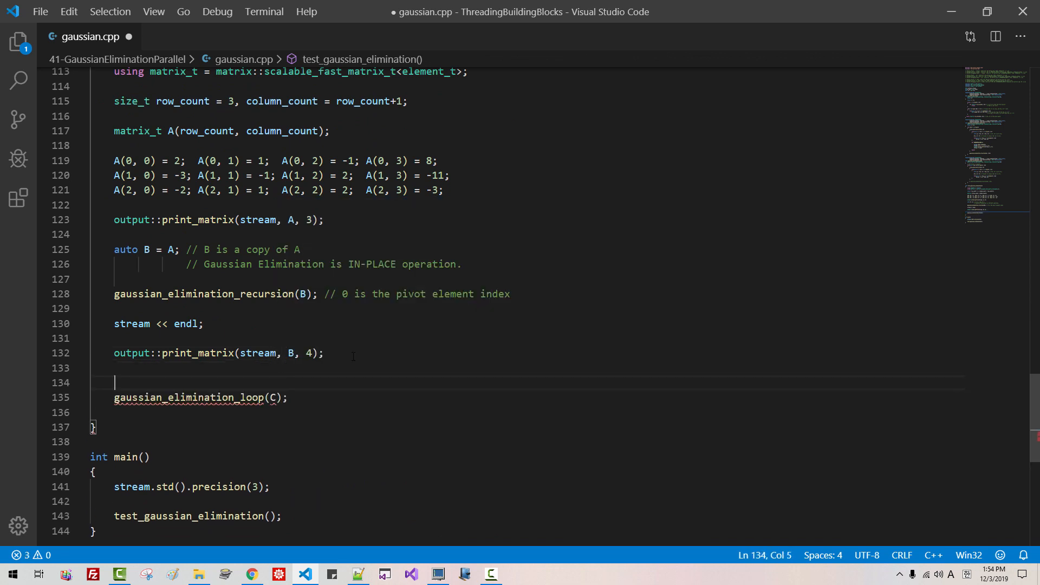
text(auto C =)
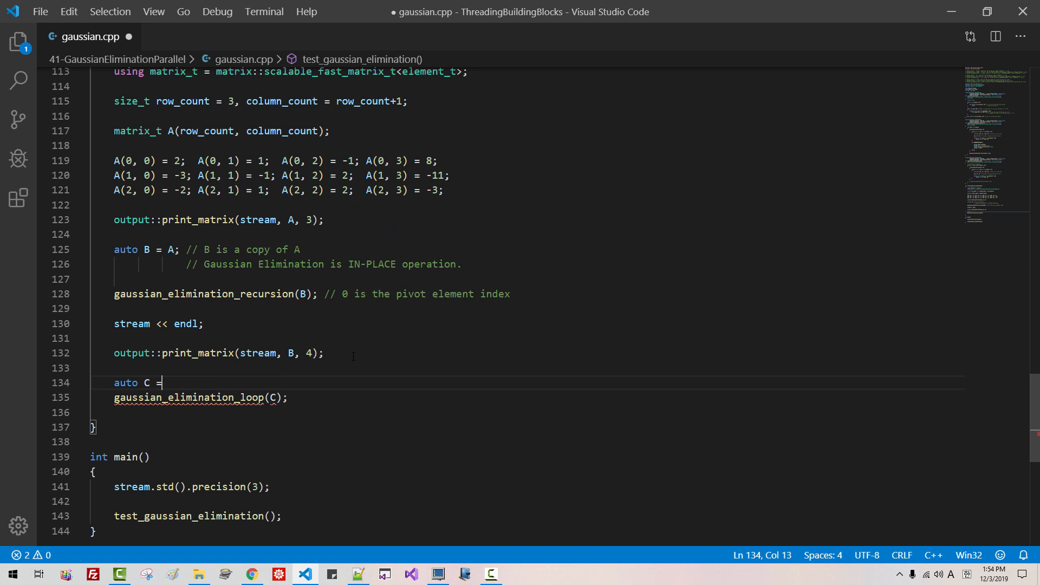
text(A;)
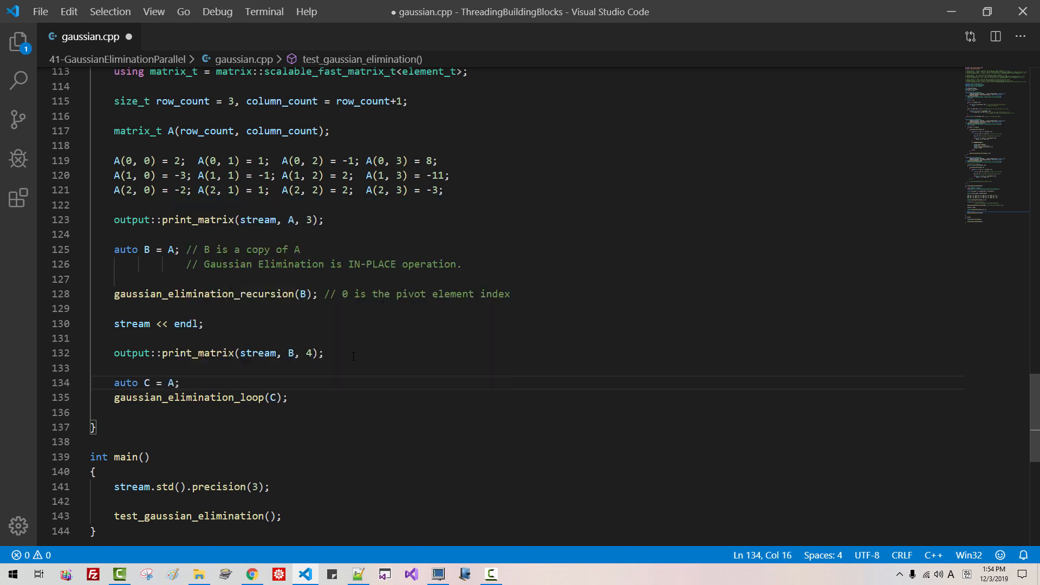
key(Enter)
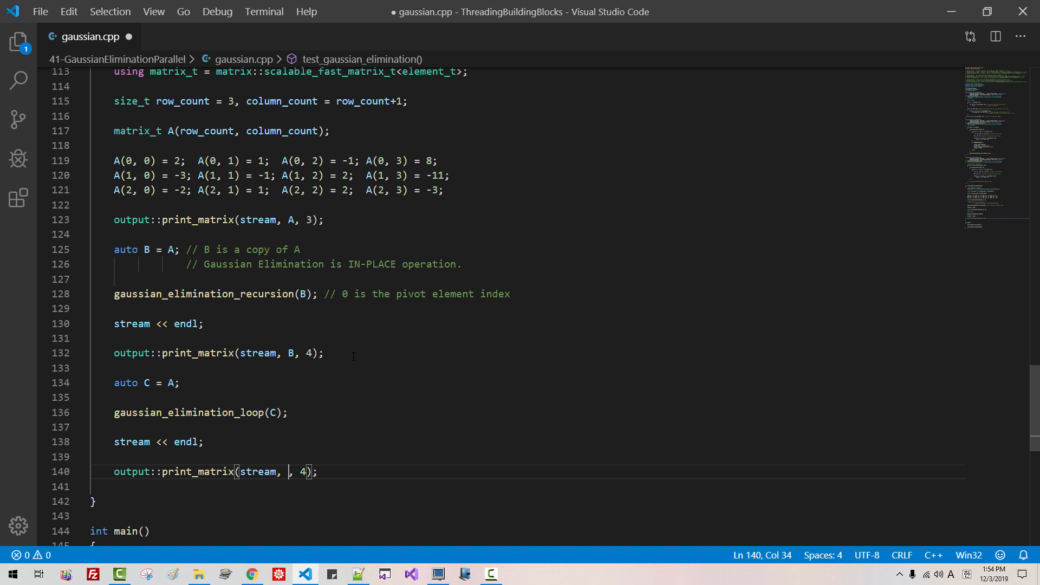
text(C)
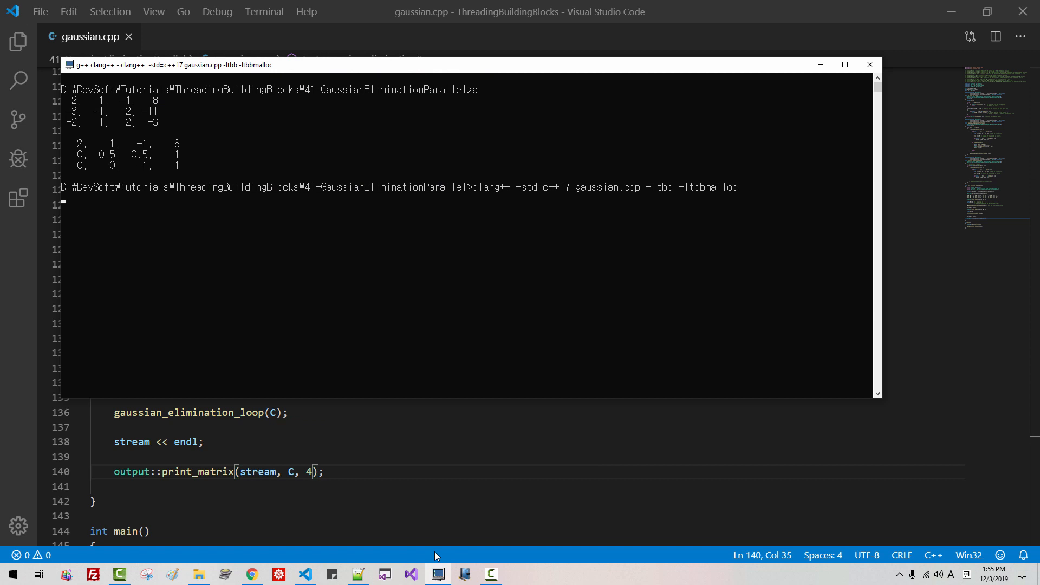
Step: Run the rebuilt a.exe to show the original and two eliminated matrices
key(Return)
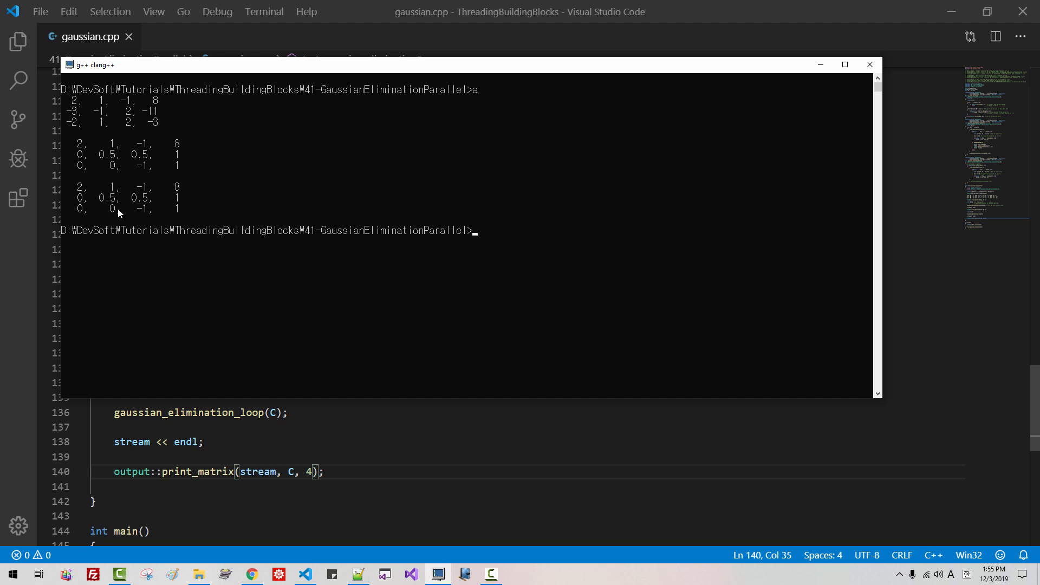
mouse_move(154, 207)
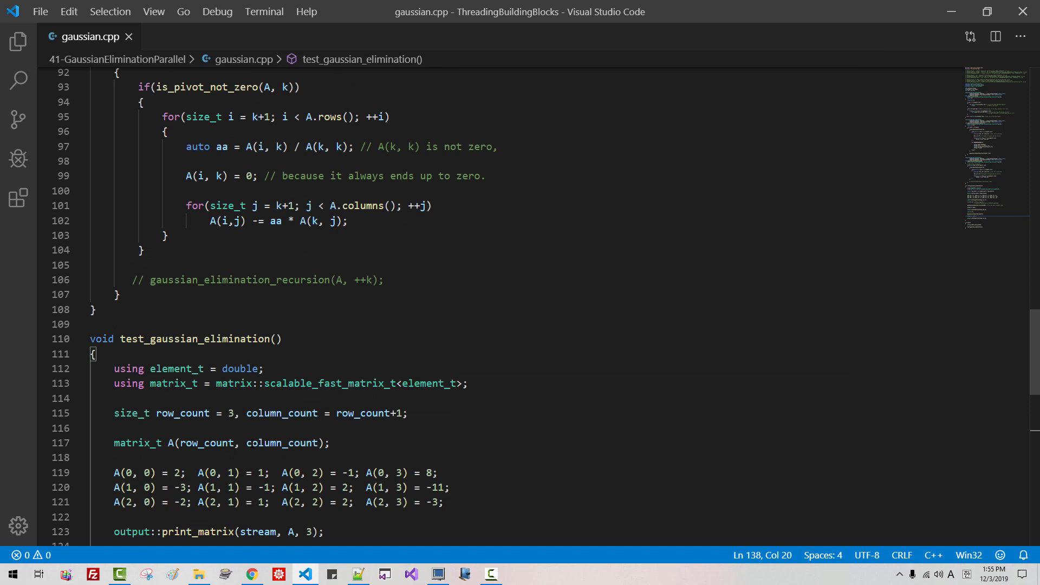
Step: Remove the commented-out if condition and recursive call, adding a blank line at the top
scroll(up, 3)
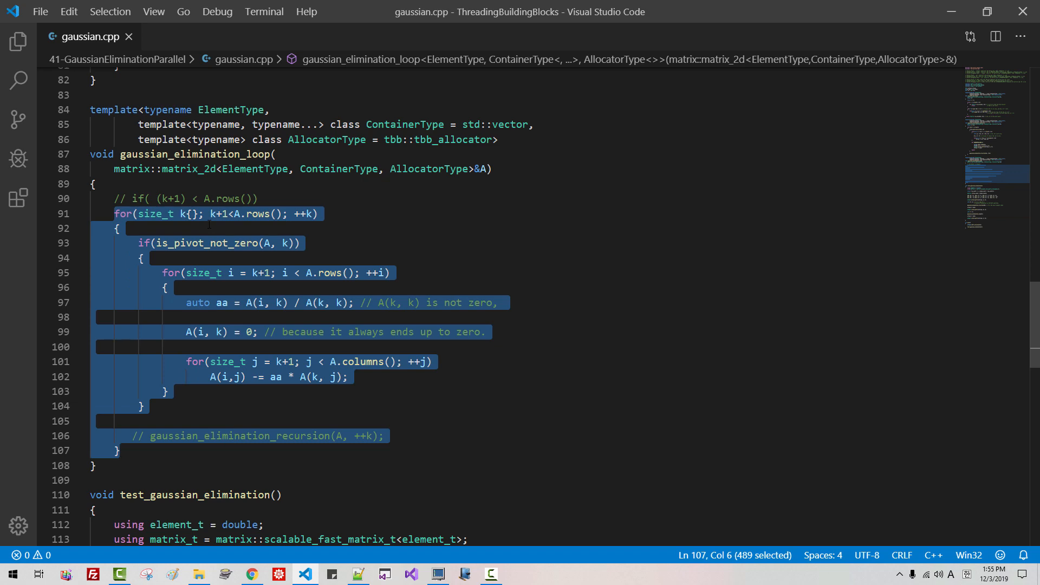
scroll(up, 3)
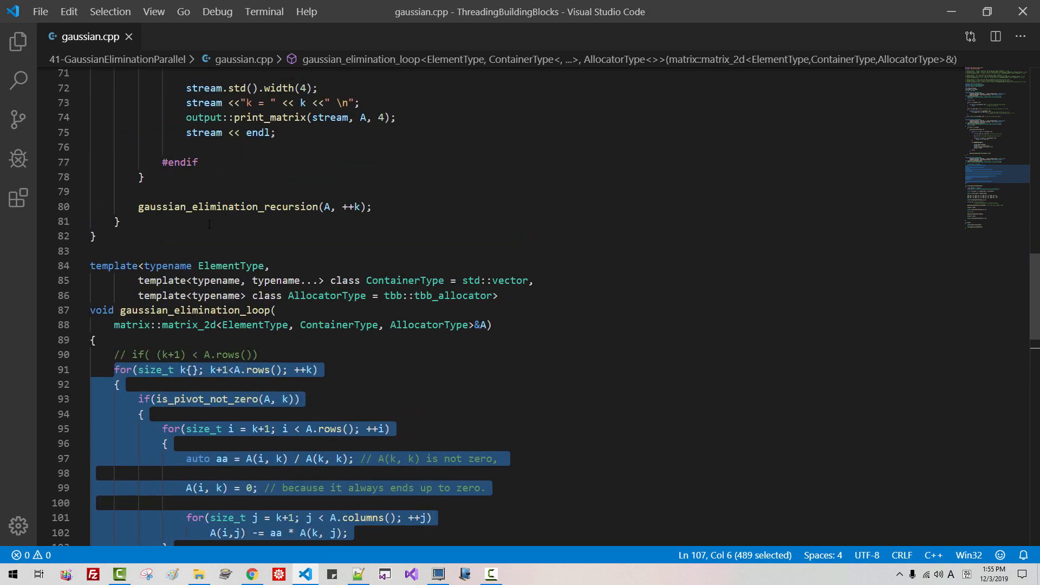
scroll(up, 3)
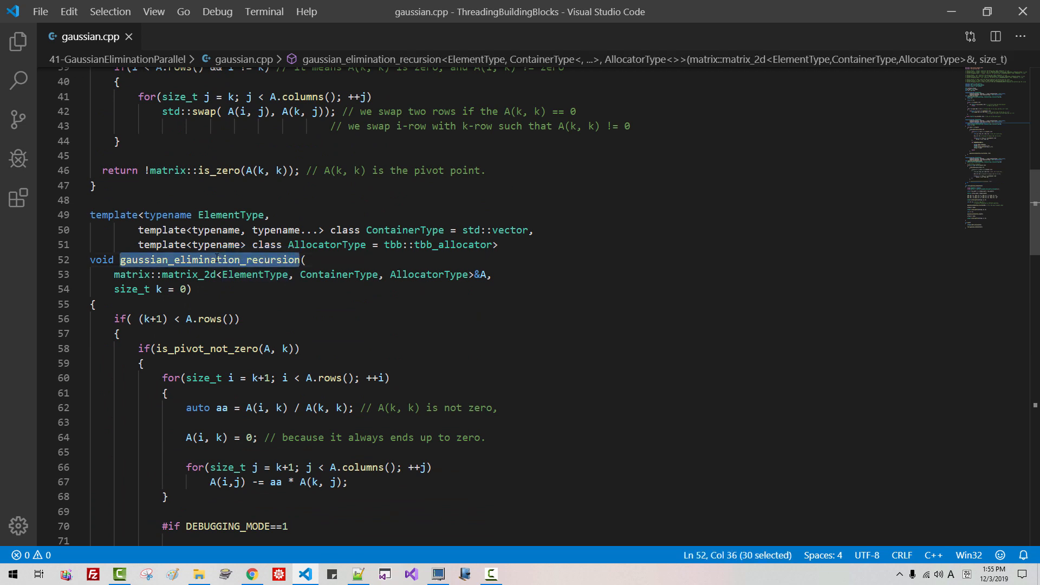
mouse_move(210, 259)
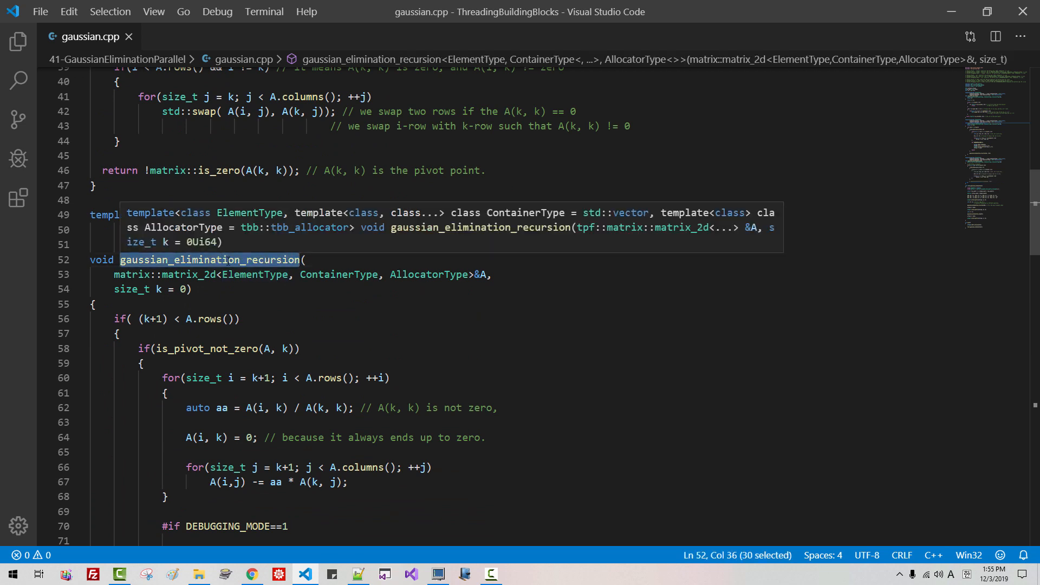
scroll(down, 3)
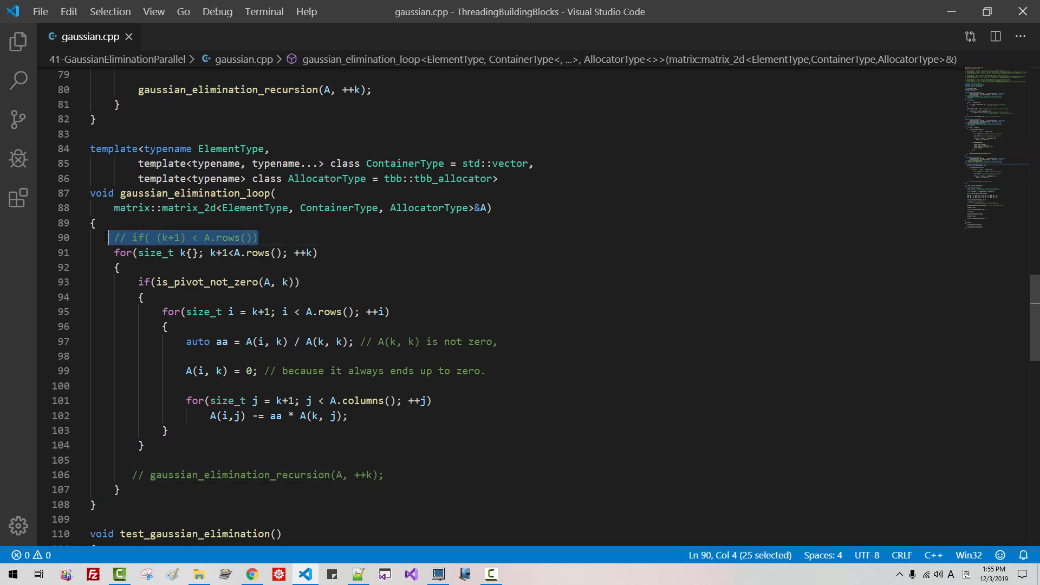
key(Delete)
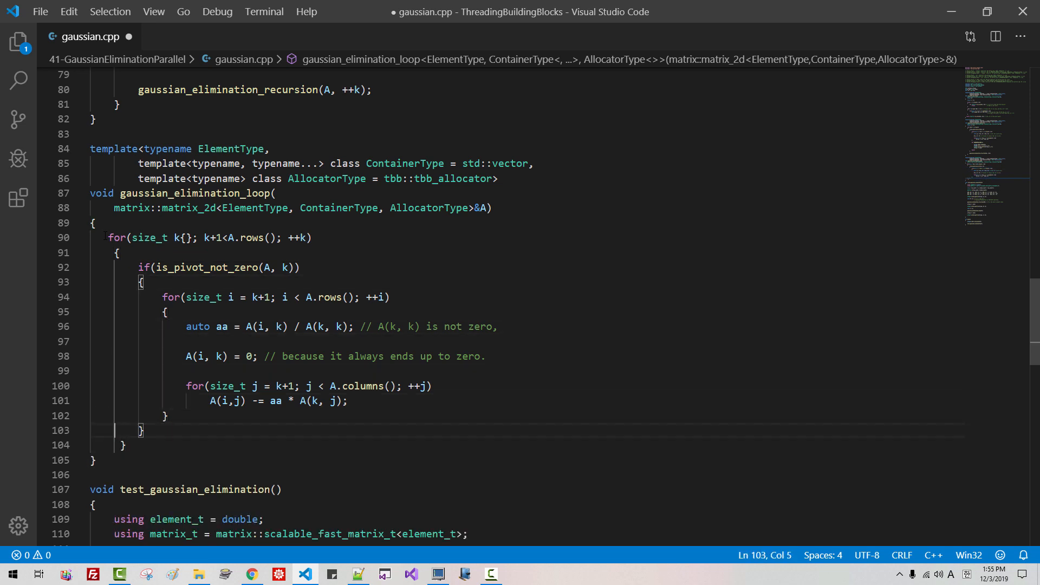
key(Enter)
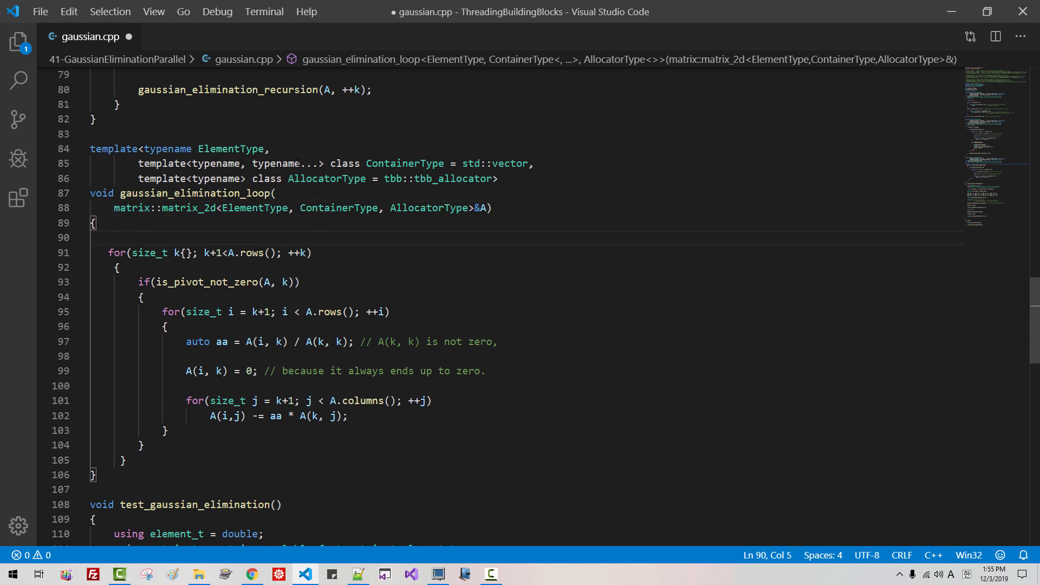
scroll(up, 3)
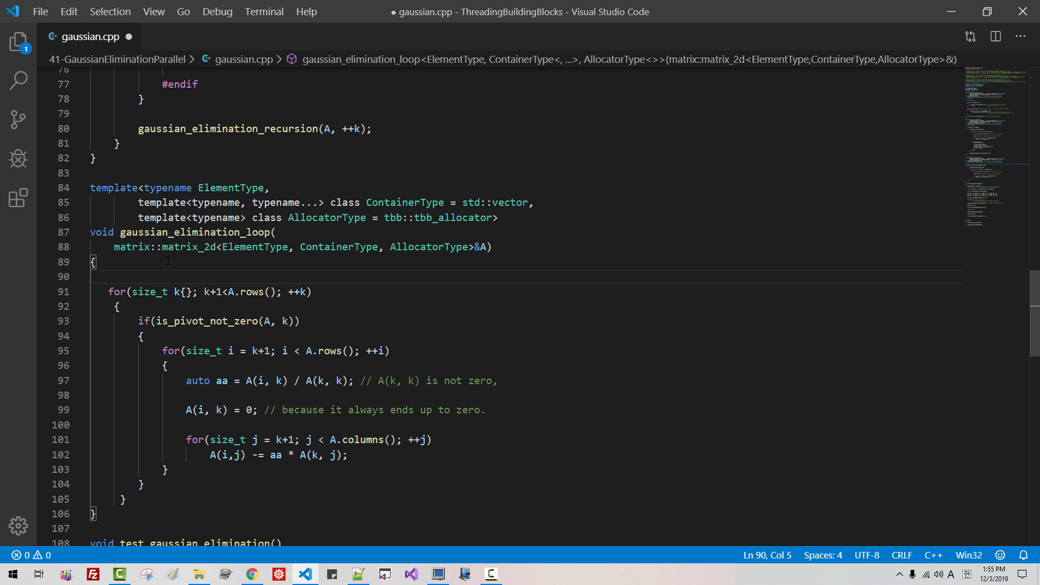
Step: Declare size_t rows_minus_1 = A.rows() and return early when row count is 0 or 1
text(size_t rows_minus_)
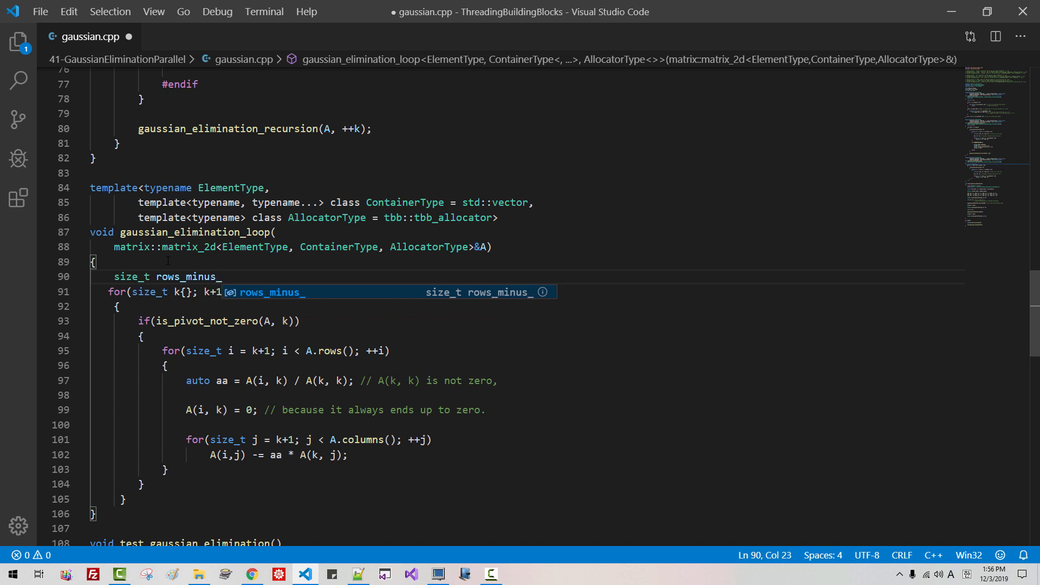
text(1 = A.rows();)
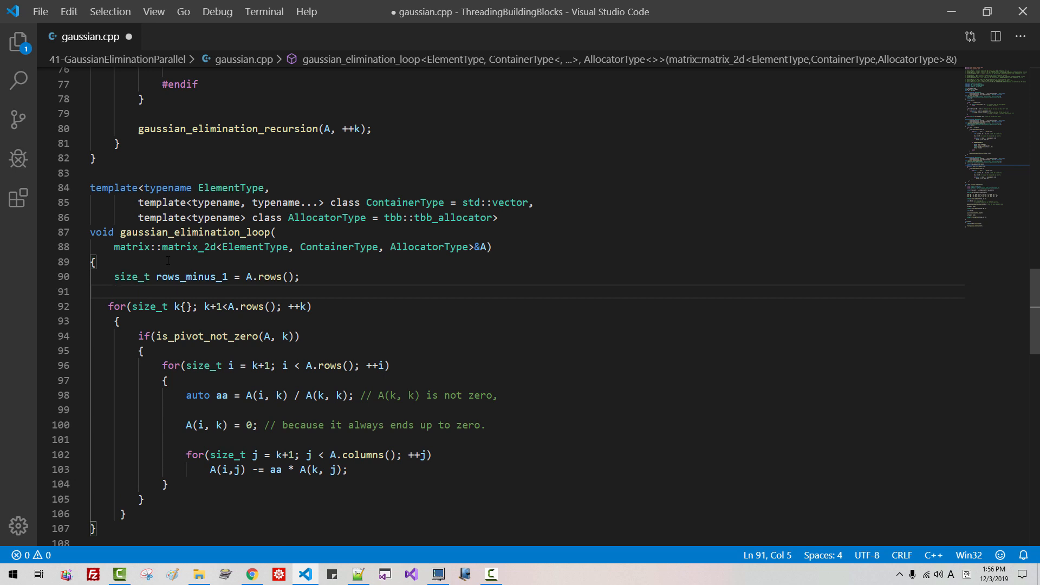
text(if)
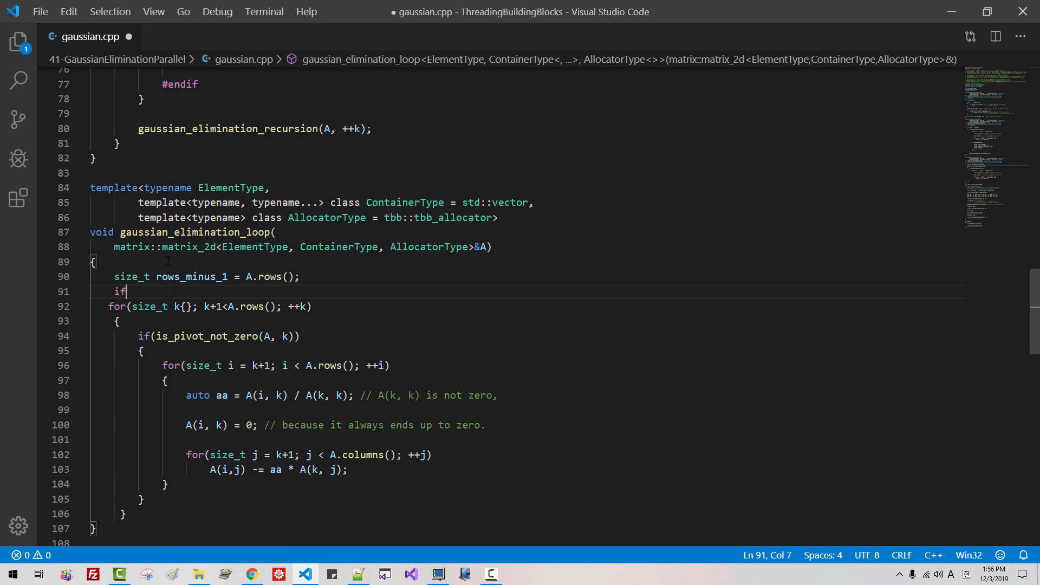
text((rows_minus_1)
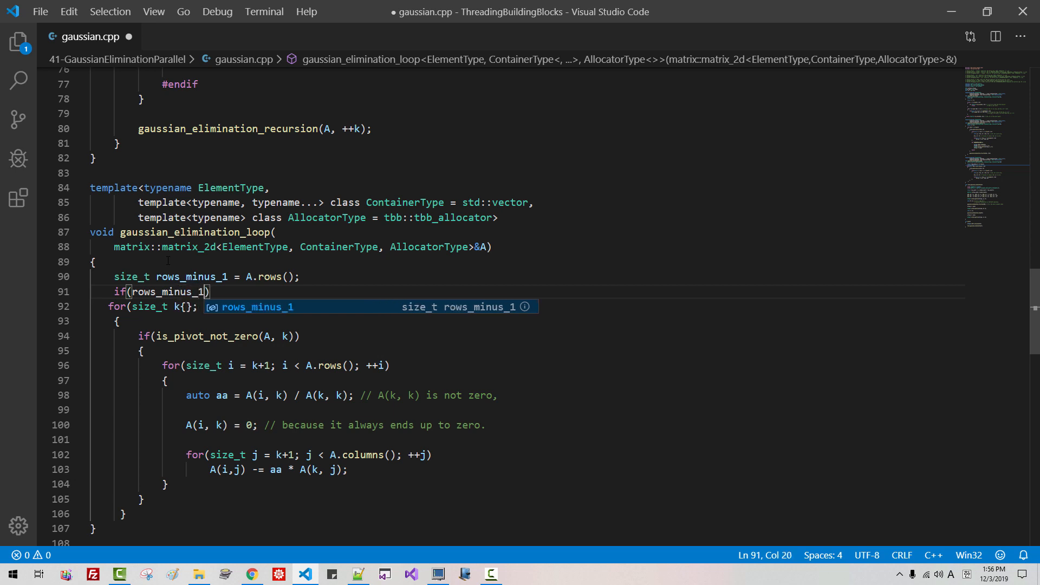
text(< 2)
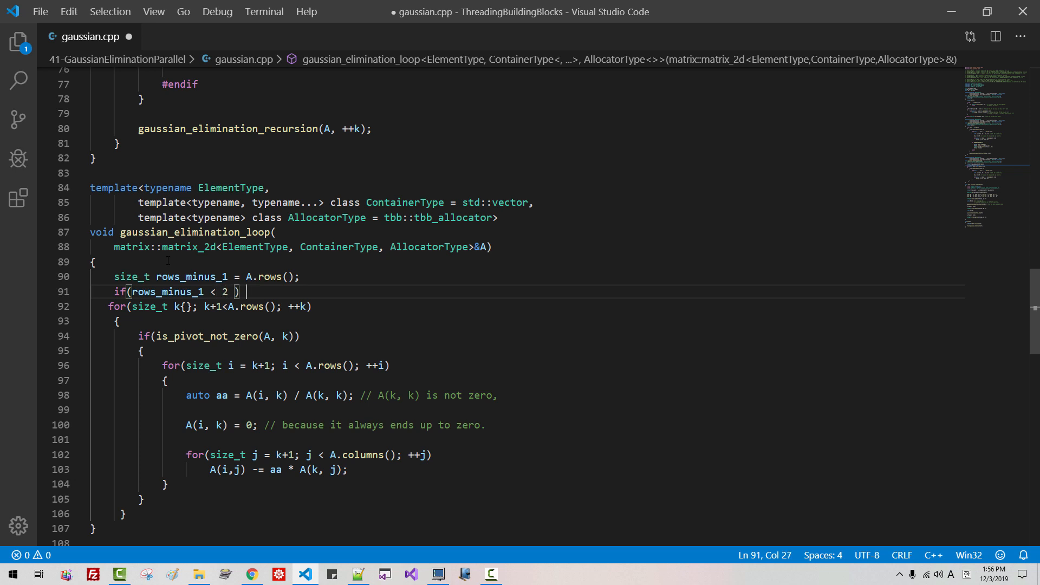
text(// row)
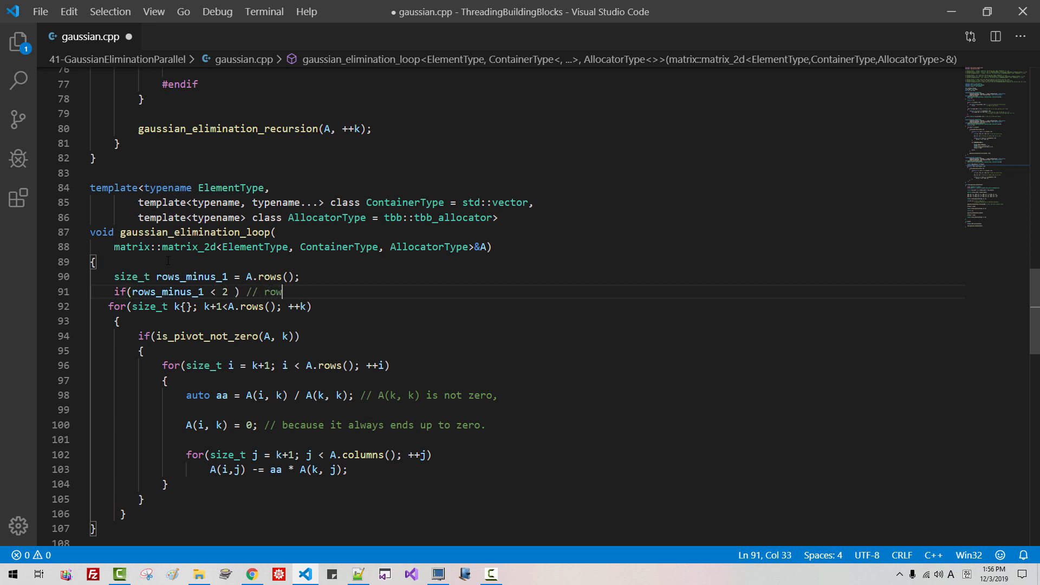
text(count is 0 or)
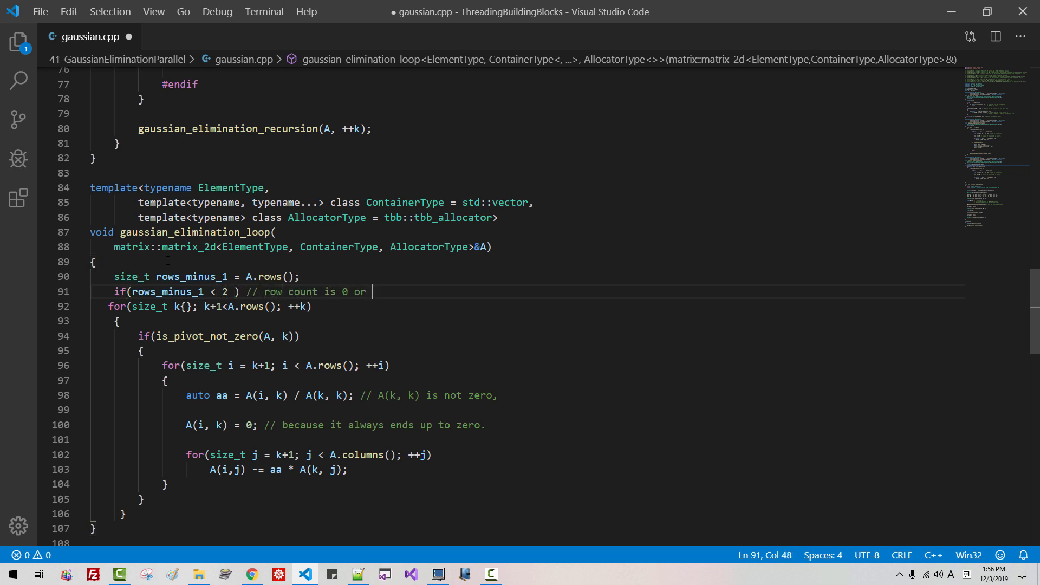
key(Enter)
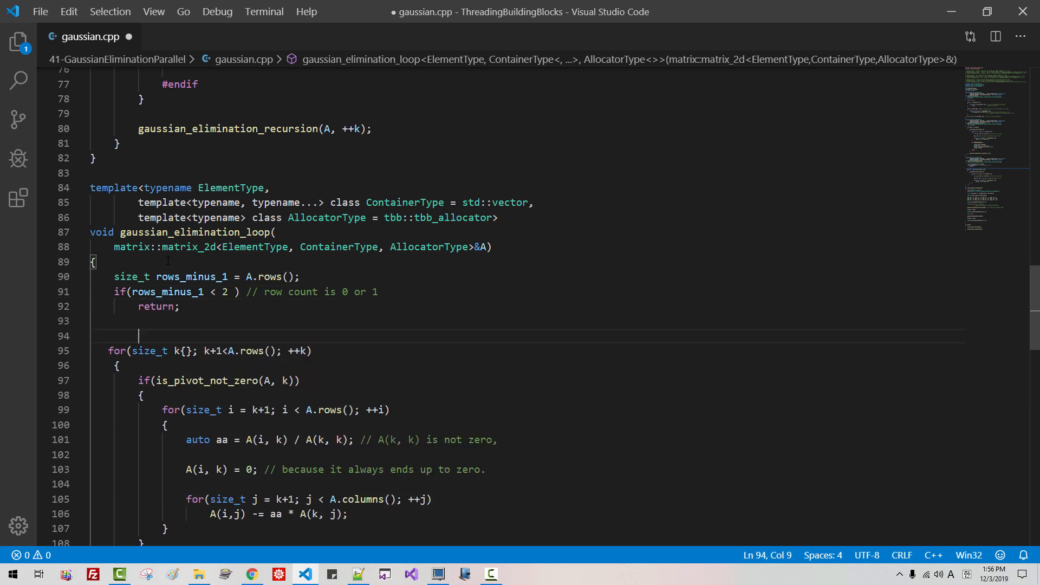
mouse_move(133, 247)
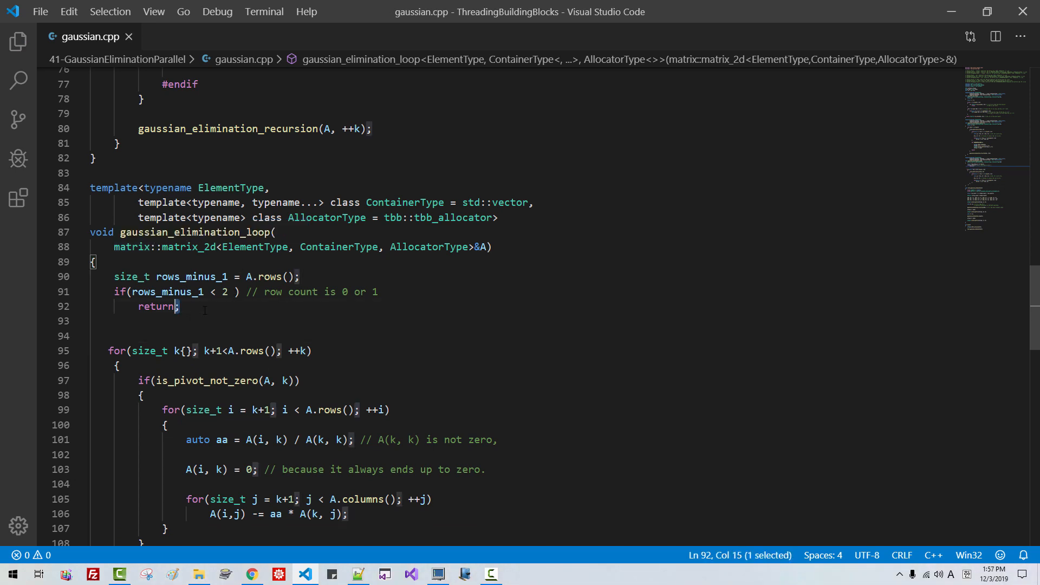
key(Backspace)
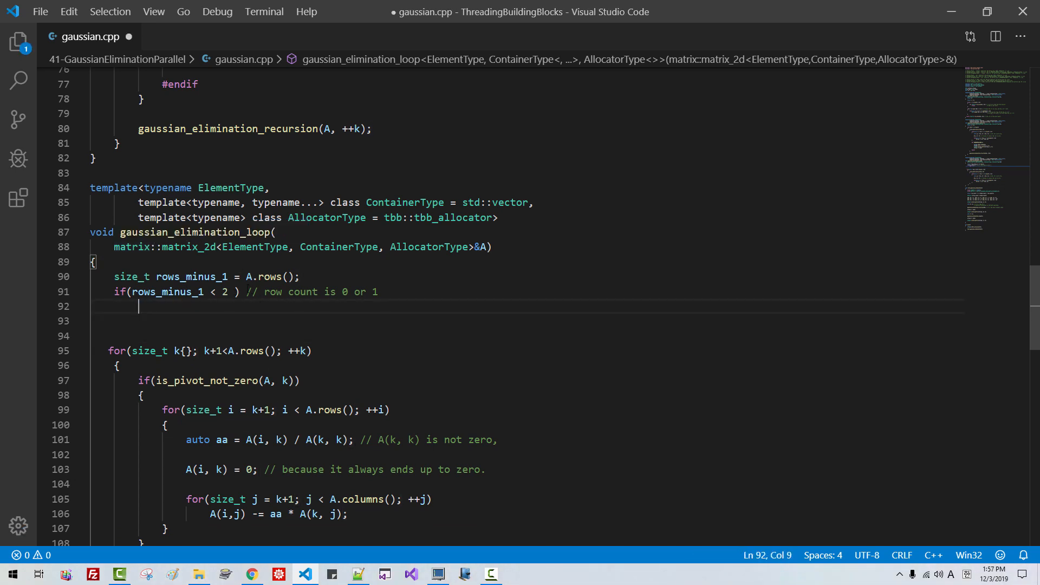
text(return;)
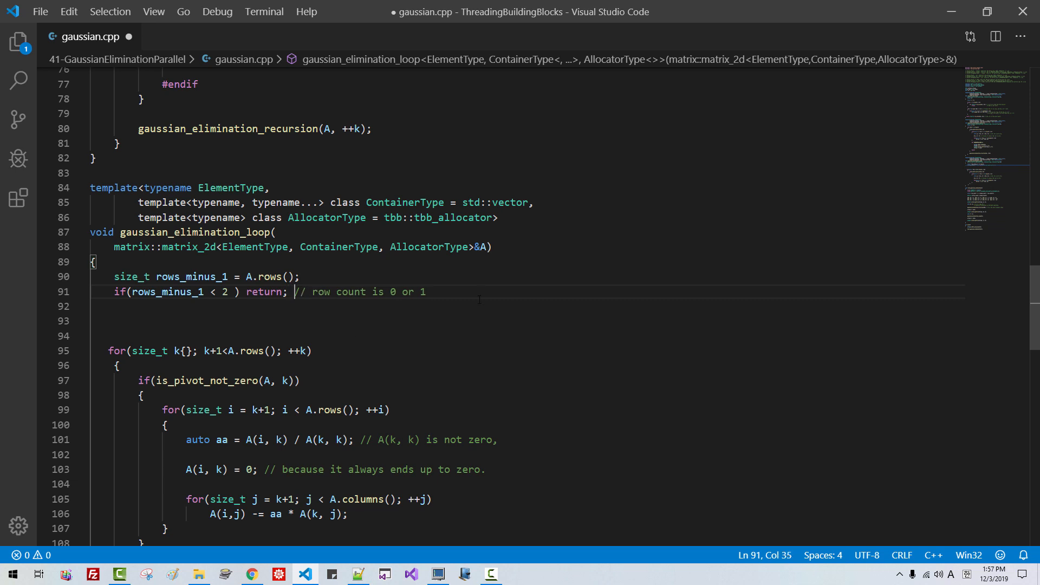
Step: Decrement rows_minus_1 and change the loop condition to k < rows_minus_1
text(row)
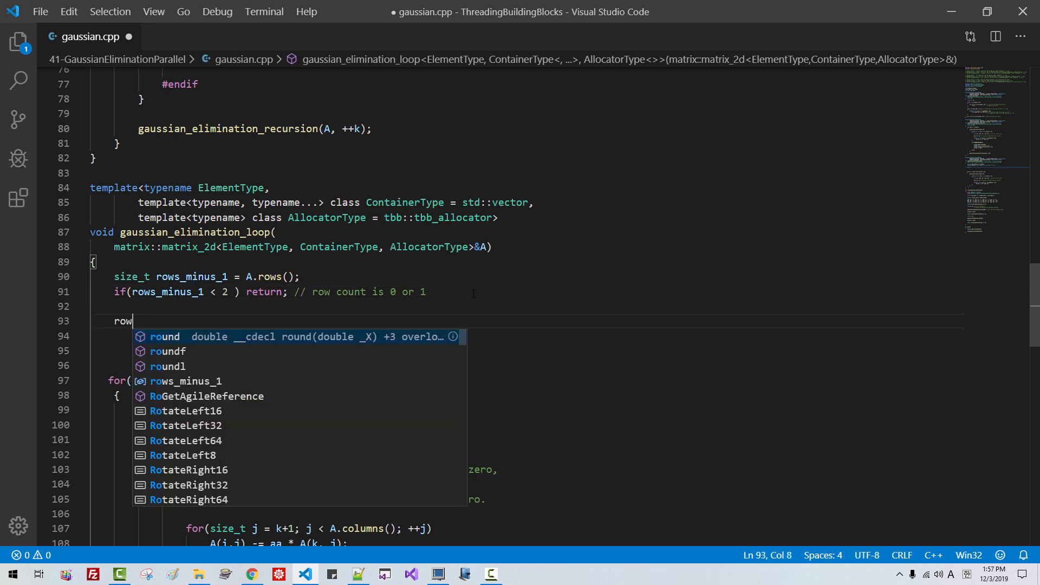
text(s_minus_1;)
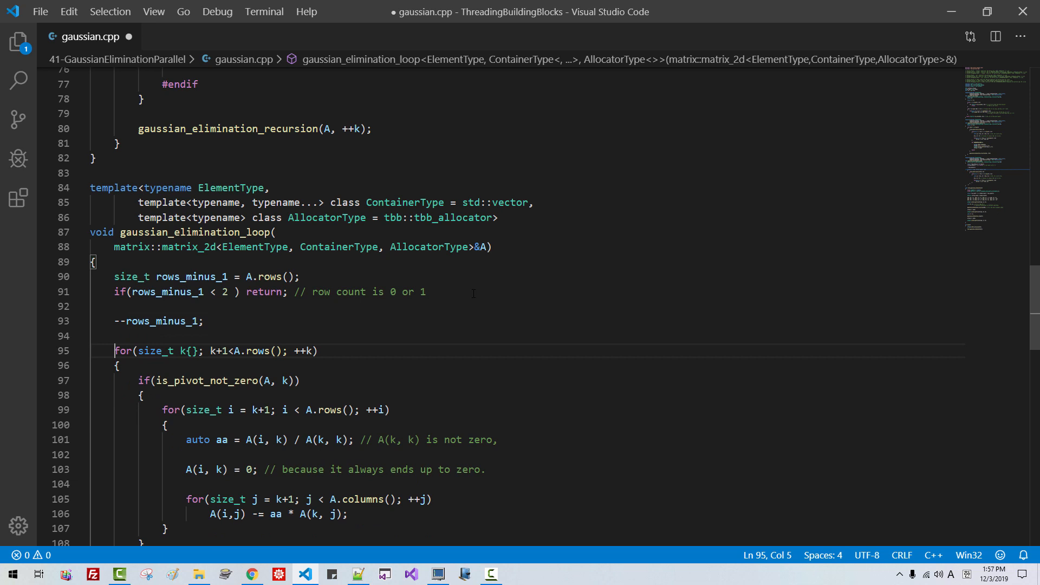
click(192, 351)
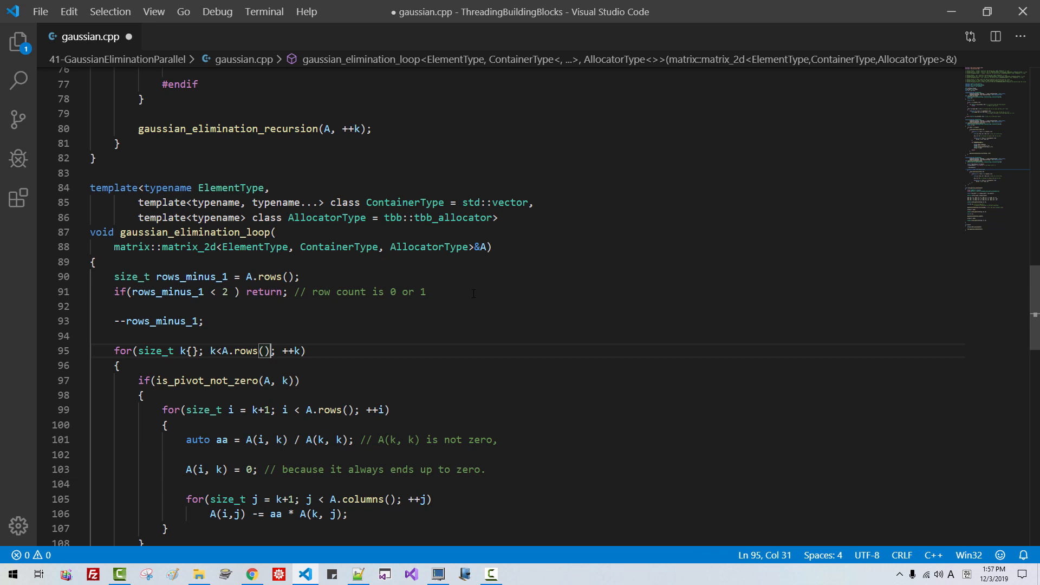
text(-1)
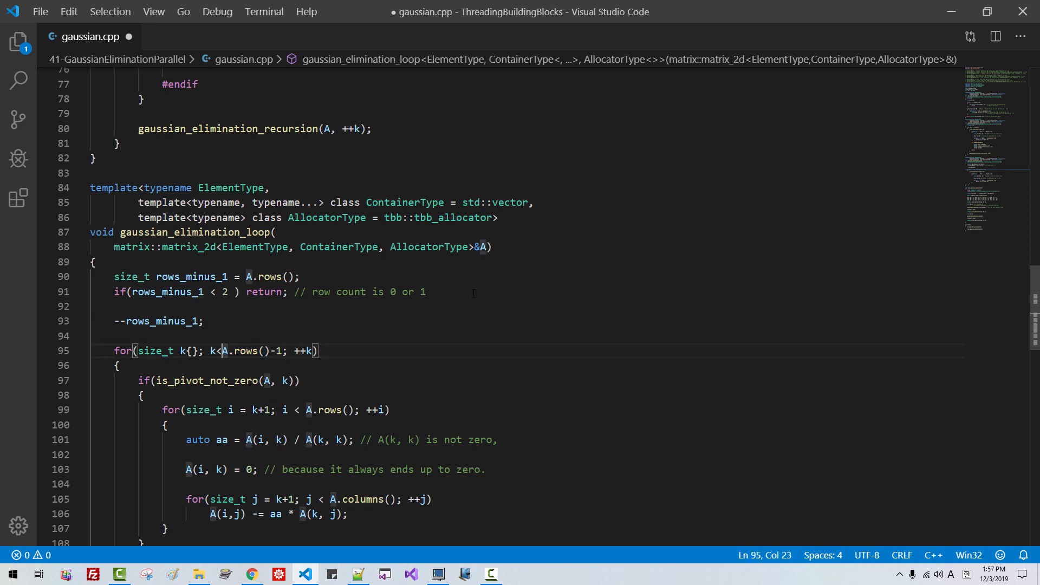
text(rows_minu)
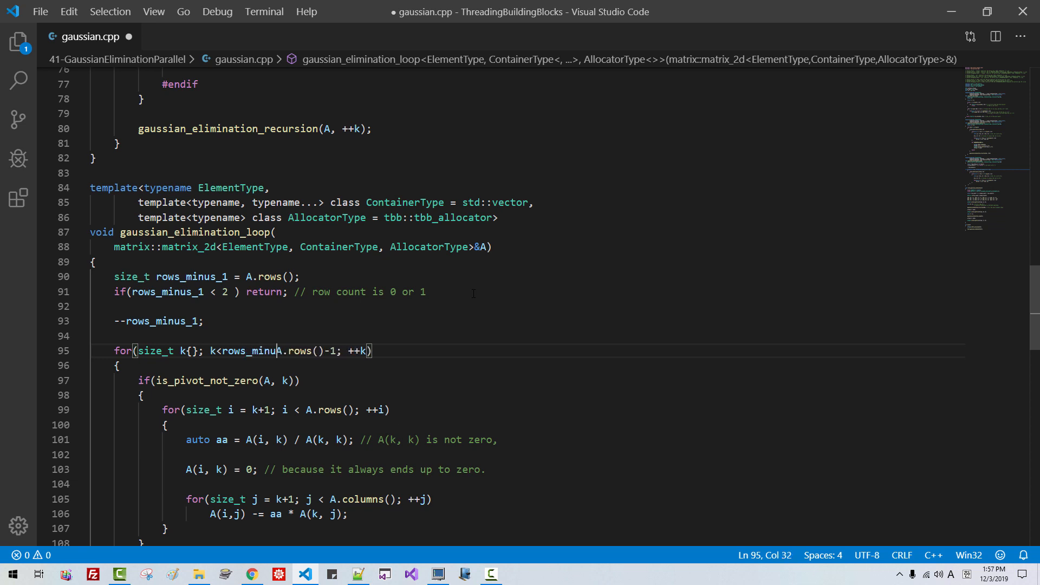
text(s_1)
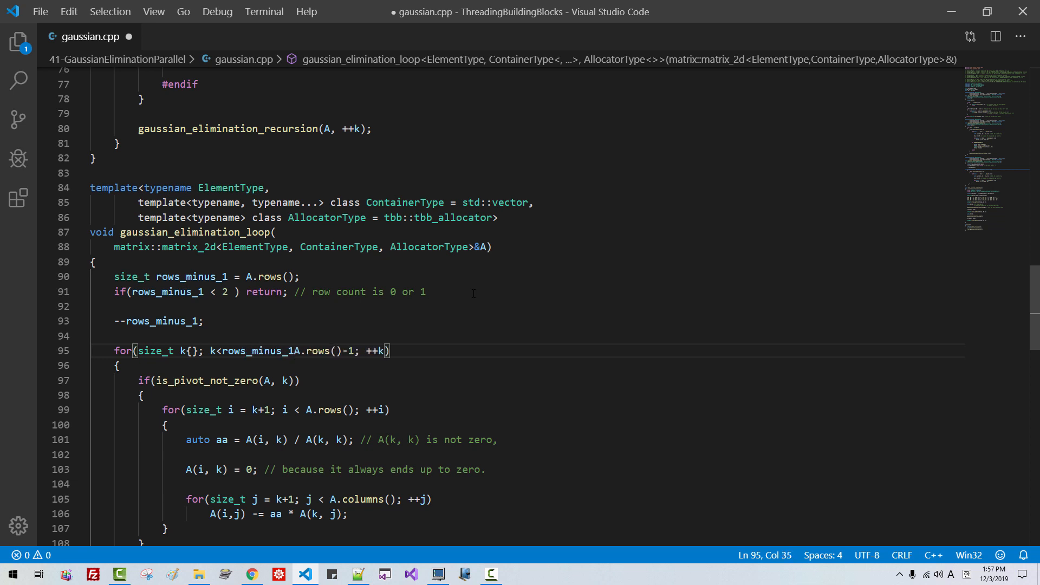
text(/*)
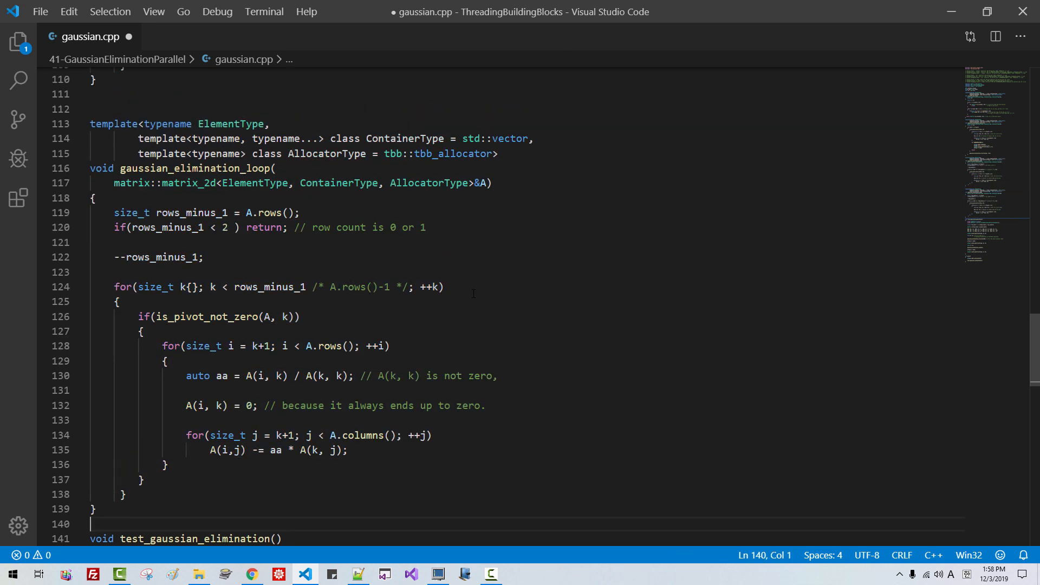
Step: Rename the copied function to gaussian_elimination_parallel
click(94, 212)
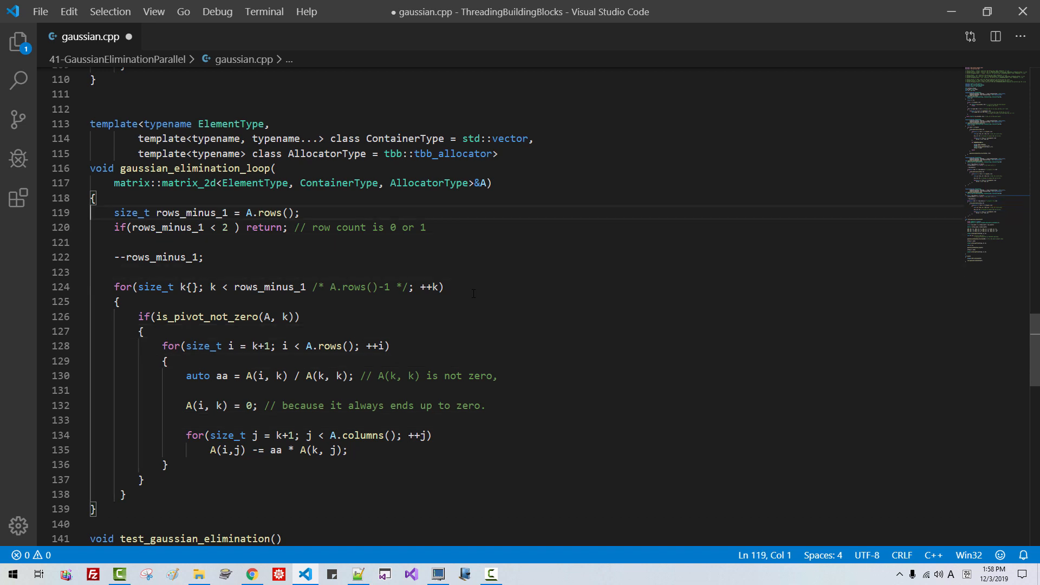
click(192, 168)
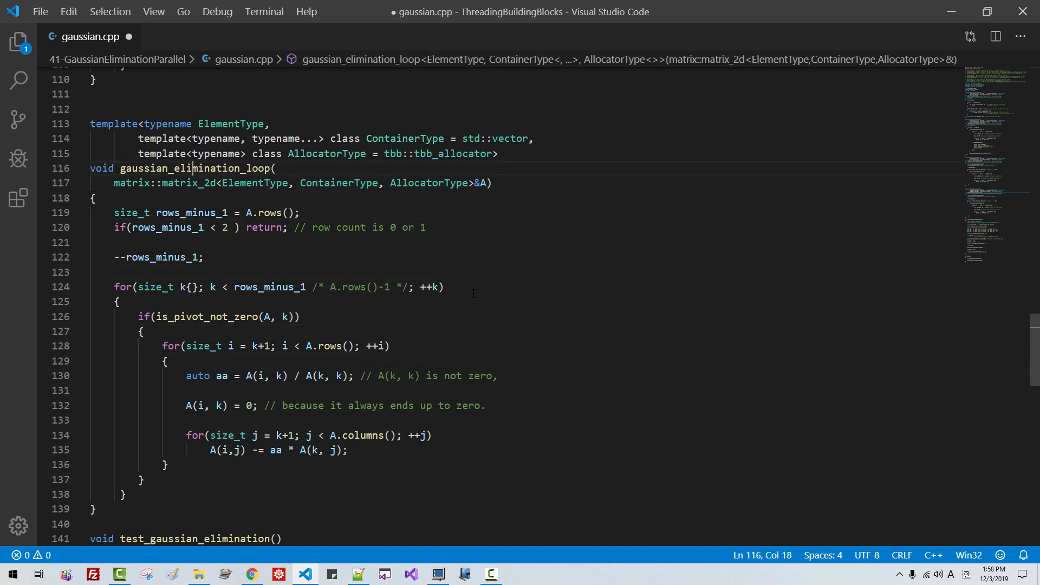
text(parallel_)
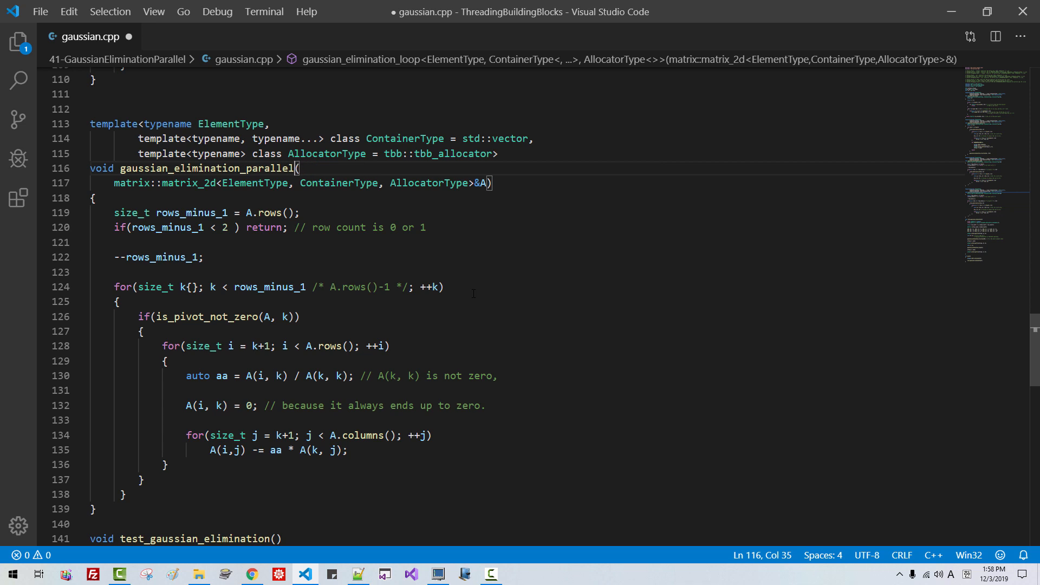
Step: Add the alias namespace par = tpf::parallel at the top of the file
key(ctrl+Home)
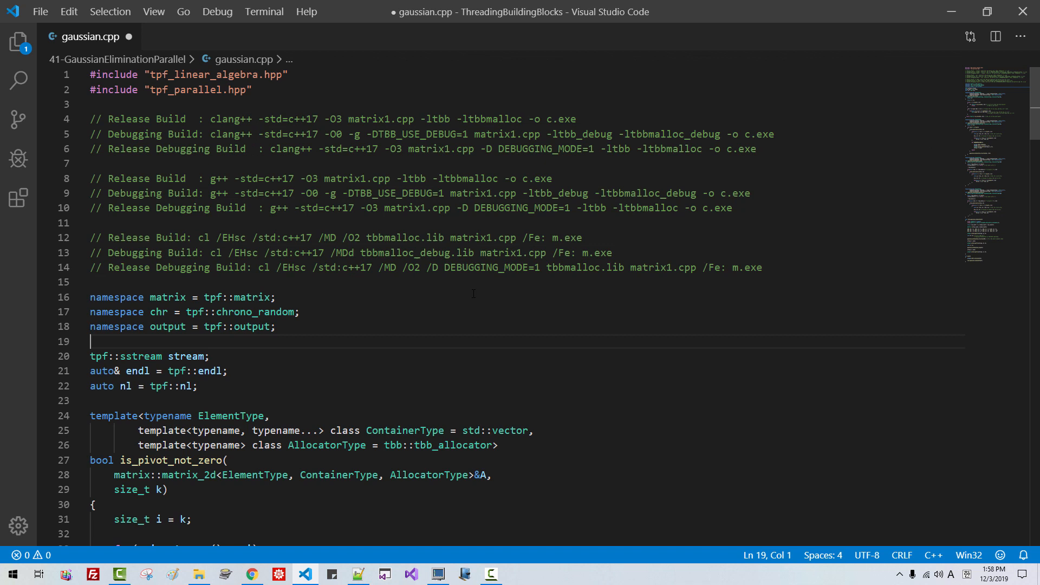
text(namespace)
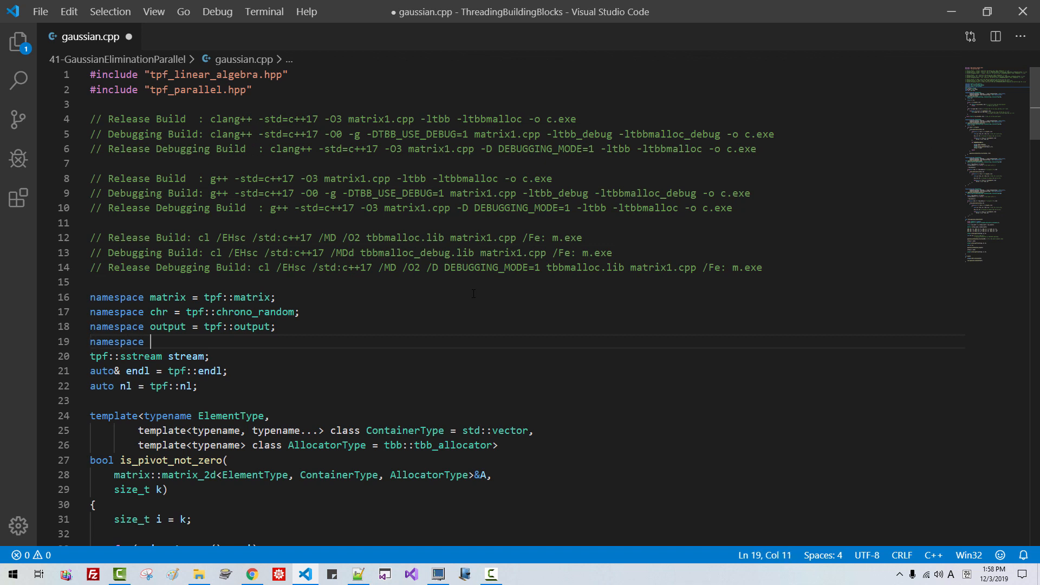
text(par = tpf)
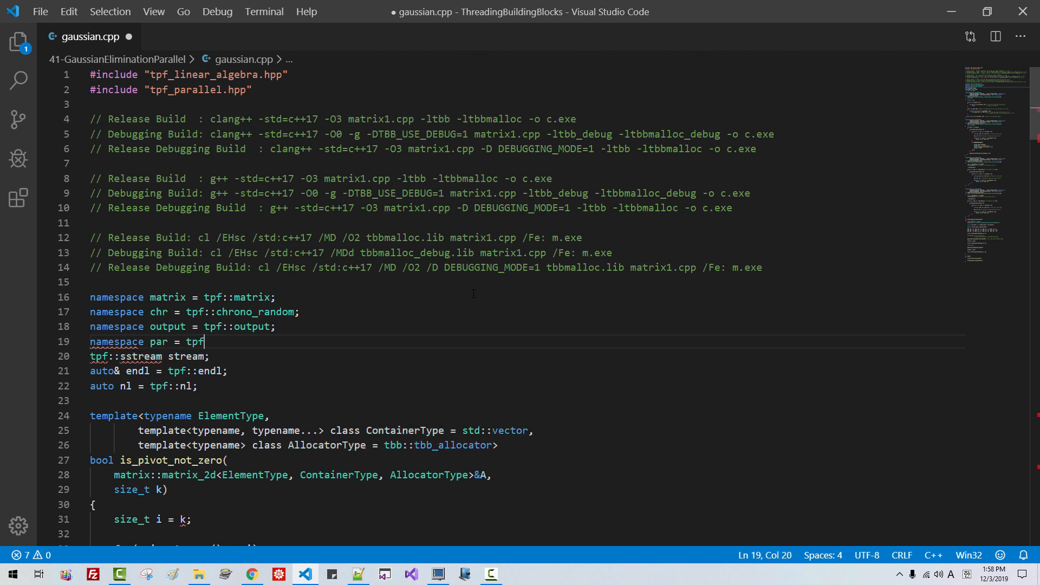
text(::parallel;)
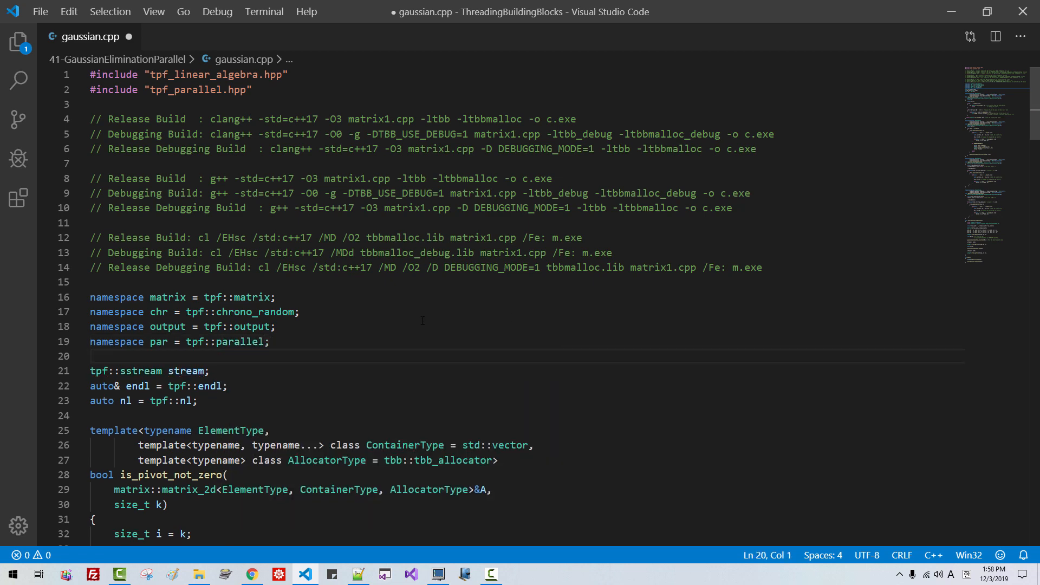
double_click(158, 342)
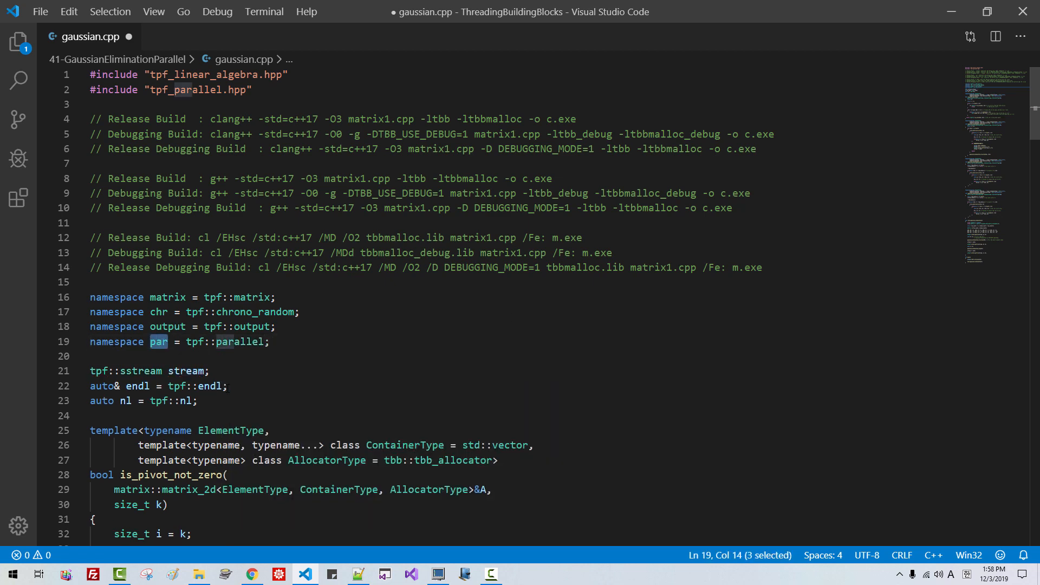
Step: Add the comment '// we cannot parallelize this' on the outer k loop block
scroll(down, 3)
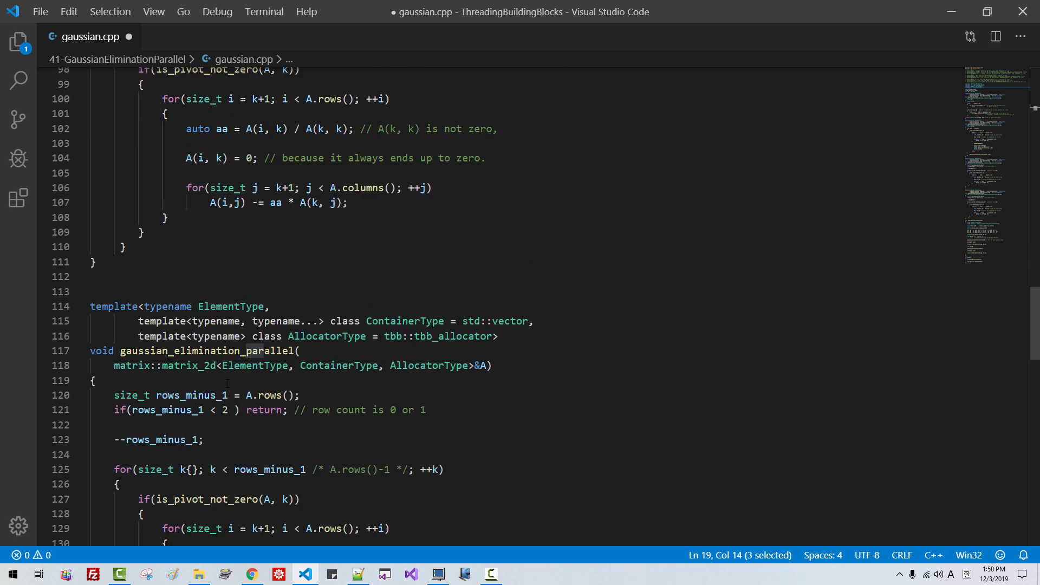
scroll(down, 3)
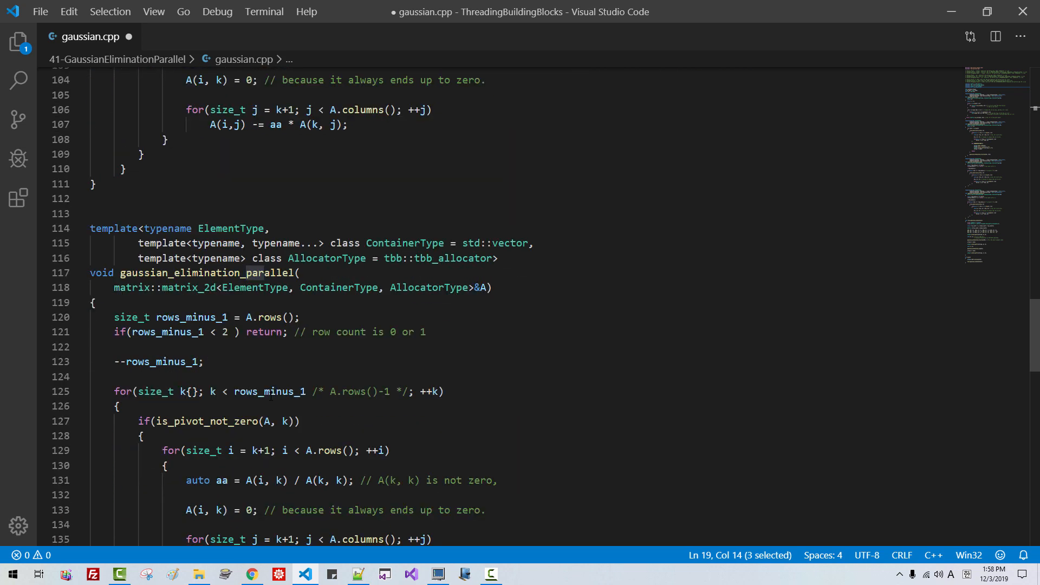
scroll(down, 3)
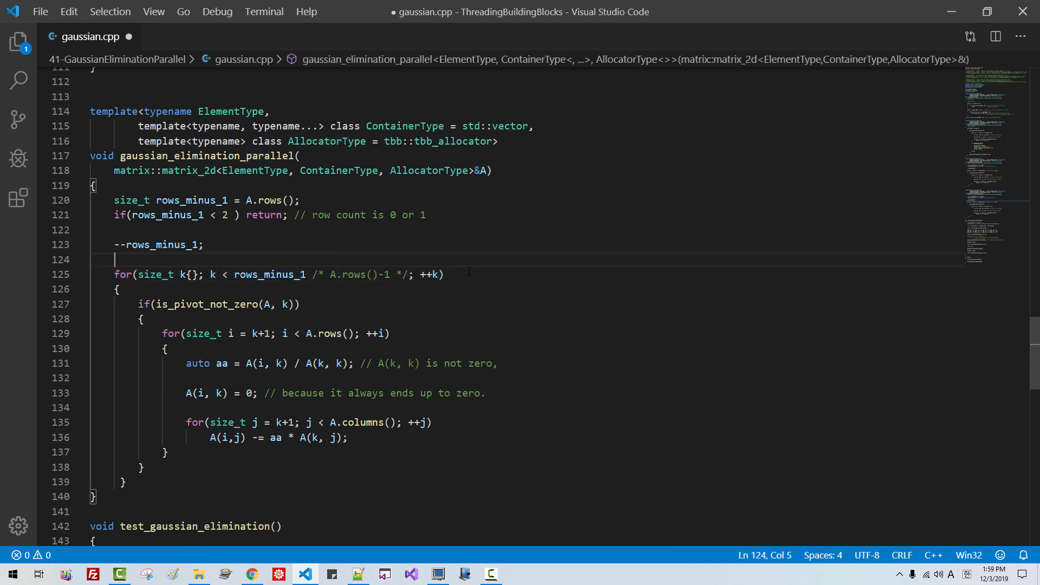
text(// we cannot)
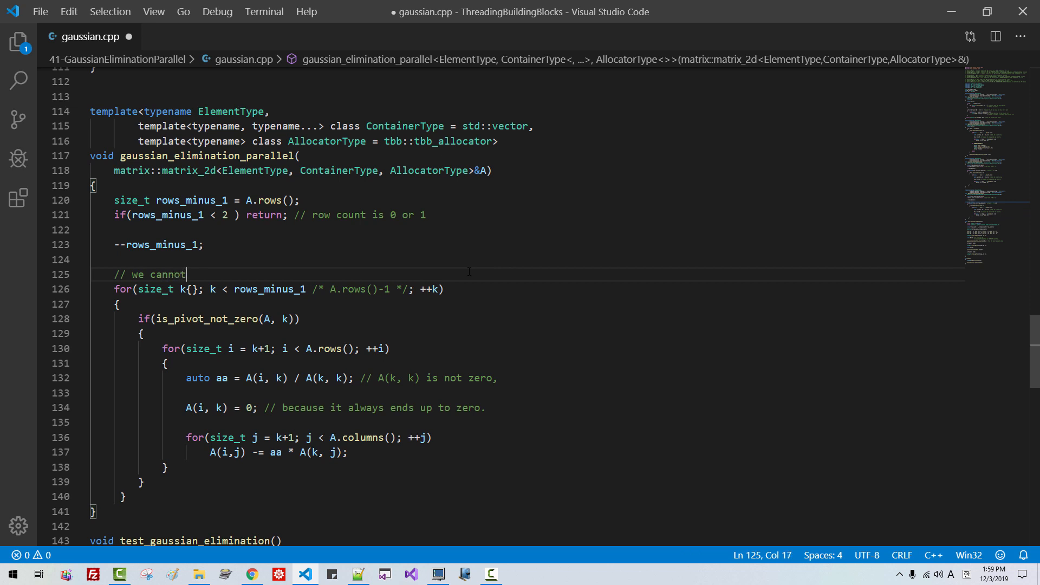
text(parallelize this outer block)
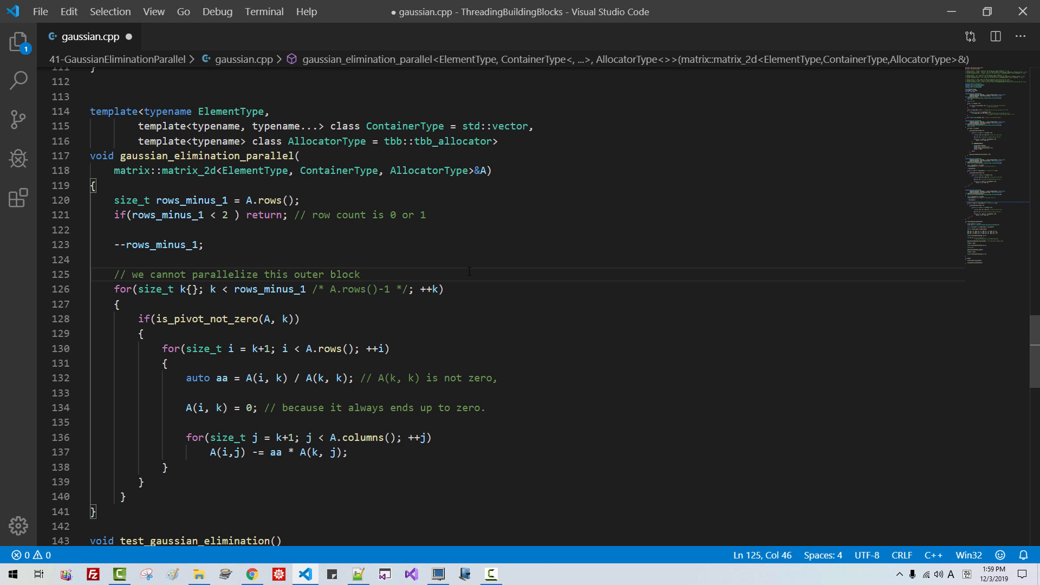
Step: Add a comment line asking to explain why the outer block cannot be parallelized
click(361, 274)
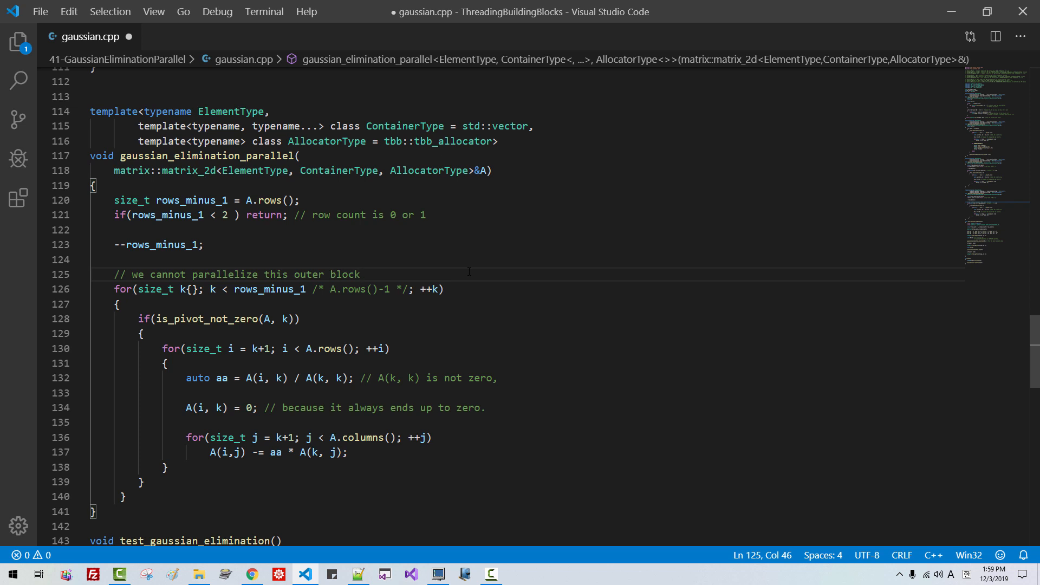
text(// leave your)
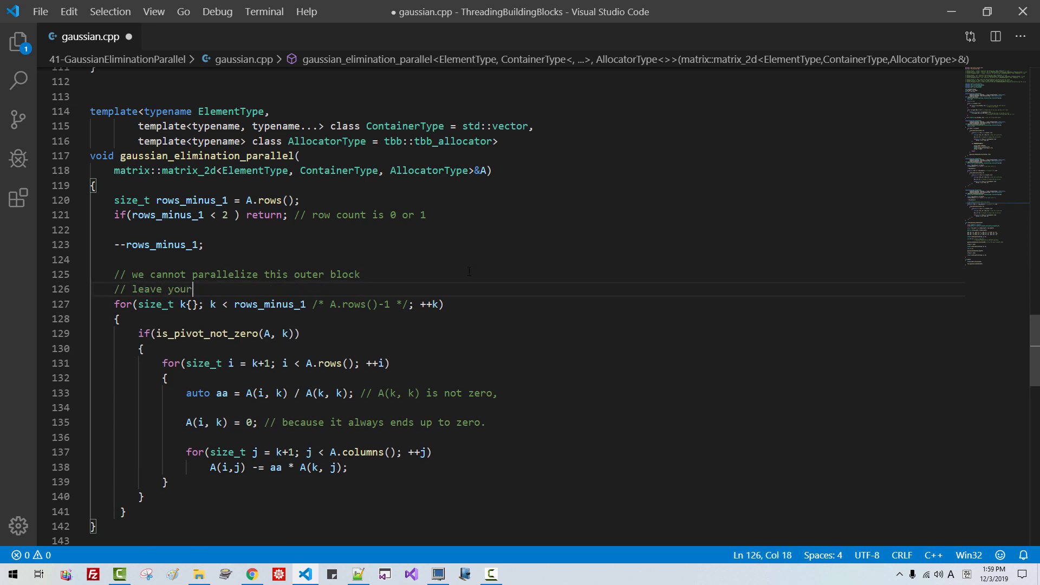
text(comment about why we)
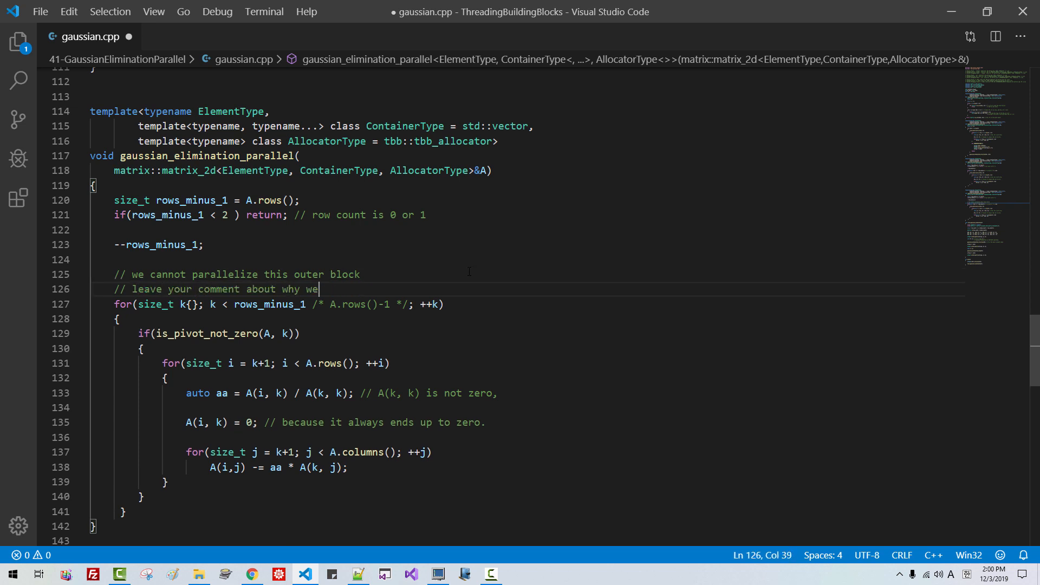
text(cannot parallelize)
text(// outer block)
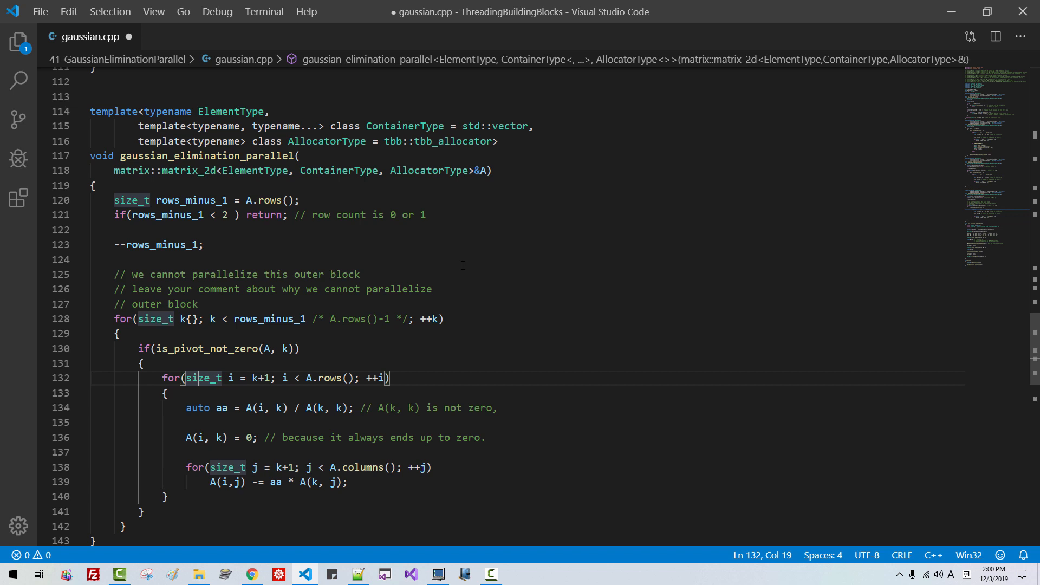
scroll(down, 3)
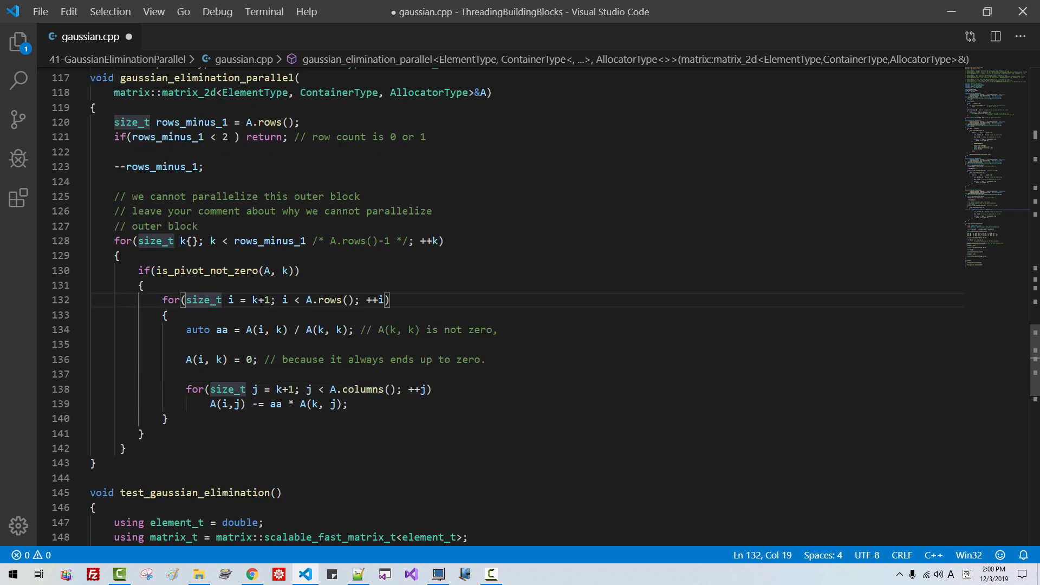
Step: Wrap the inner row loop body in an auto handle_parallel = [&](auto i) lambda
click(254, 300)
text(auto)
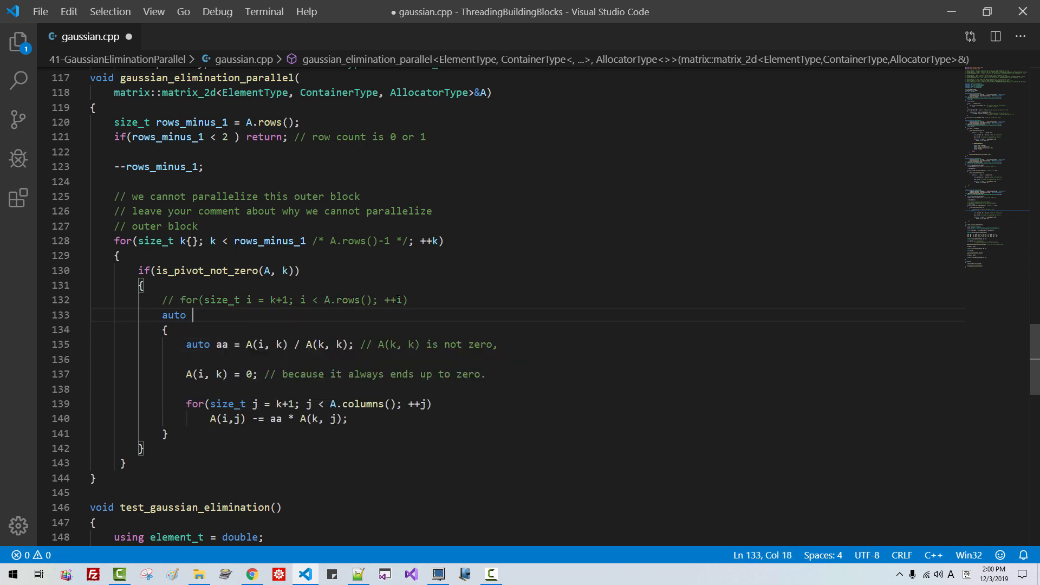
text(handle_parallel)
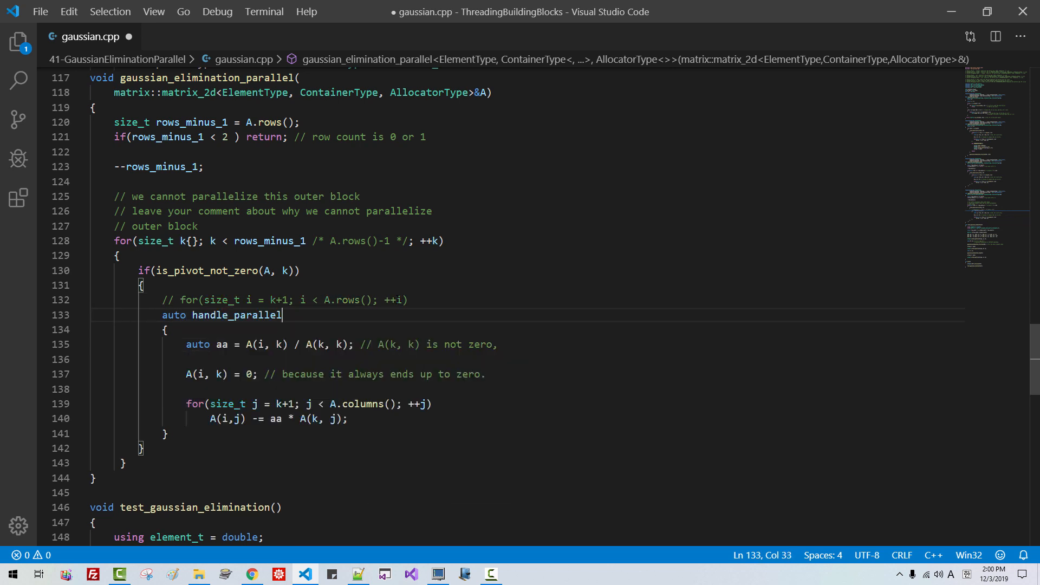
text(= [&](auto)
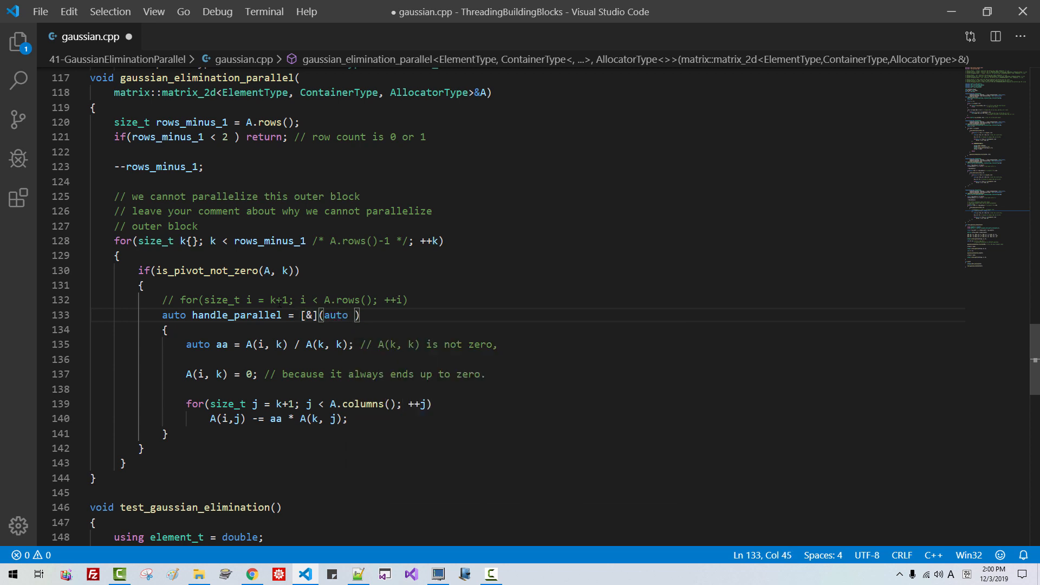
text(i)
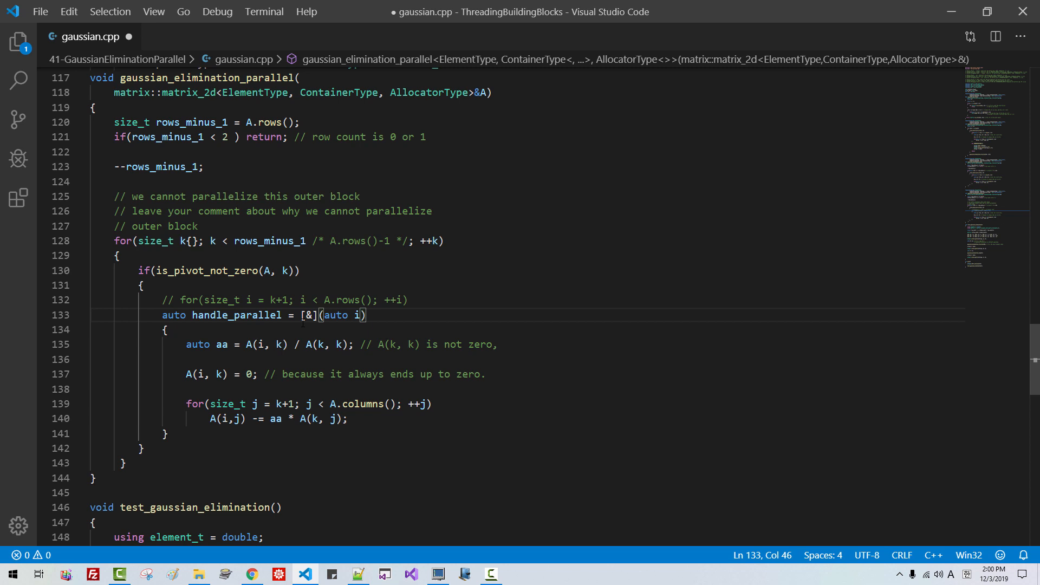
click(346, 419)
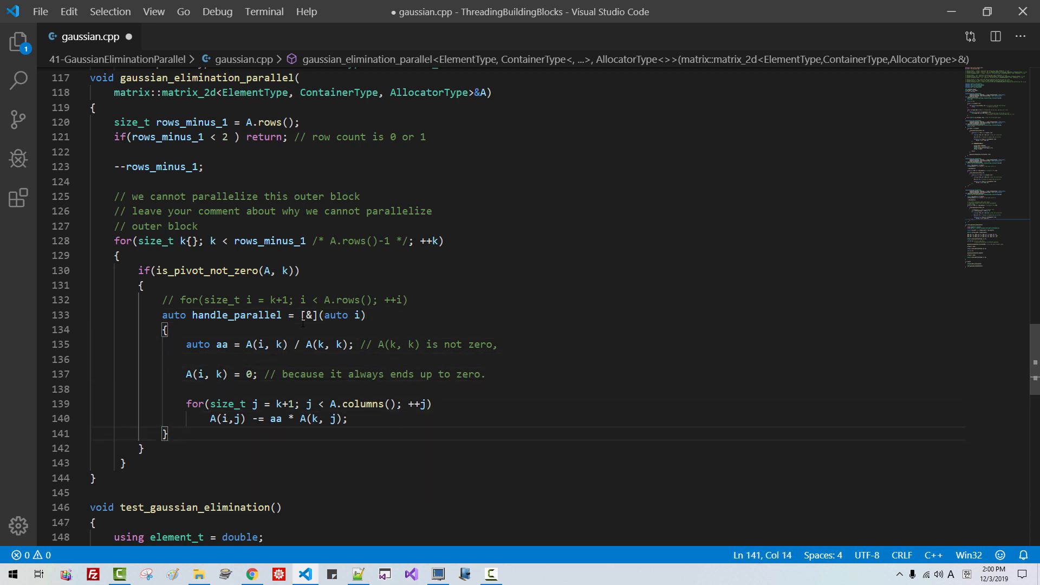
Step: Run the lambda with par::for_index(k+1, A.rows(), handle_parallel)
text(par::for_index()
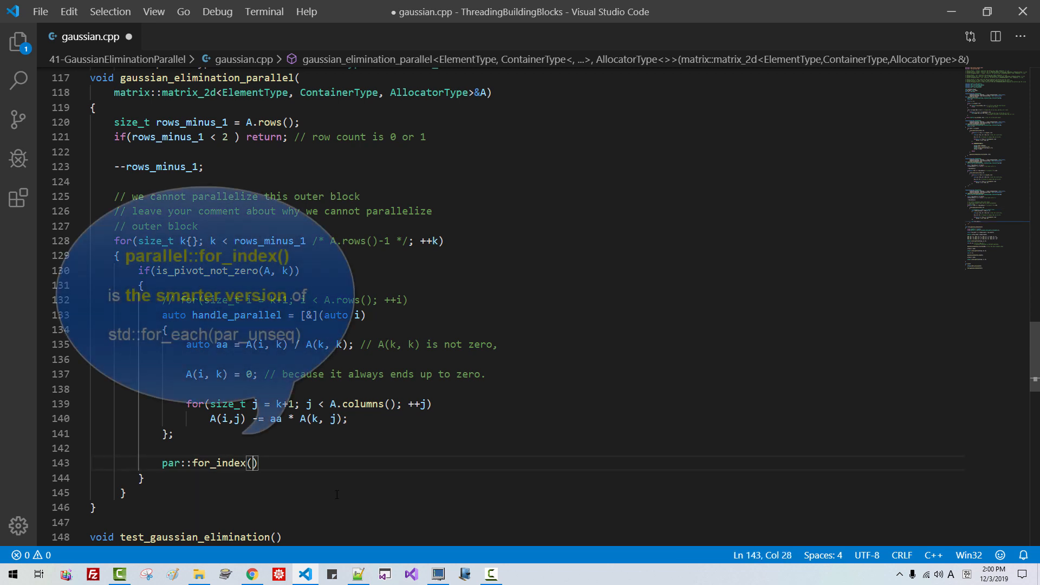
text(k+1,)
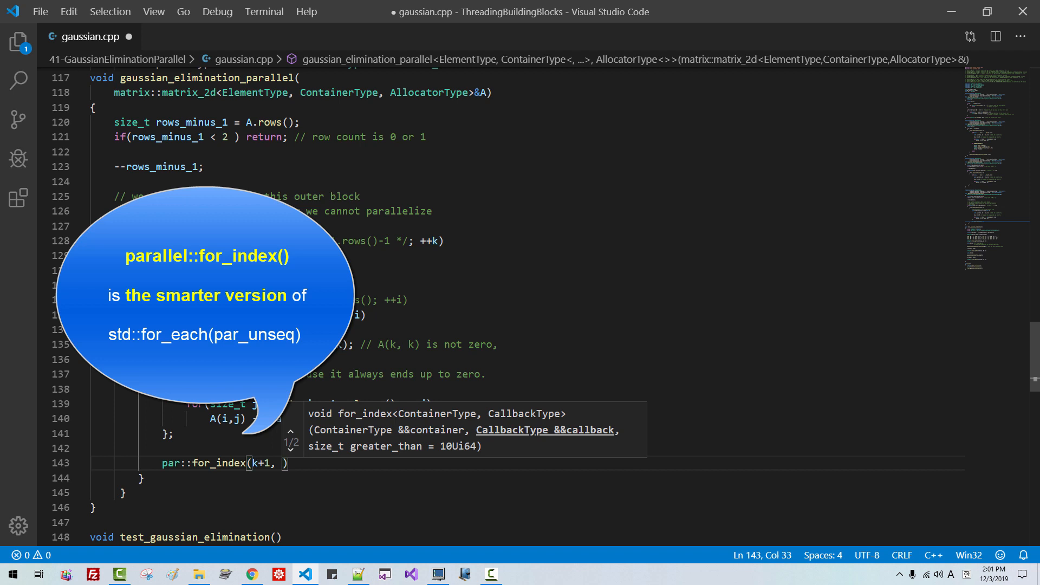
text(A)
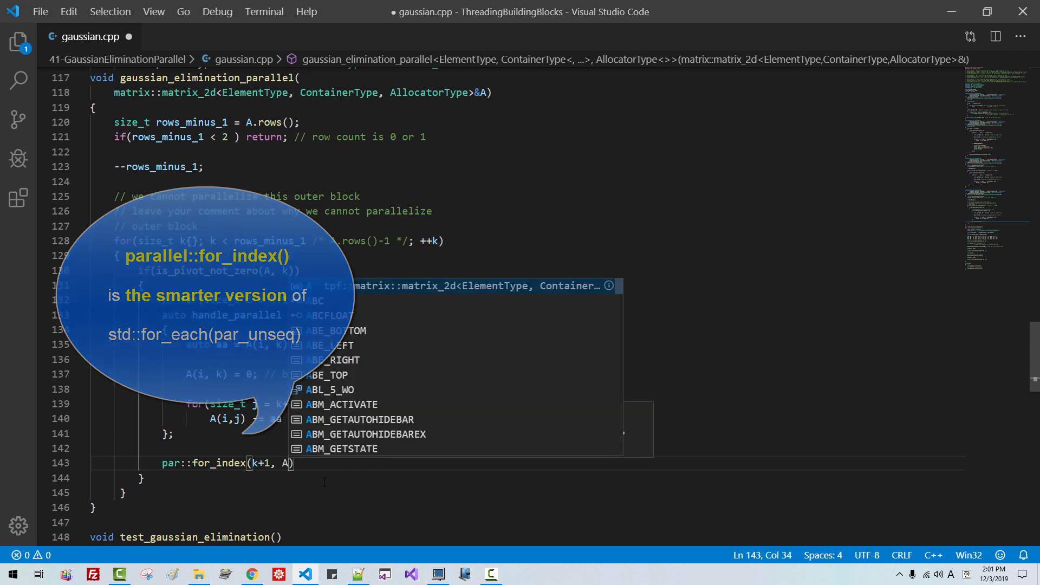
text(.rows(), handle_parallel);)
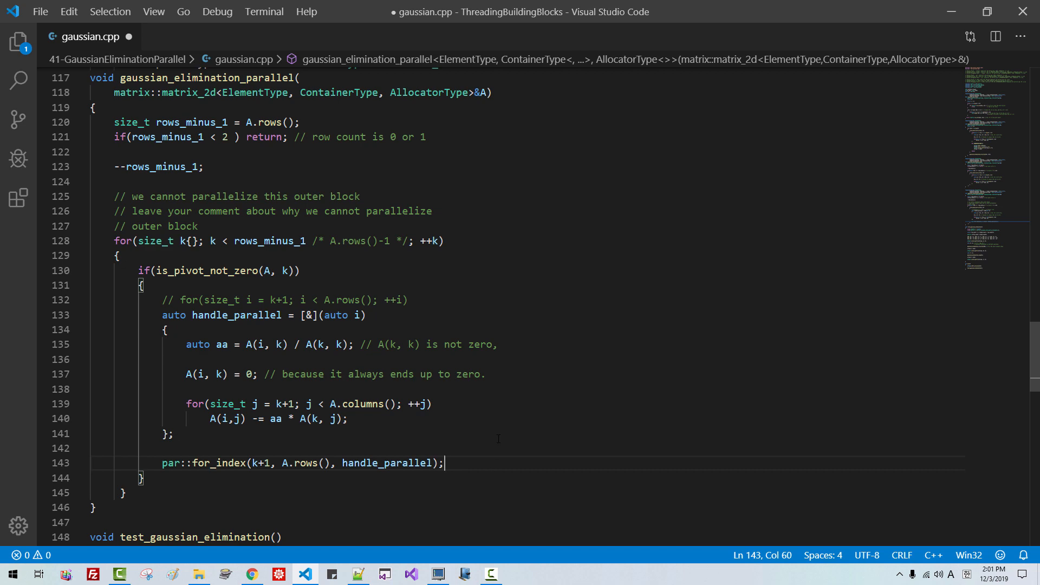
scroll(down, 3)
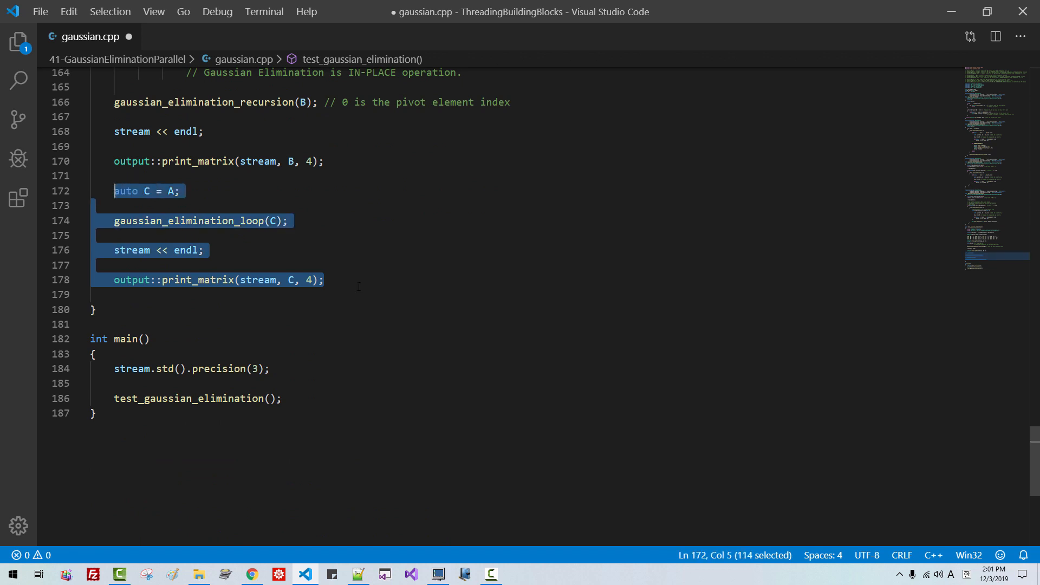
Step: Duplicate the C test block as D using gaussian_elimination_parallel(D), then bring up Command Prompt
key(ctrl+v)
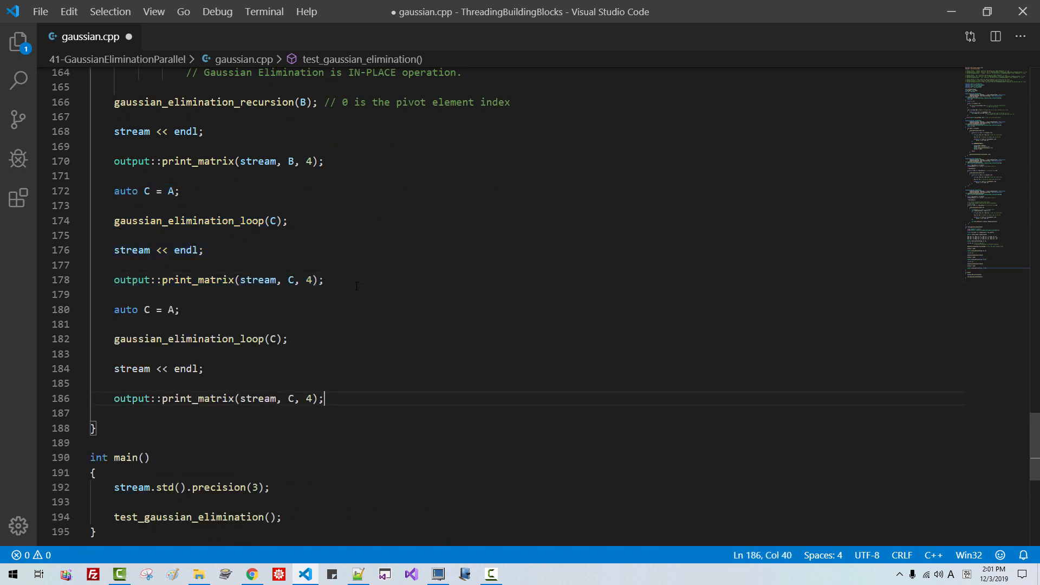
click(175, 310)
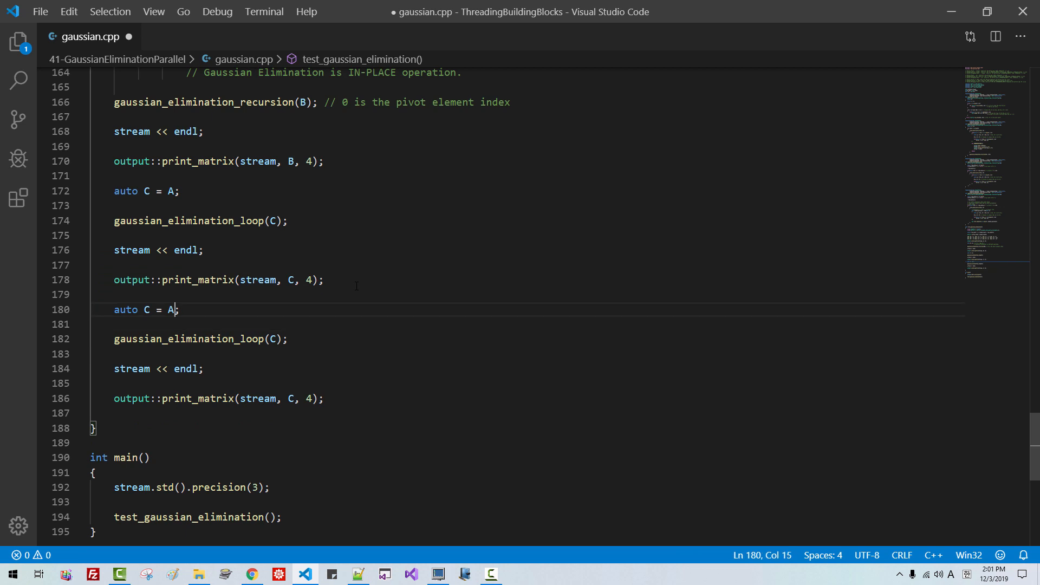
text(D)
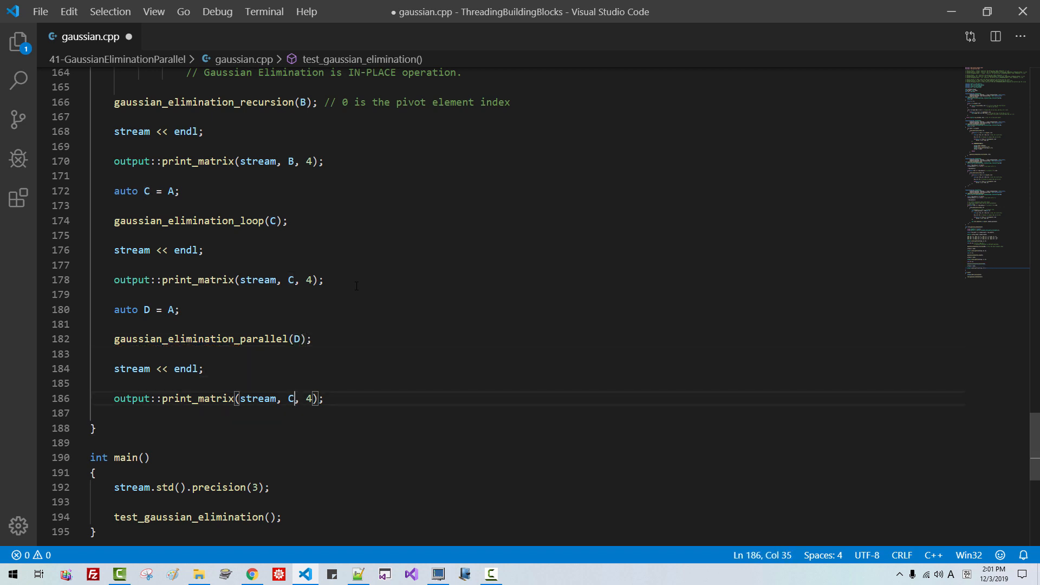
text(D)
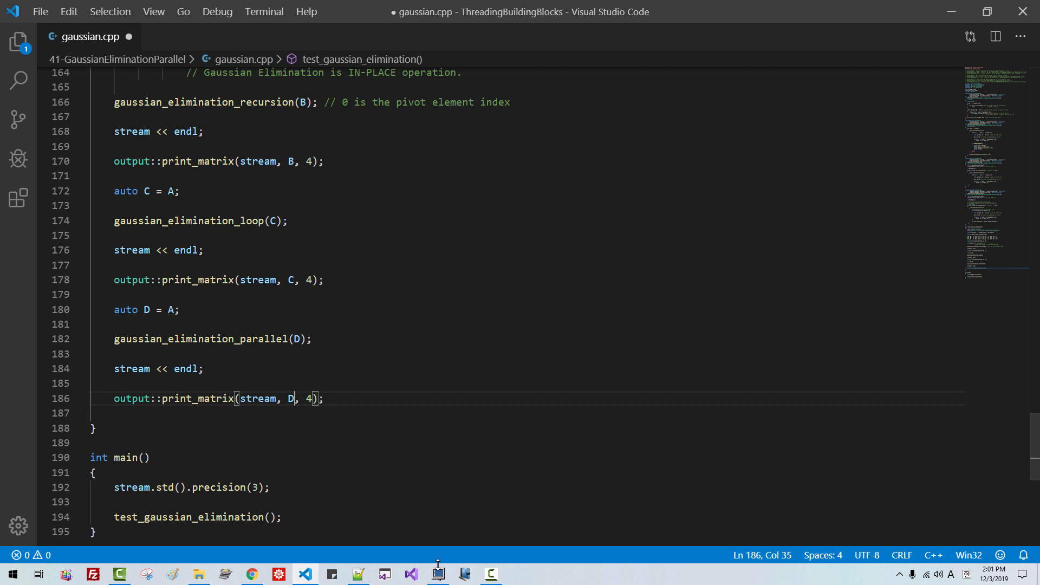
click(438, 574)
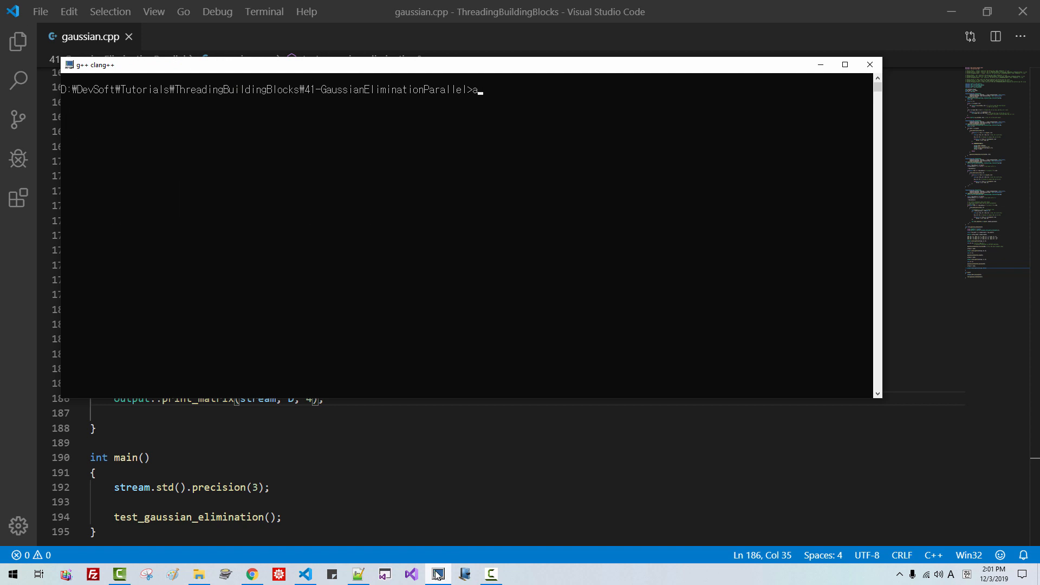
Step: Run the program and compare the original matrix with three identical eliminated results
key(Return)
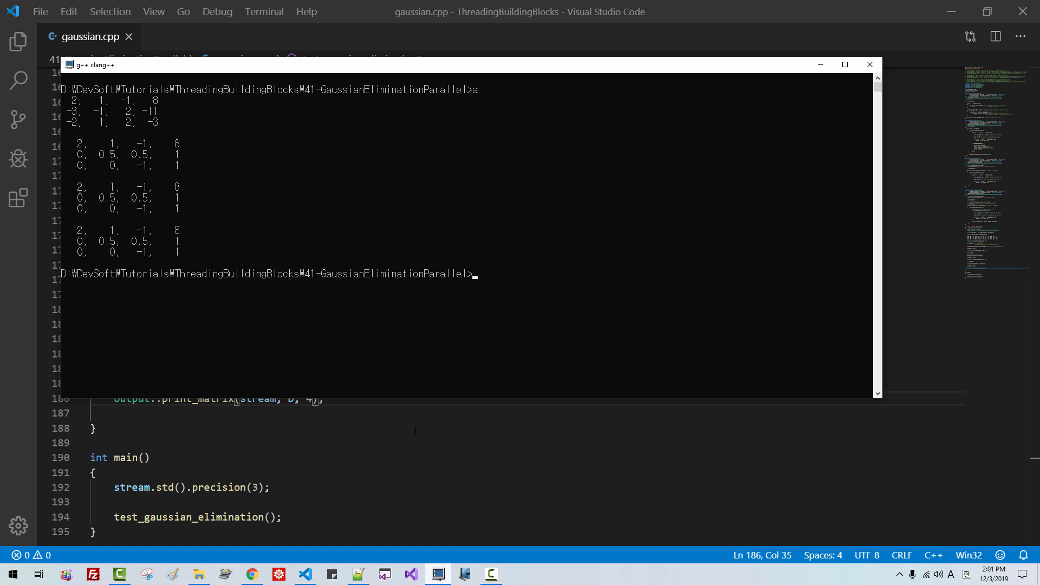
drag(75, 141, 192, 166)
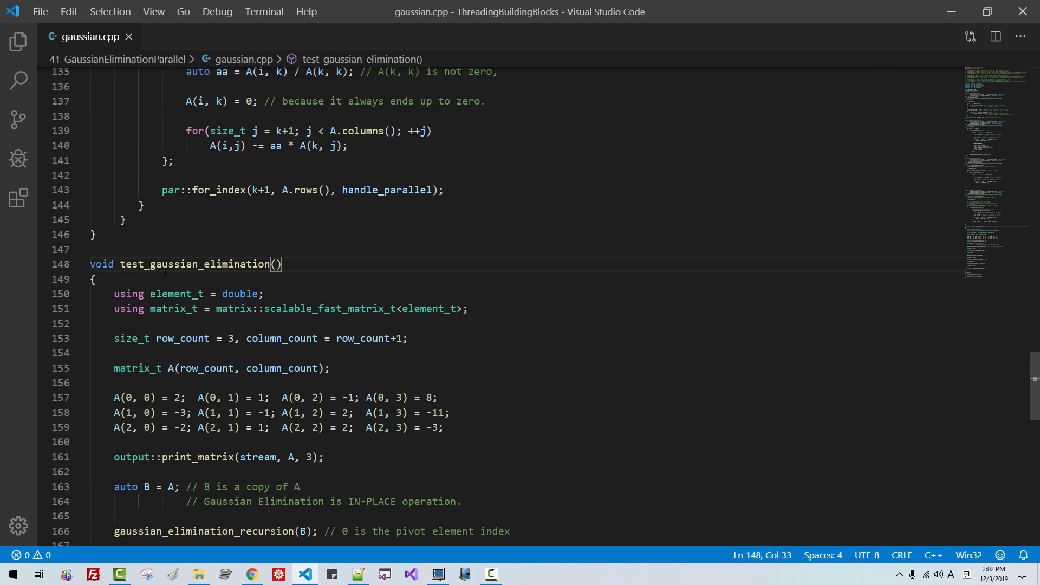
mouse_move(195, 264)
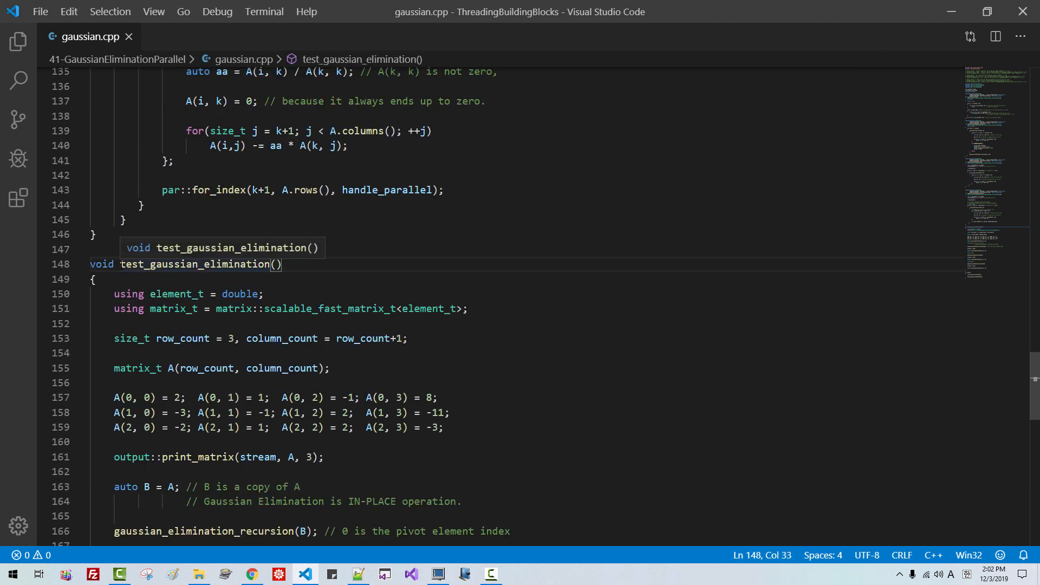
Step: Select part of test_gaussian_elimination, then bring the Notepad++ notes with the source-code download links forward
click(142, 264)
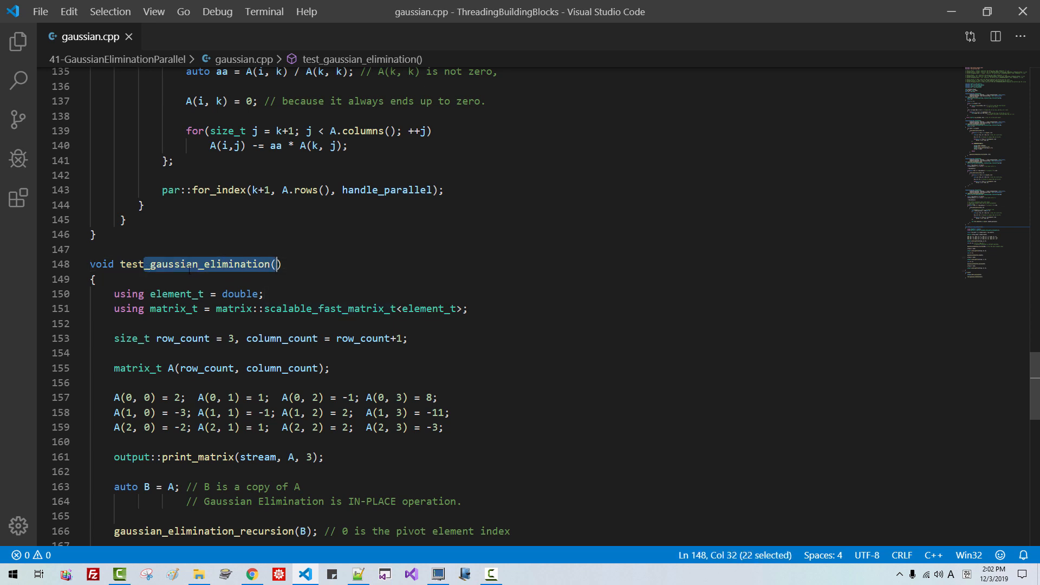
mouse_move(252, 277)
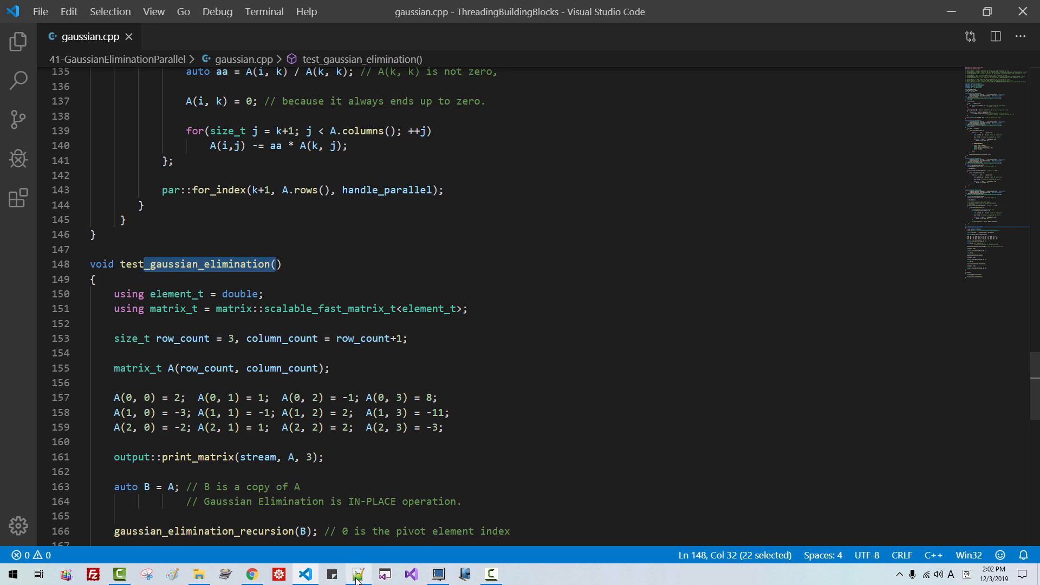
click(358, 574)
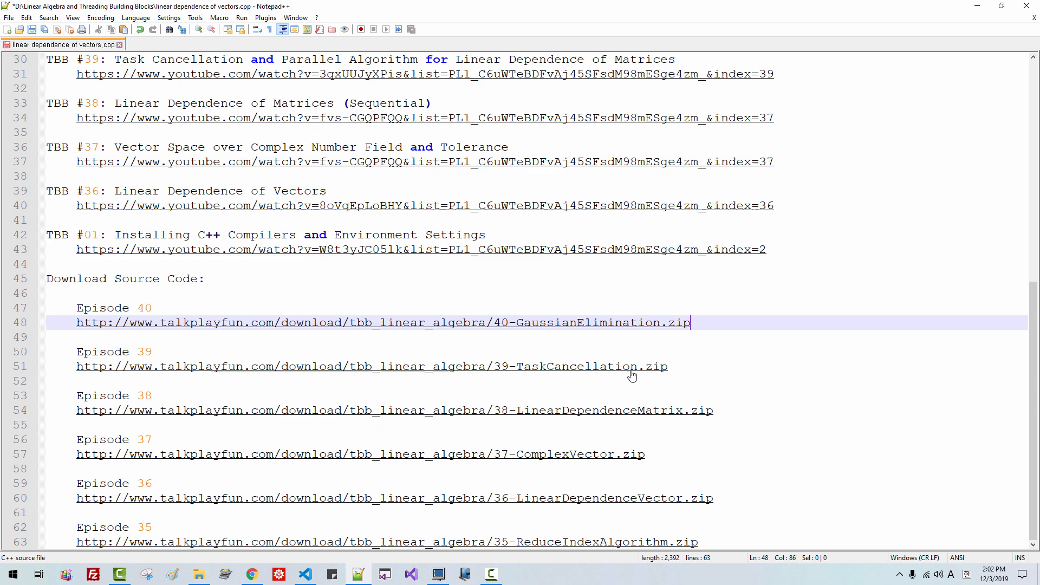